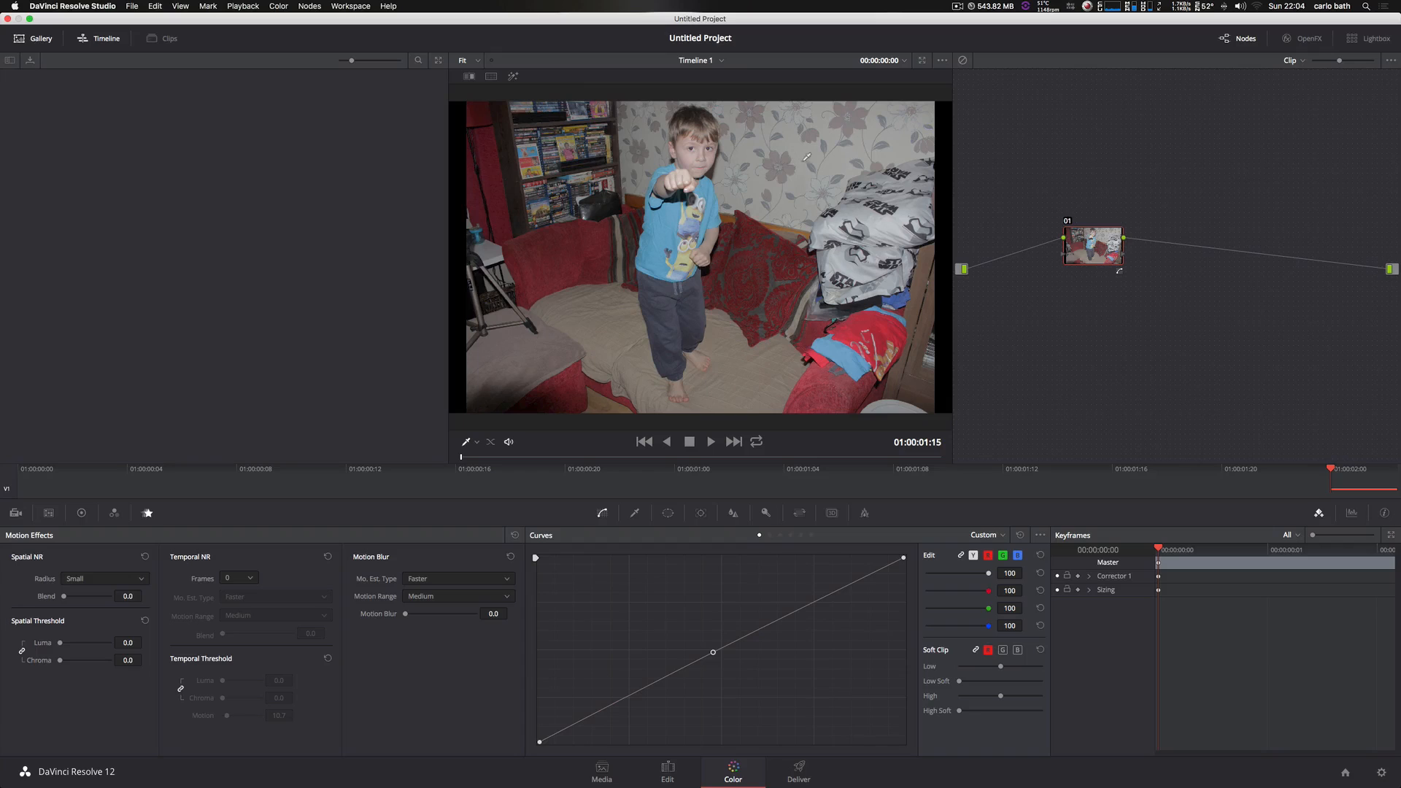
mouse_move(596, 337)
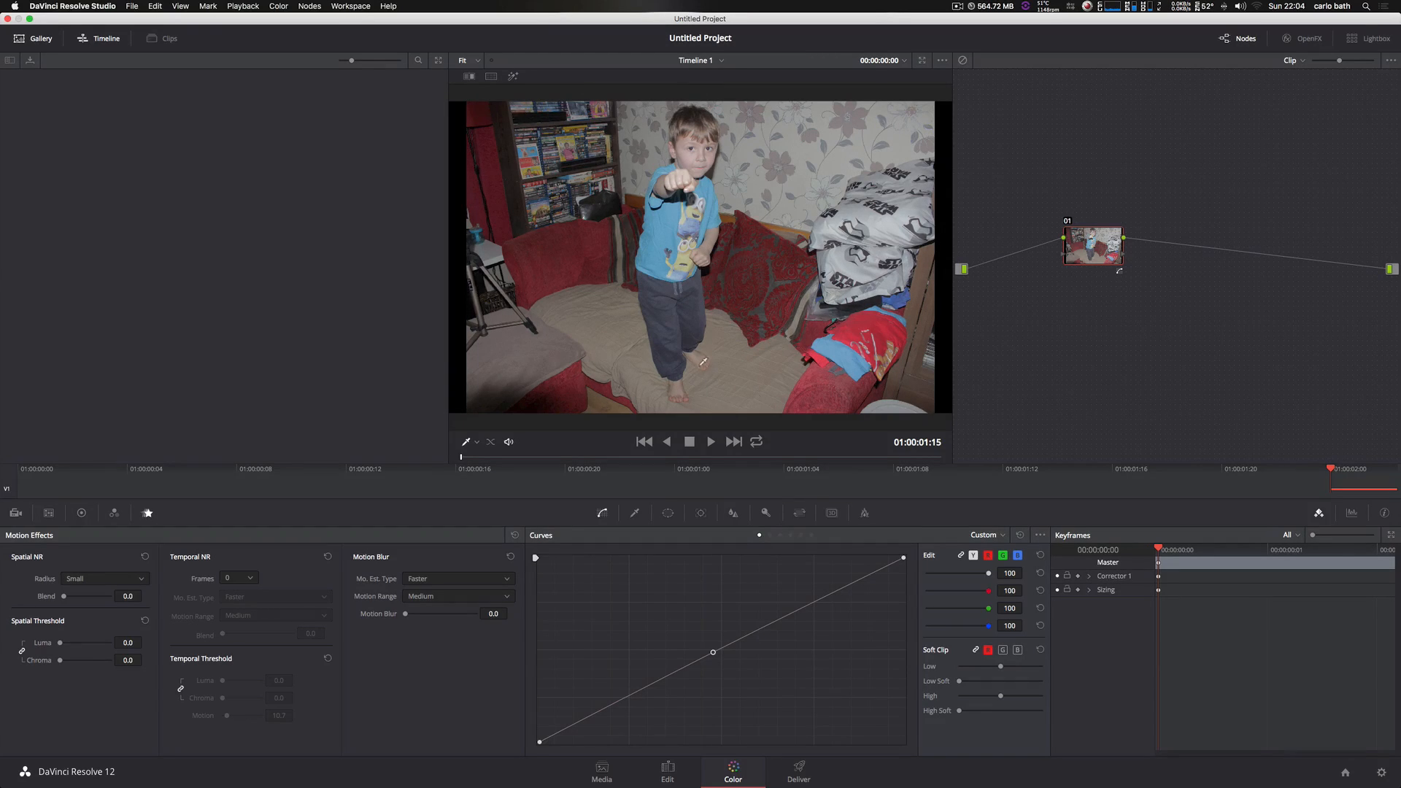
mouse_move(656, 568)
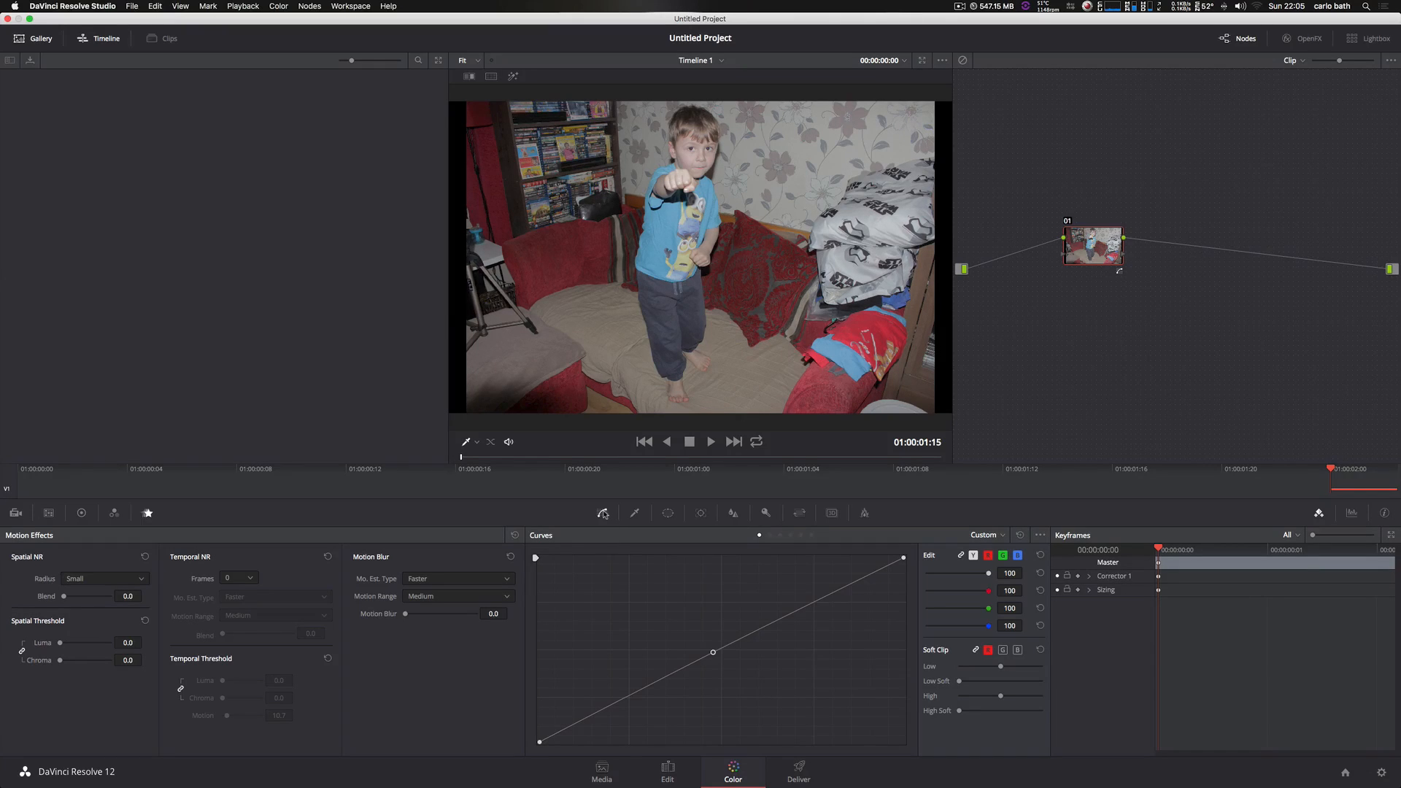
mouse_move(667, 513)
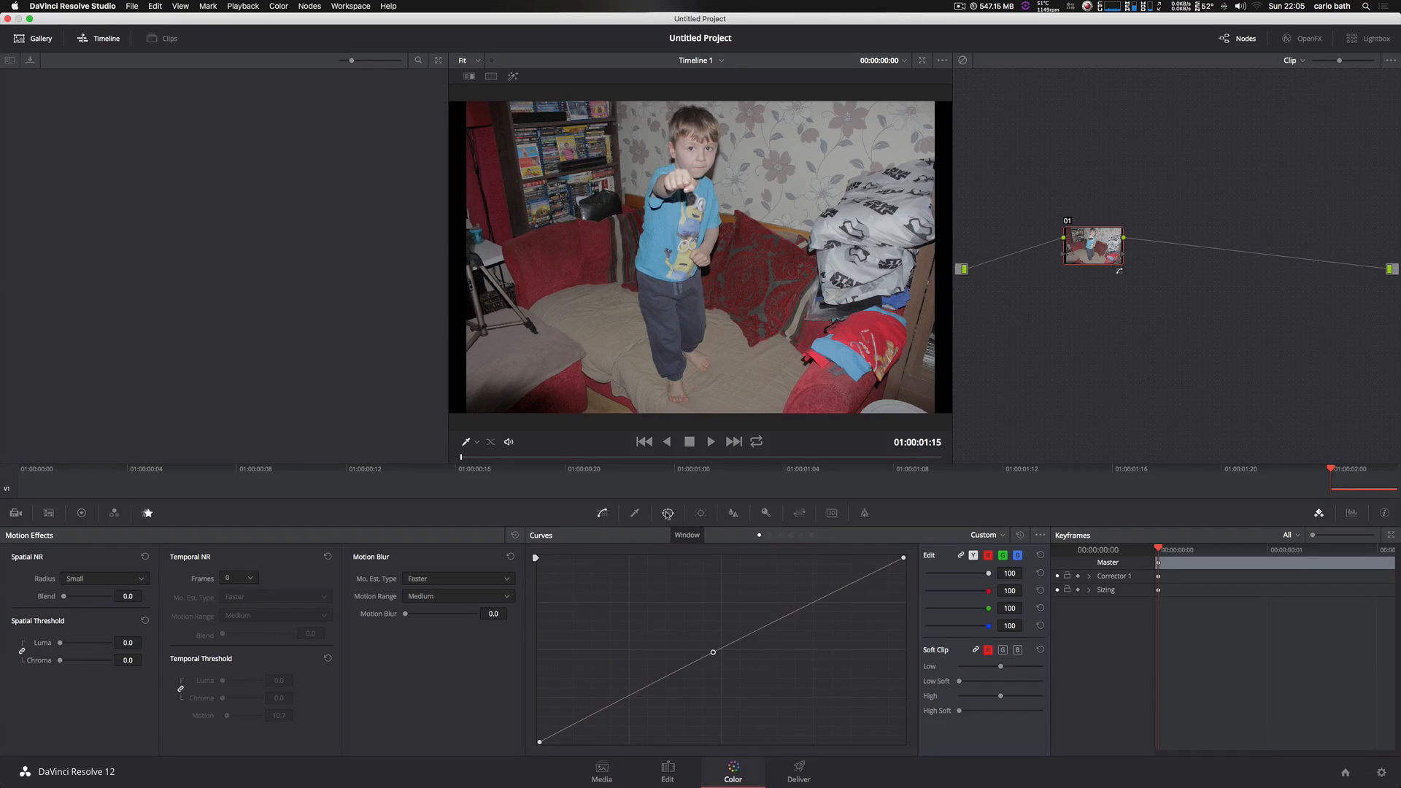
Enable a Circle window on node 01 and position it over the boy's chest.
left_click(667, 513)
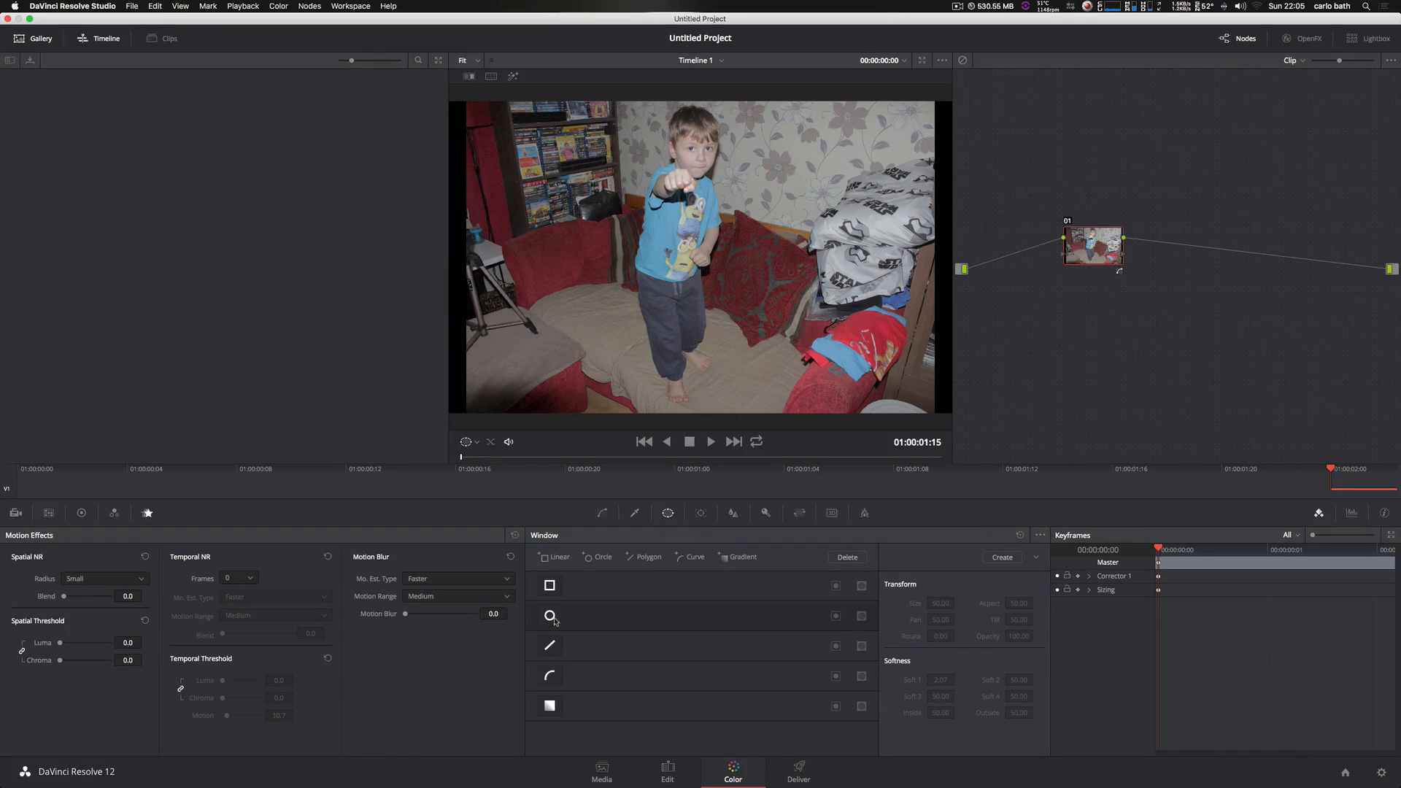
left_click(550, 616)
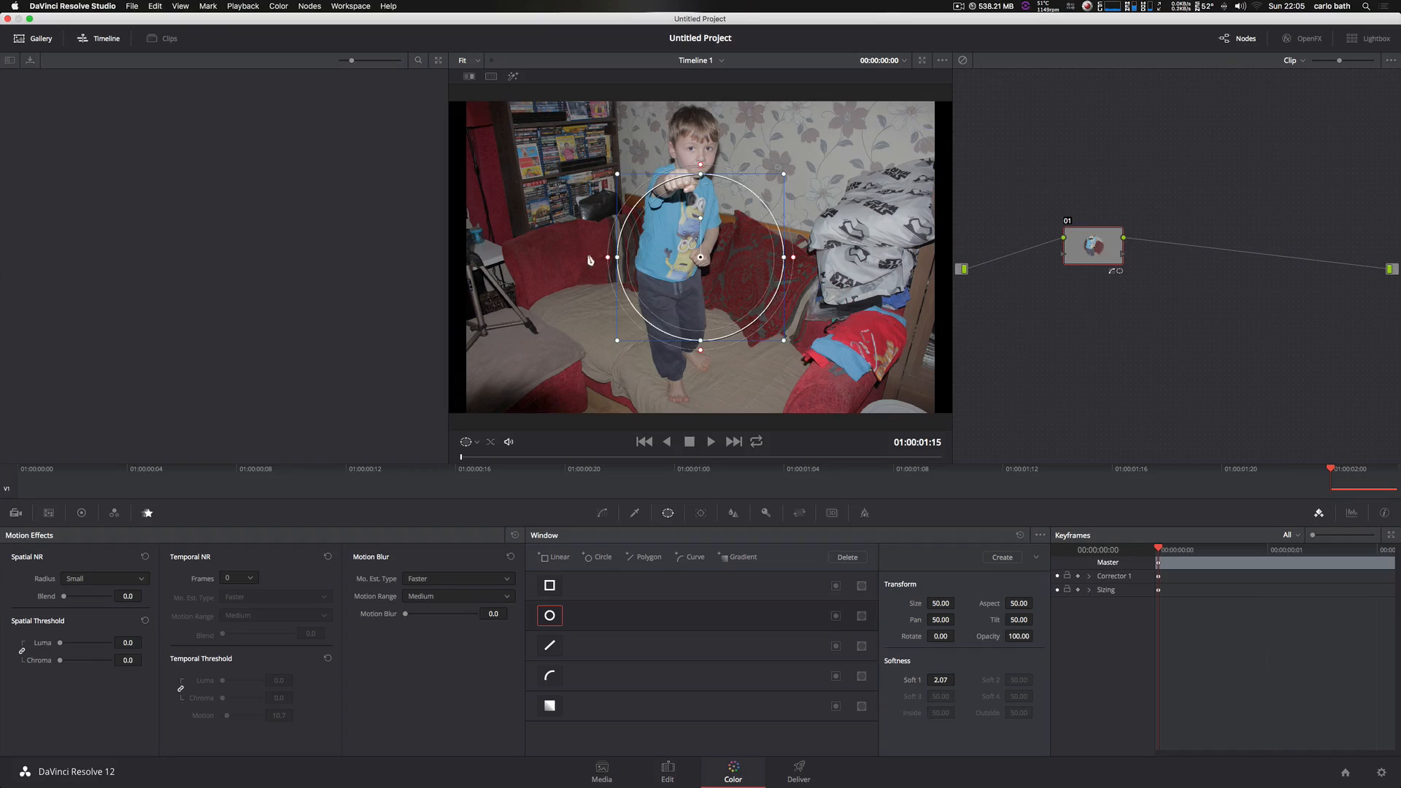
left_click_drag(699, 257, 645, 210)
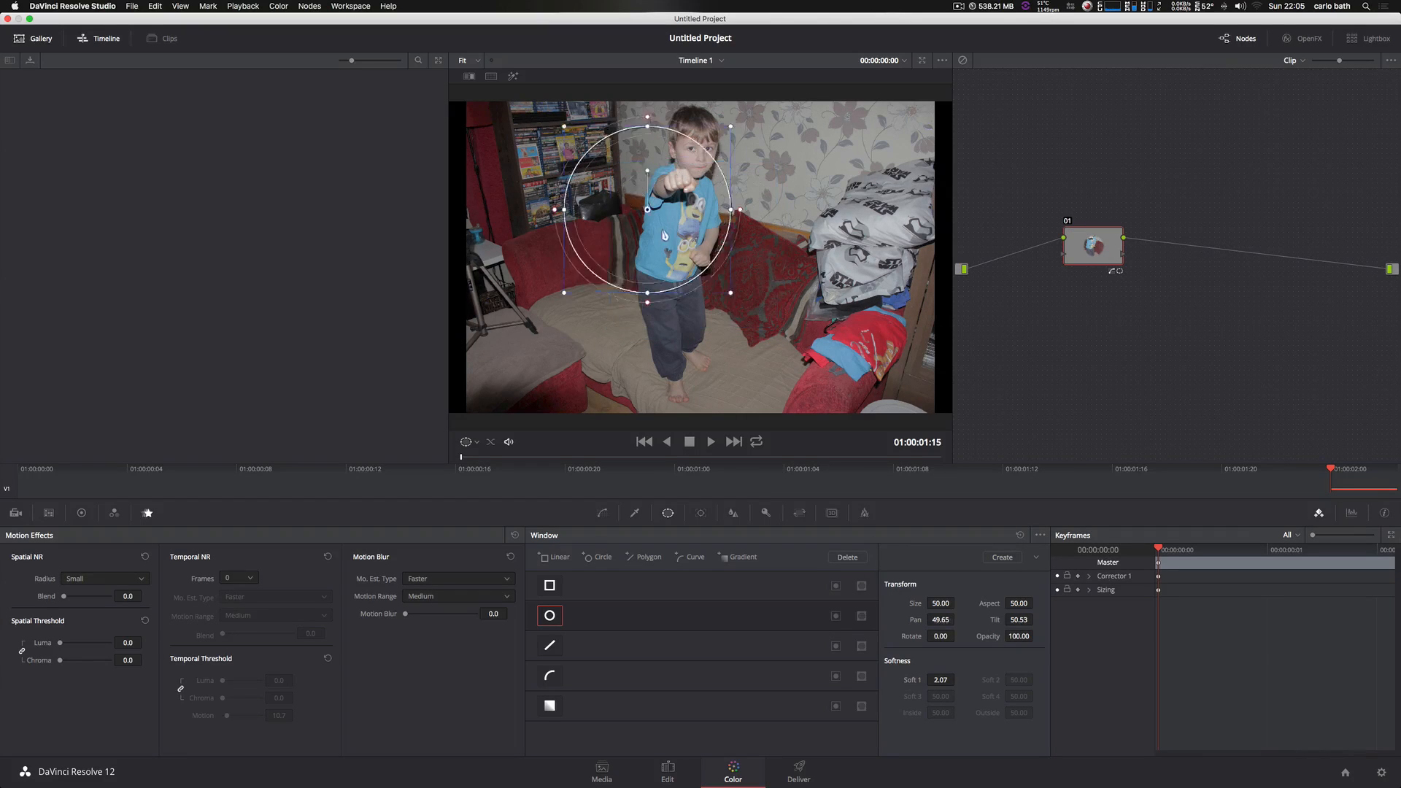
left_click_drag(645, 208, 554, 161)
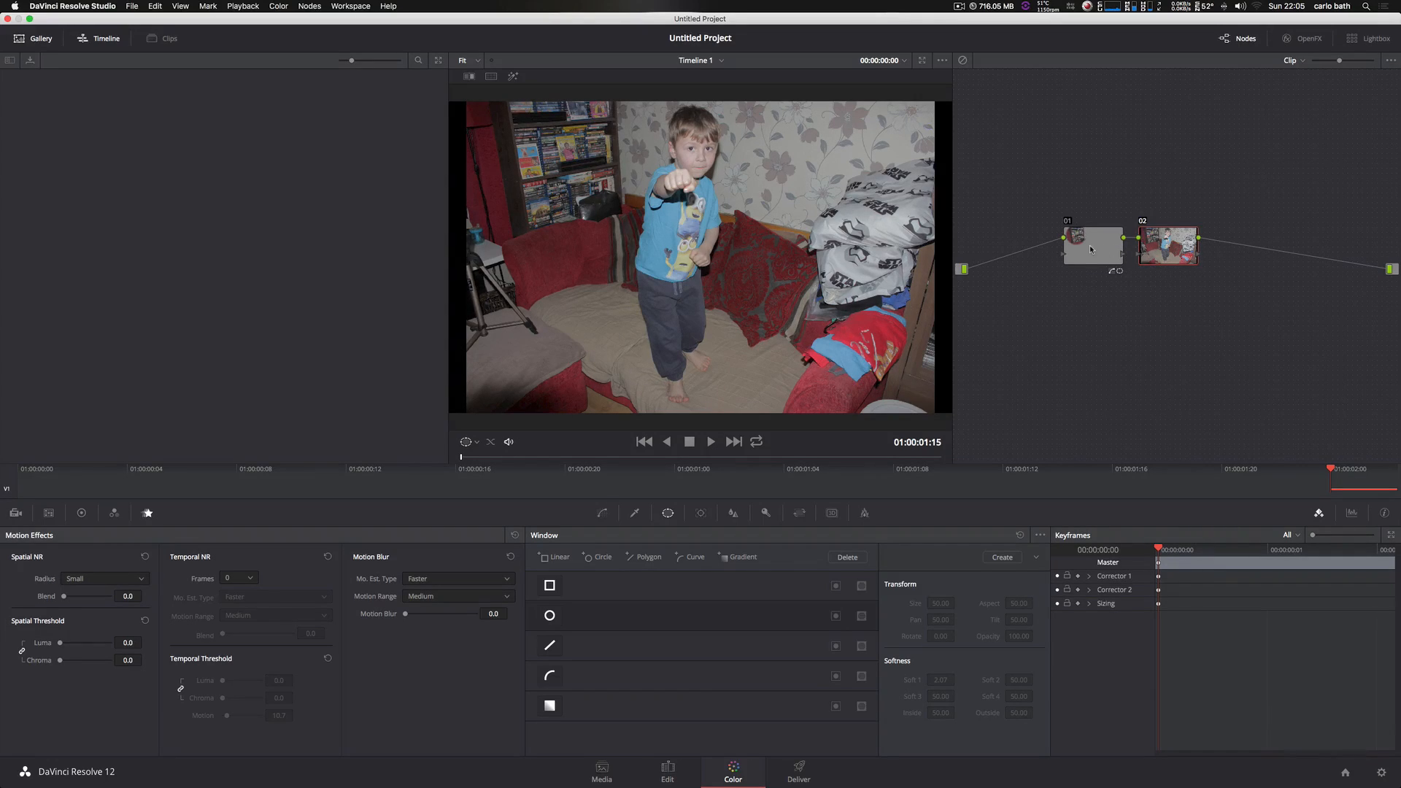
Enable a Circle window on node 02 over the top-left bookshelf, then begin a custom curve shape.
left_click(550, 614)
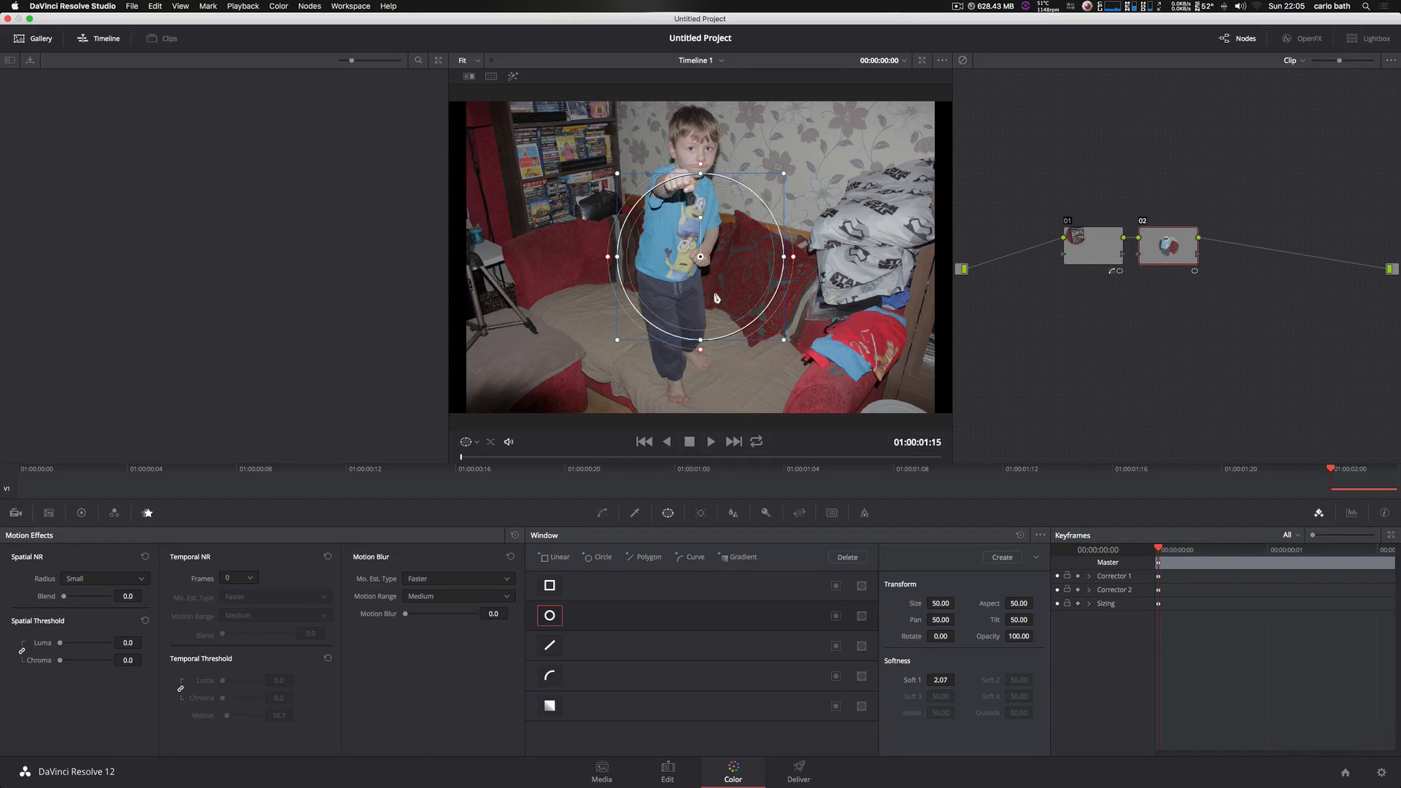
left_click_drag(699, 257, 560, 168)
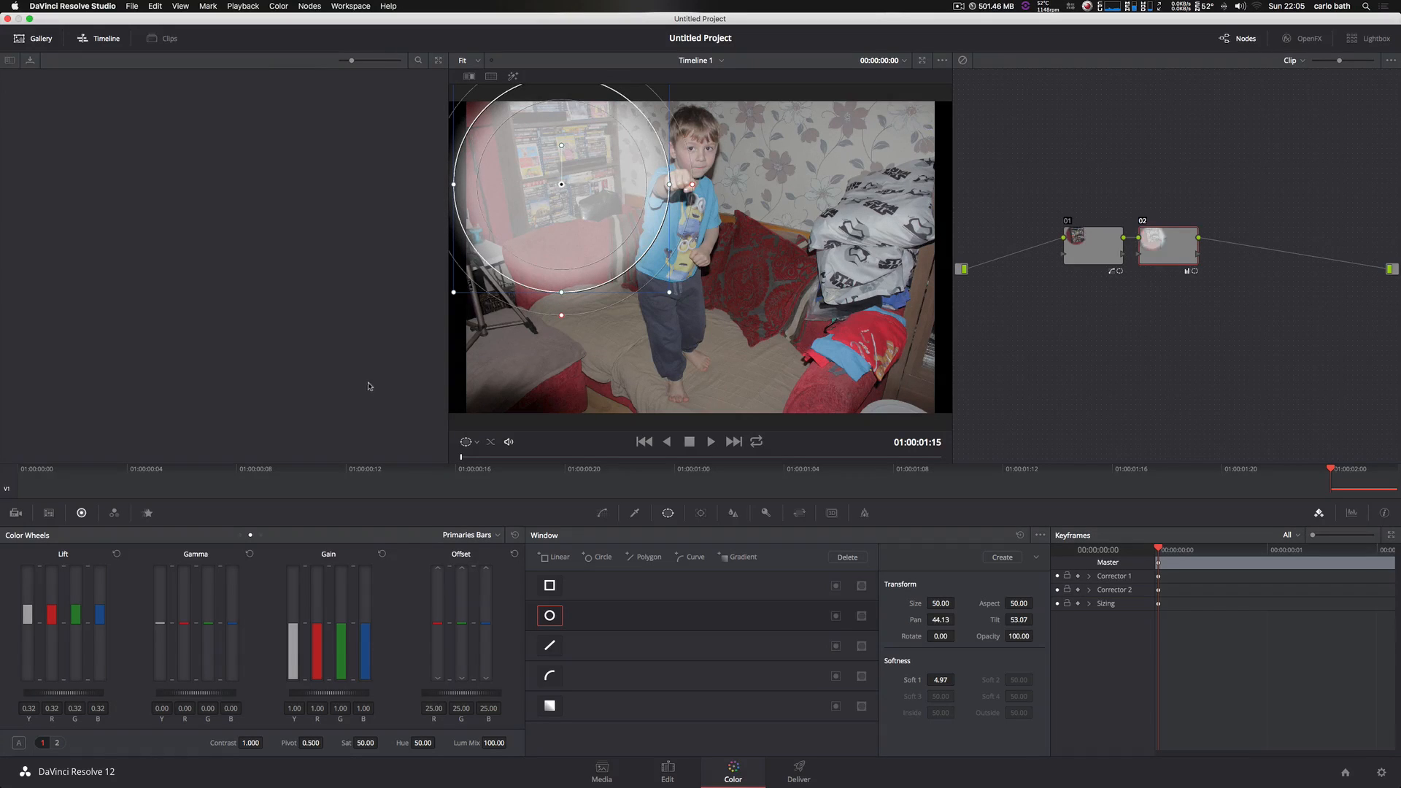
mouse_move(636, 296)
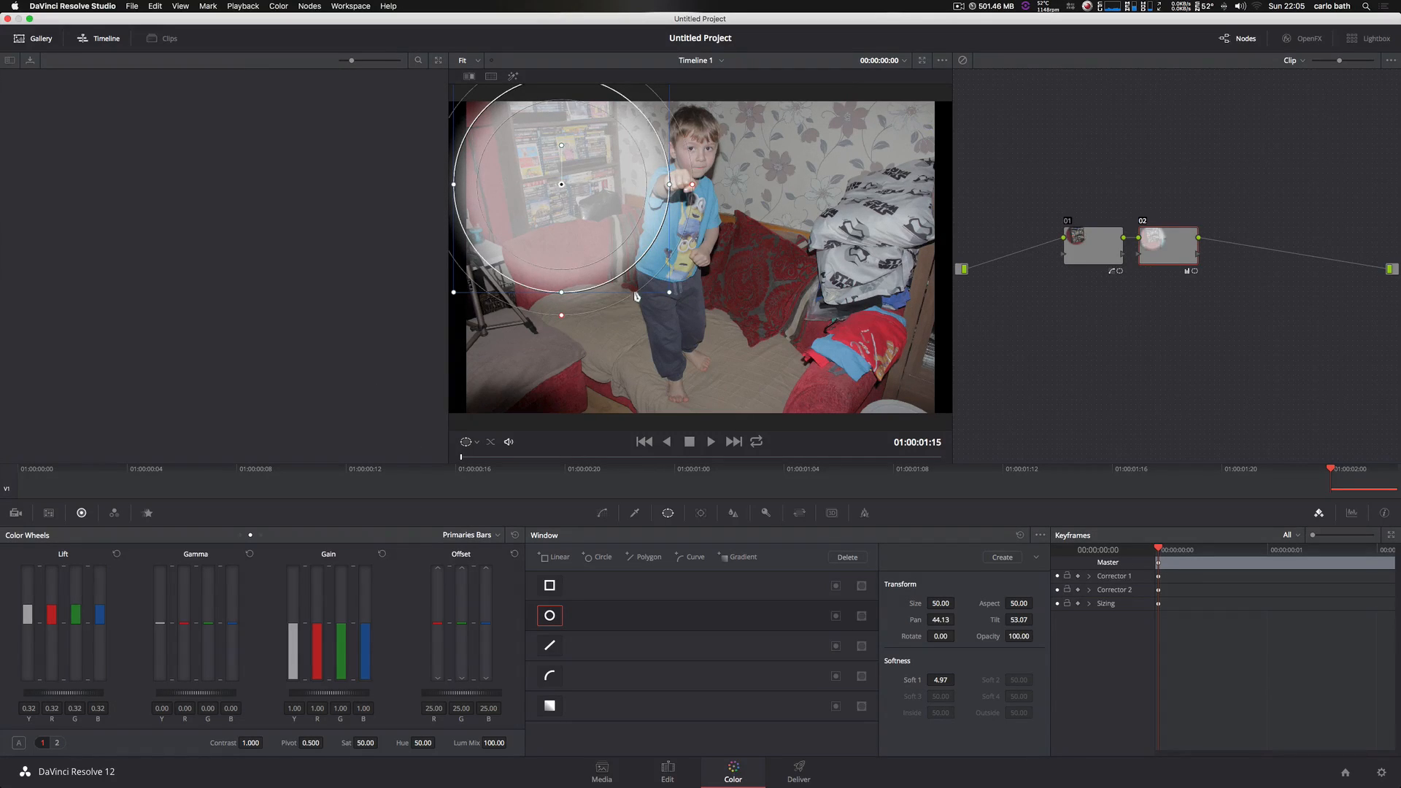
left_click(465, 441)
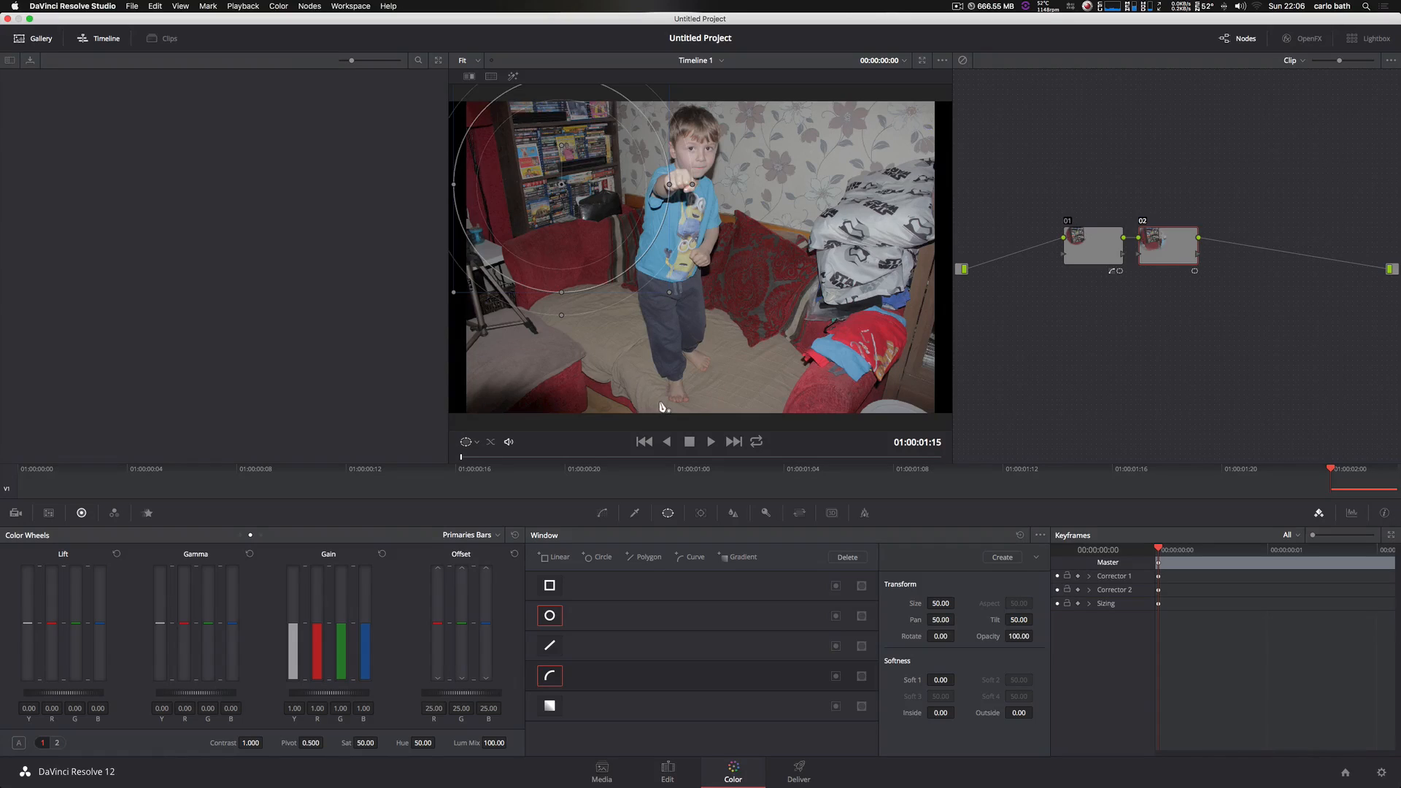
mouse_move(472, 410)
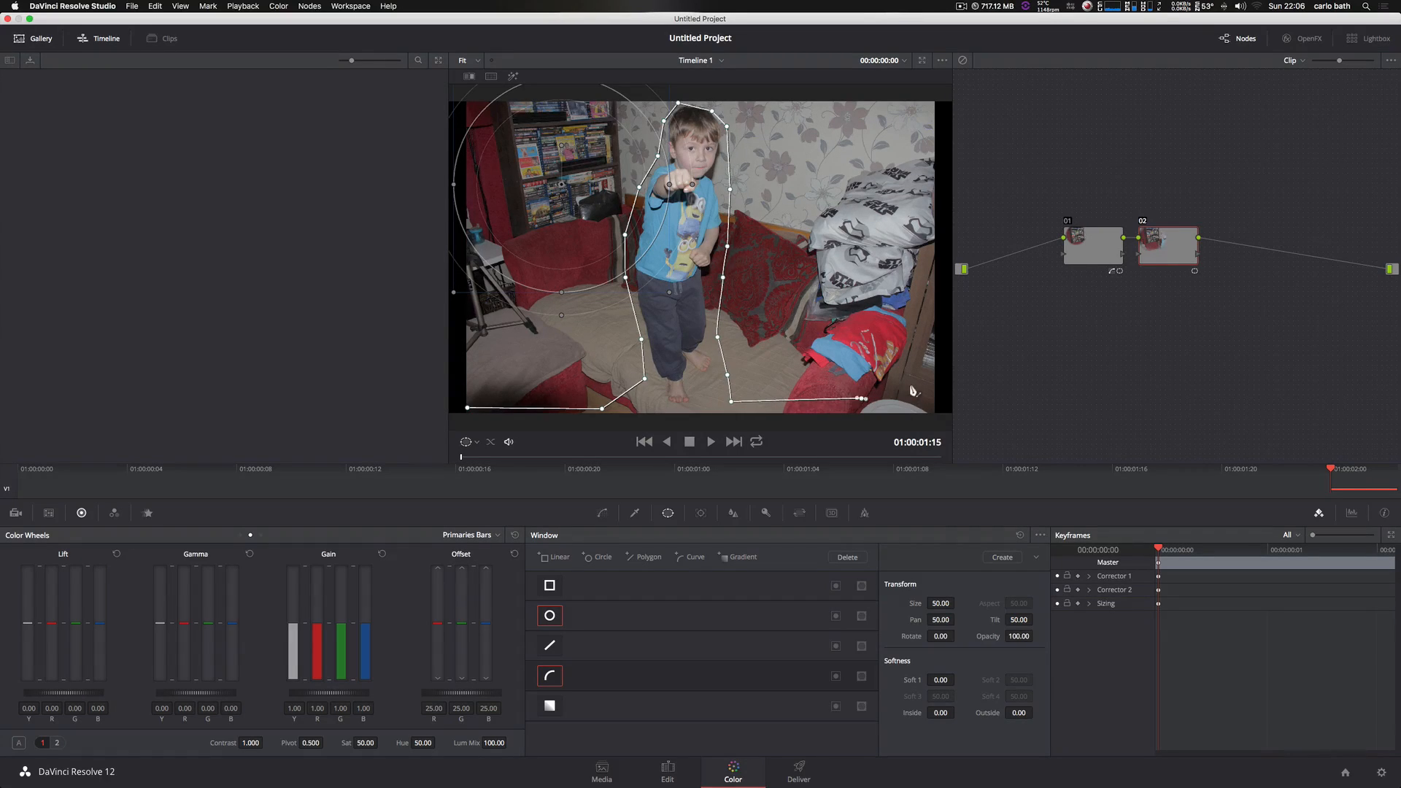
Extend the curve mask's outline from the boy out along the right frame edge.
left_click_drag(862, 397, 927, 105)
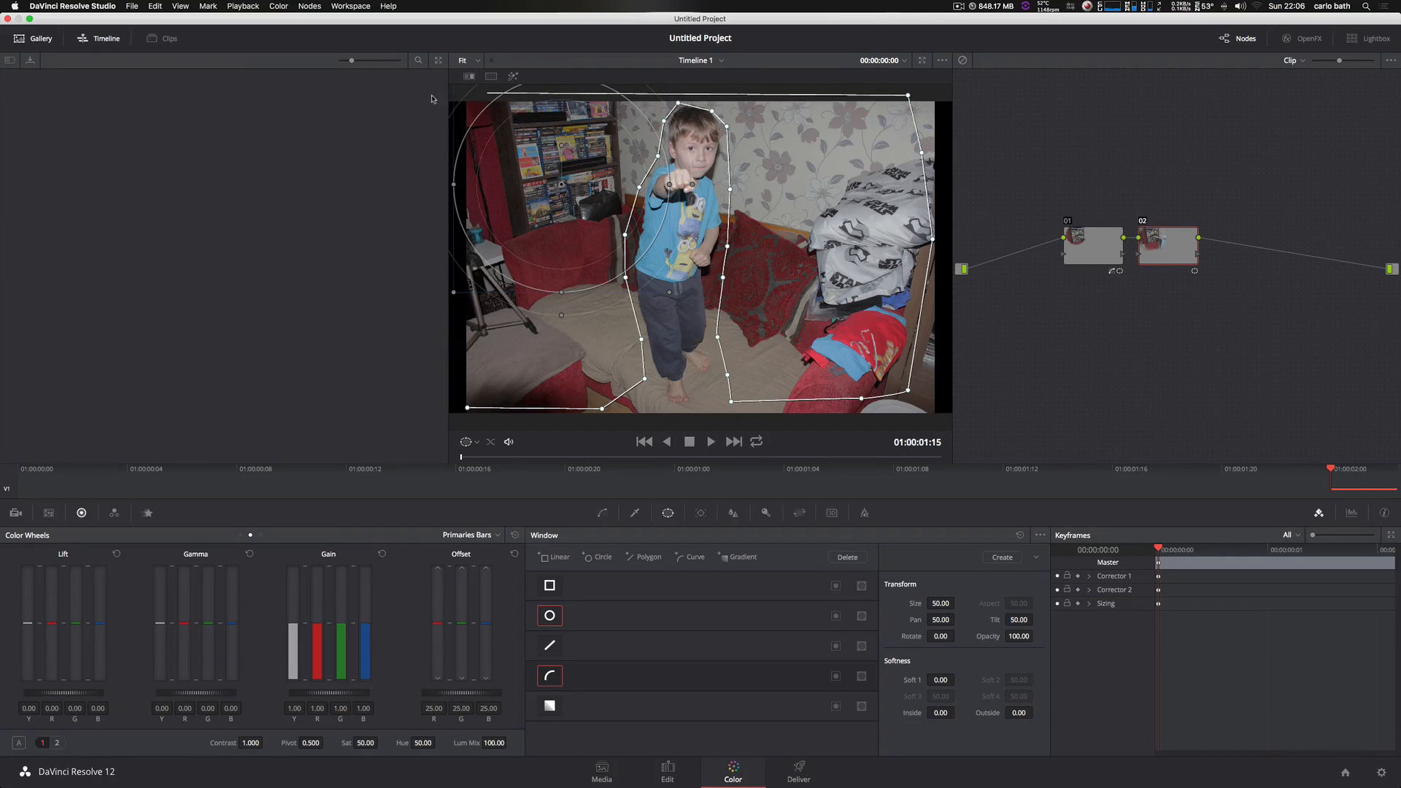
mouse_move(472, 418)
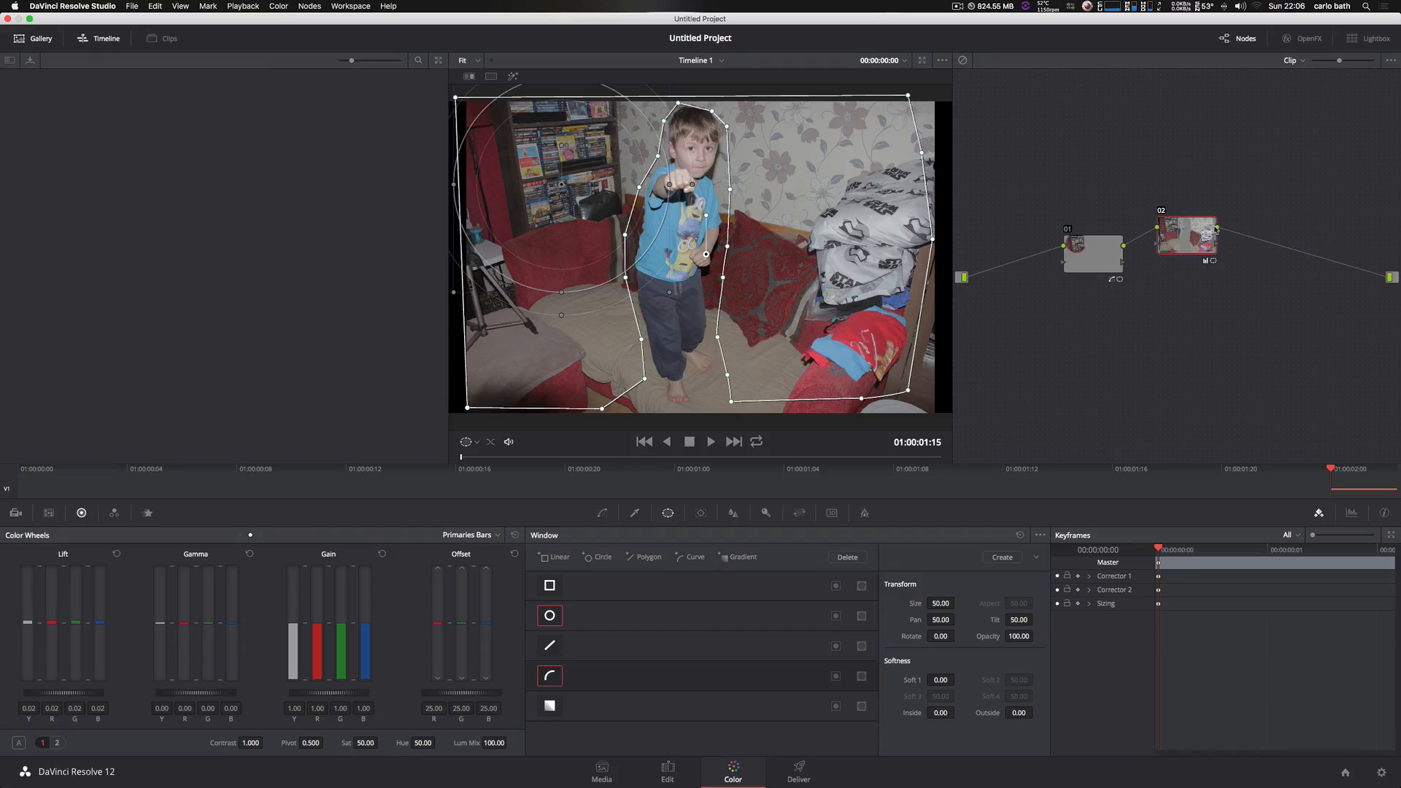
mouse_move(1195, 234)
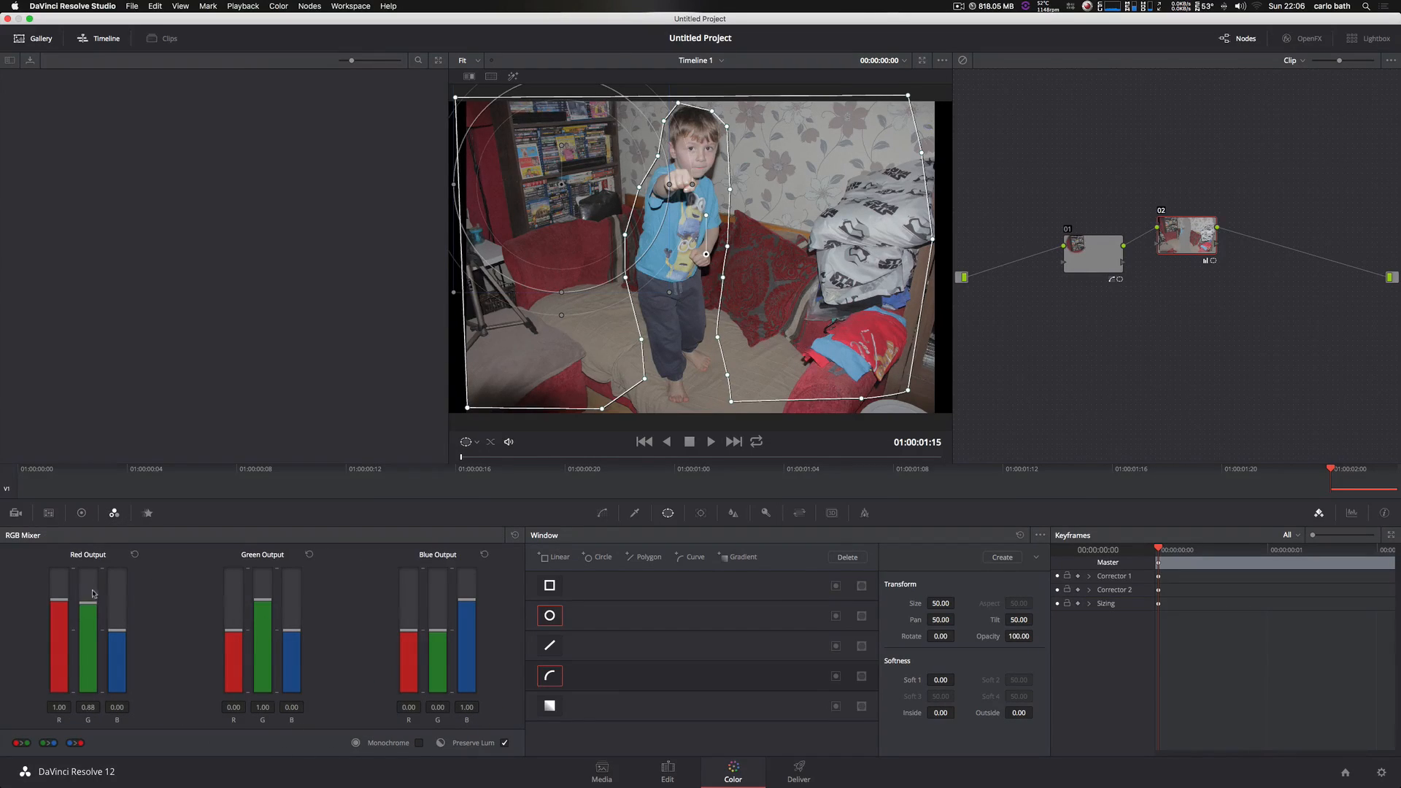
In the RGB Mixer, raise the Red Output's green mix to 1.60, tinting the background red.
left_click_drag(88, 616, 87, 590)
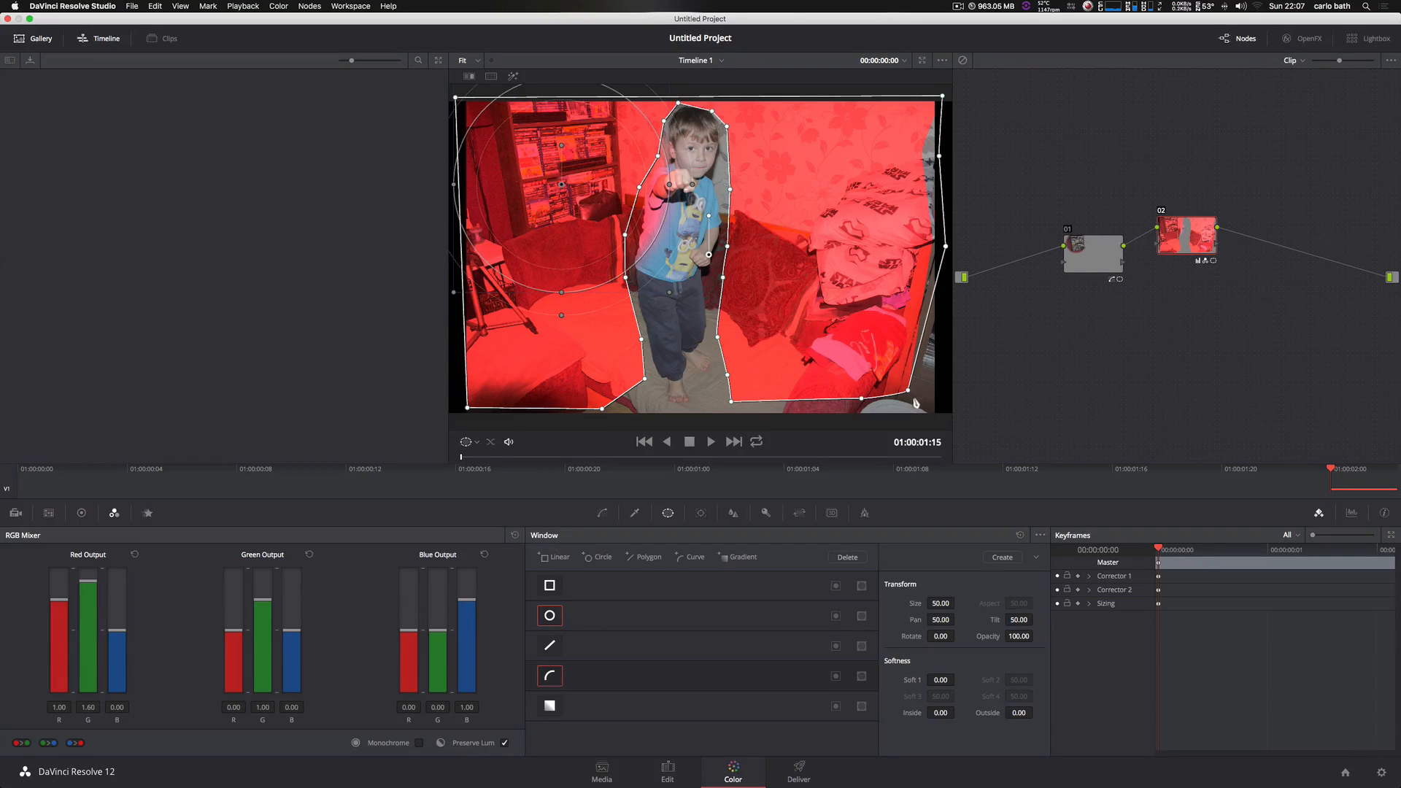
left_click_drag(917, 403, 859, 404)
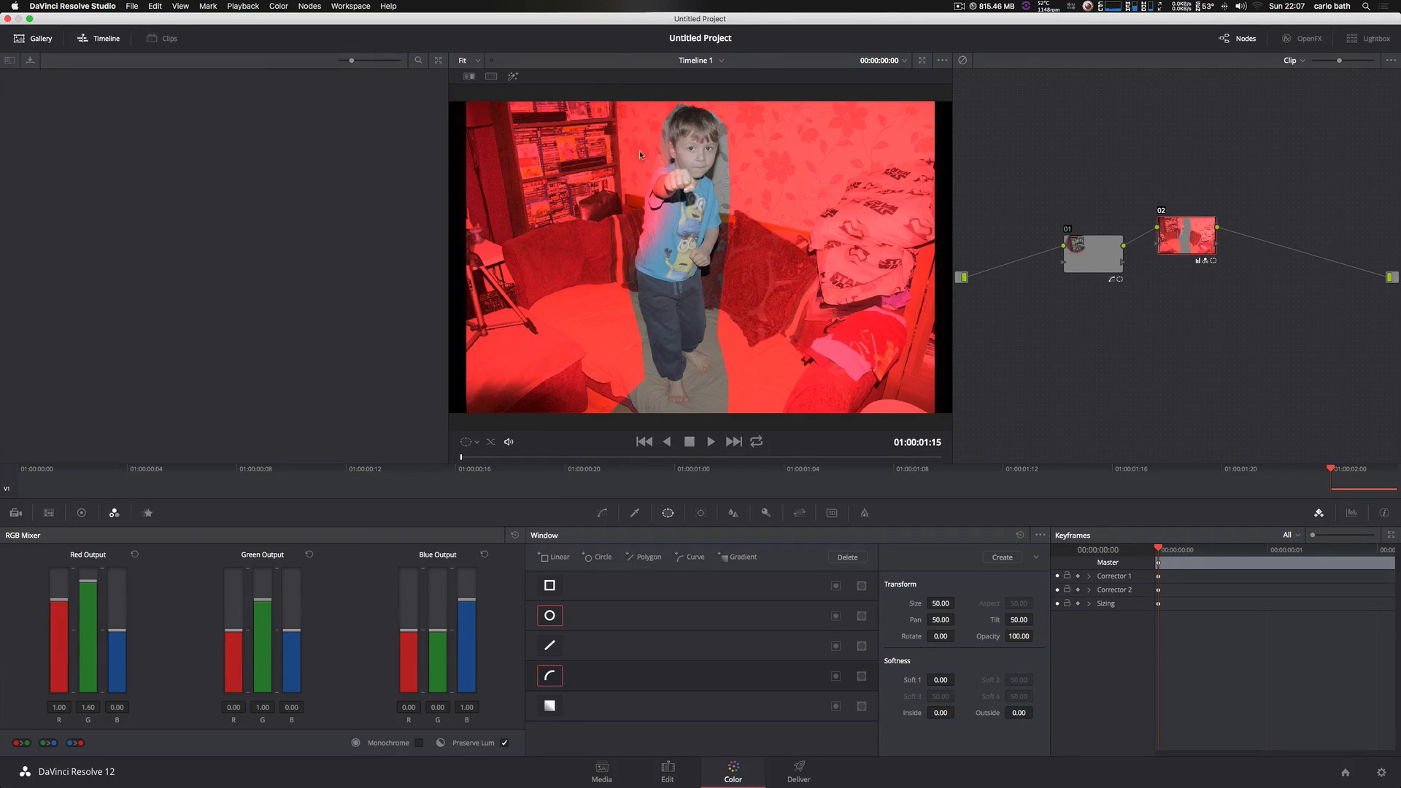
mouse_move(673, 118)
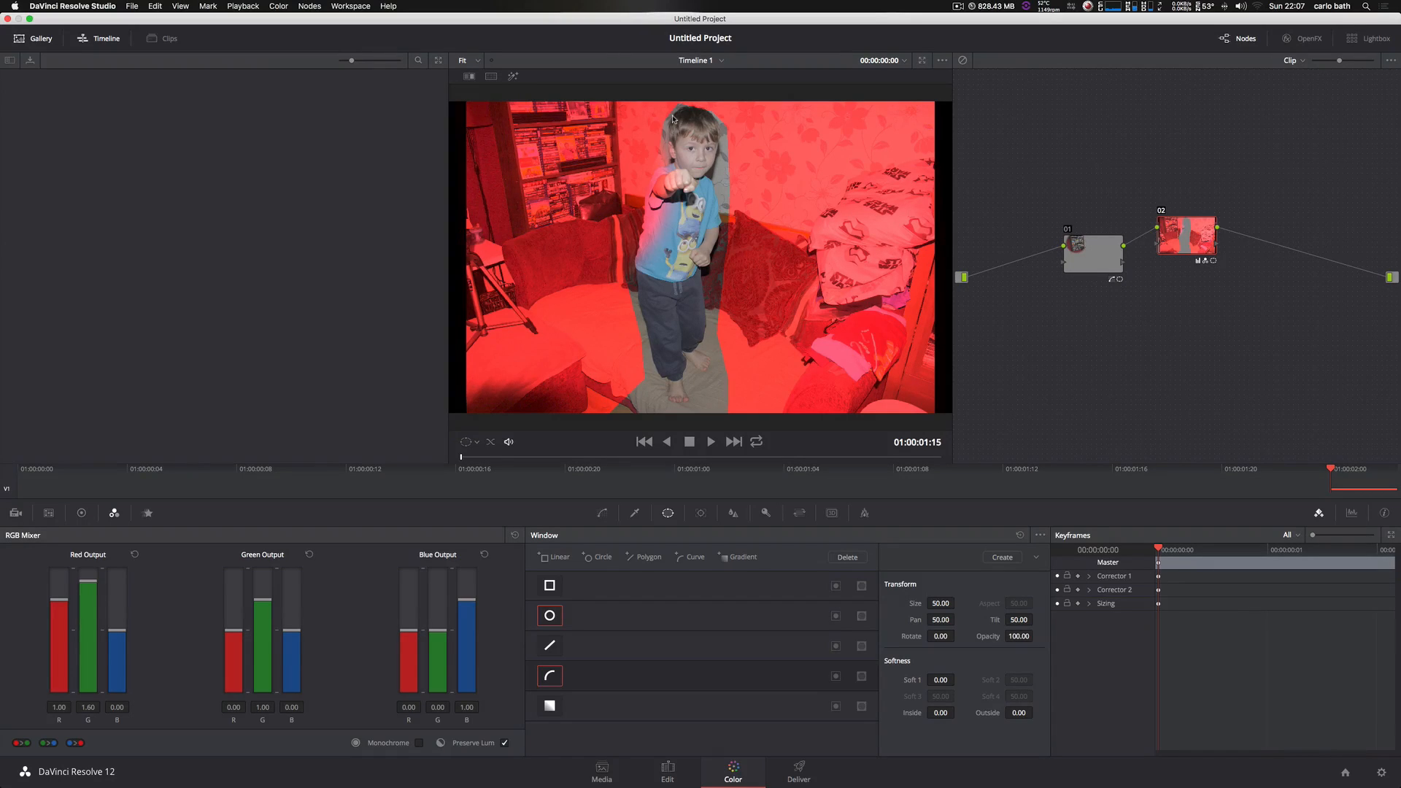
mouse_move(754, 181)
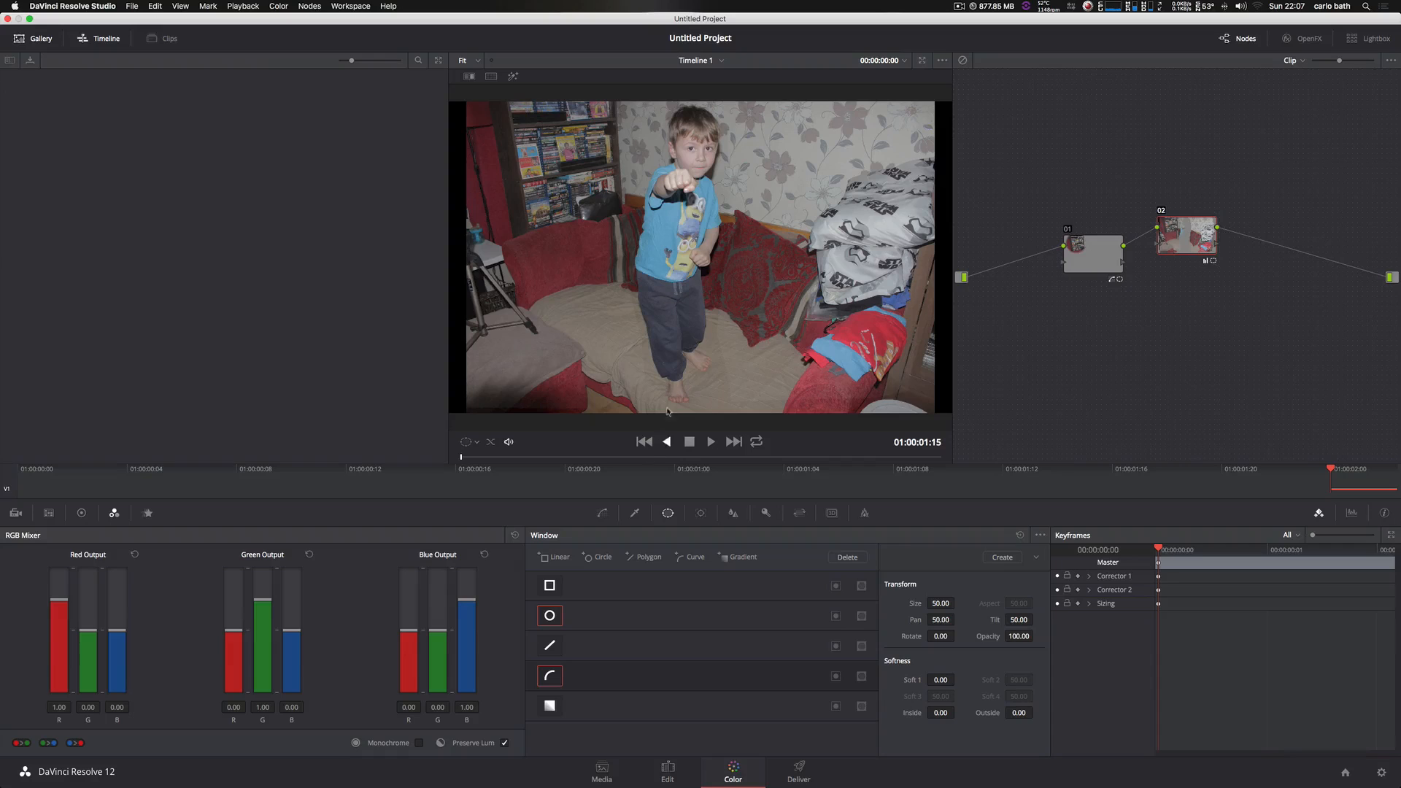
mouse_move(750, 540)
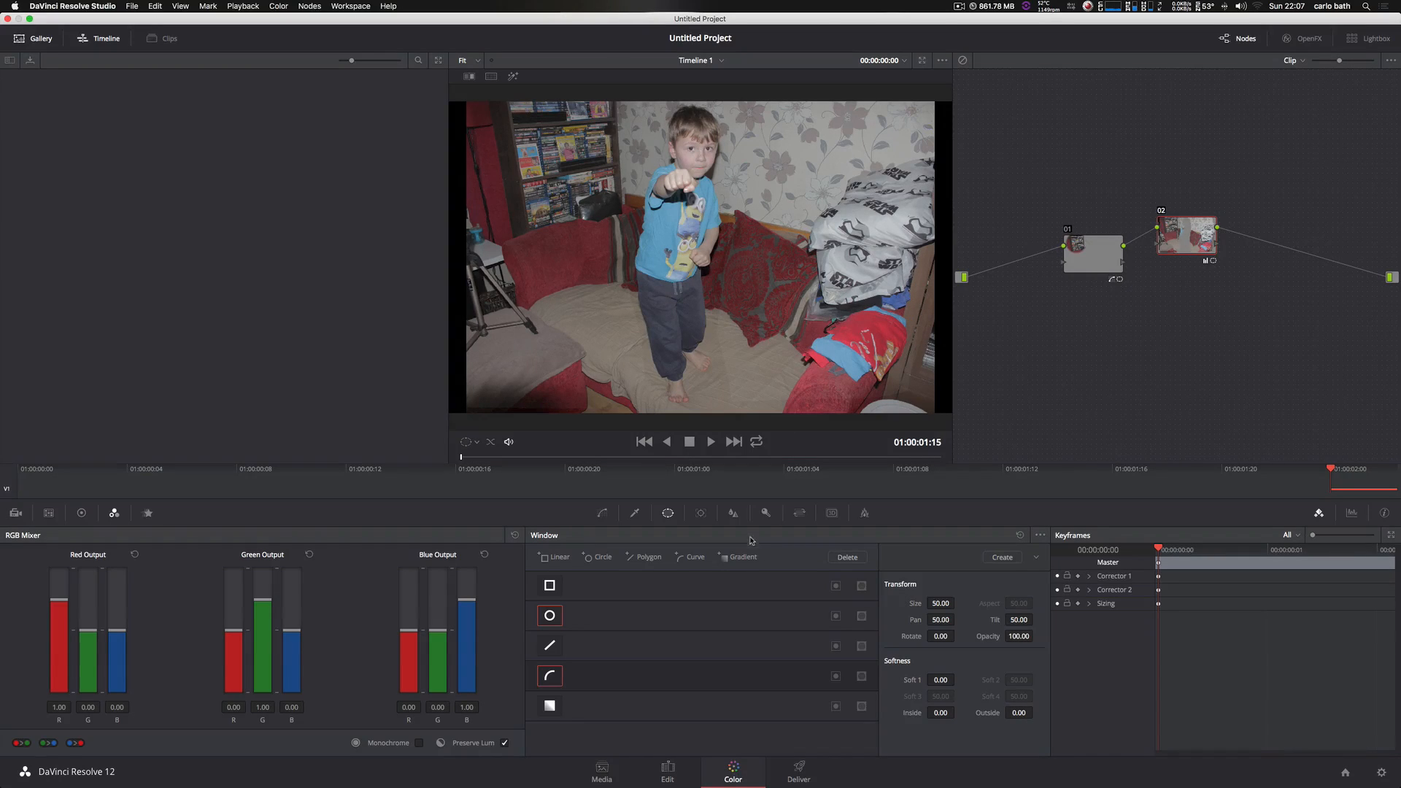
mouse_move(731, 512)
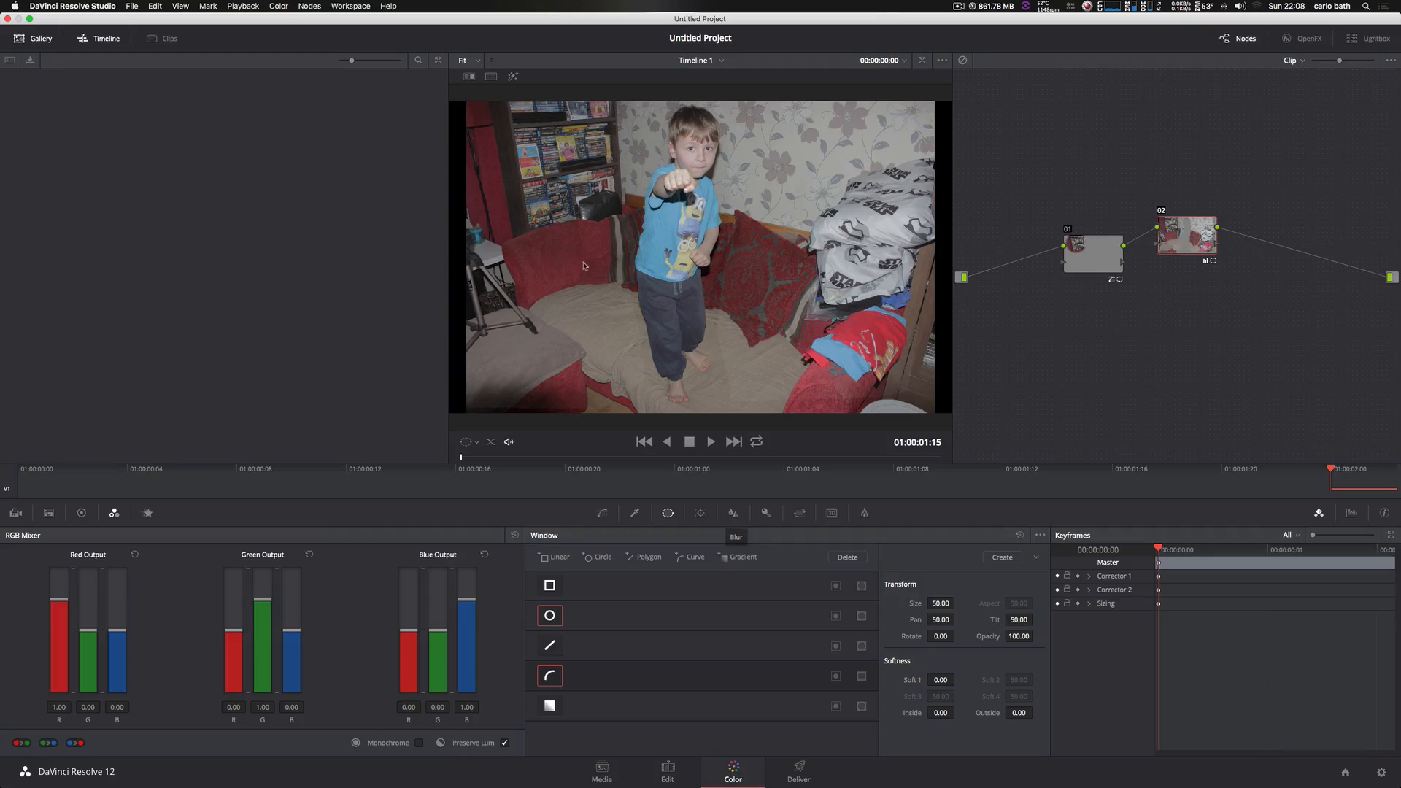
mouse_move(532, 239)
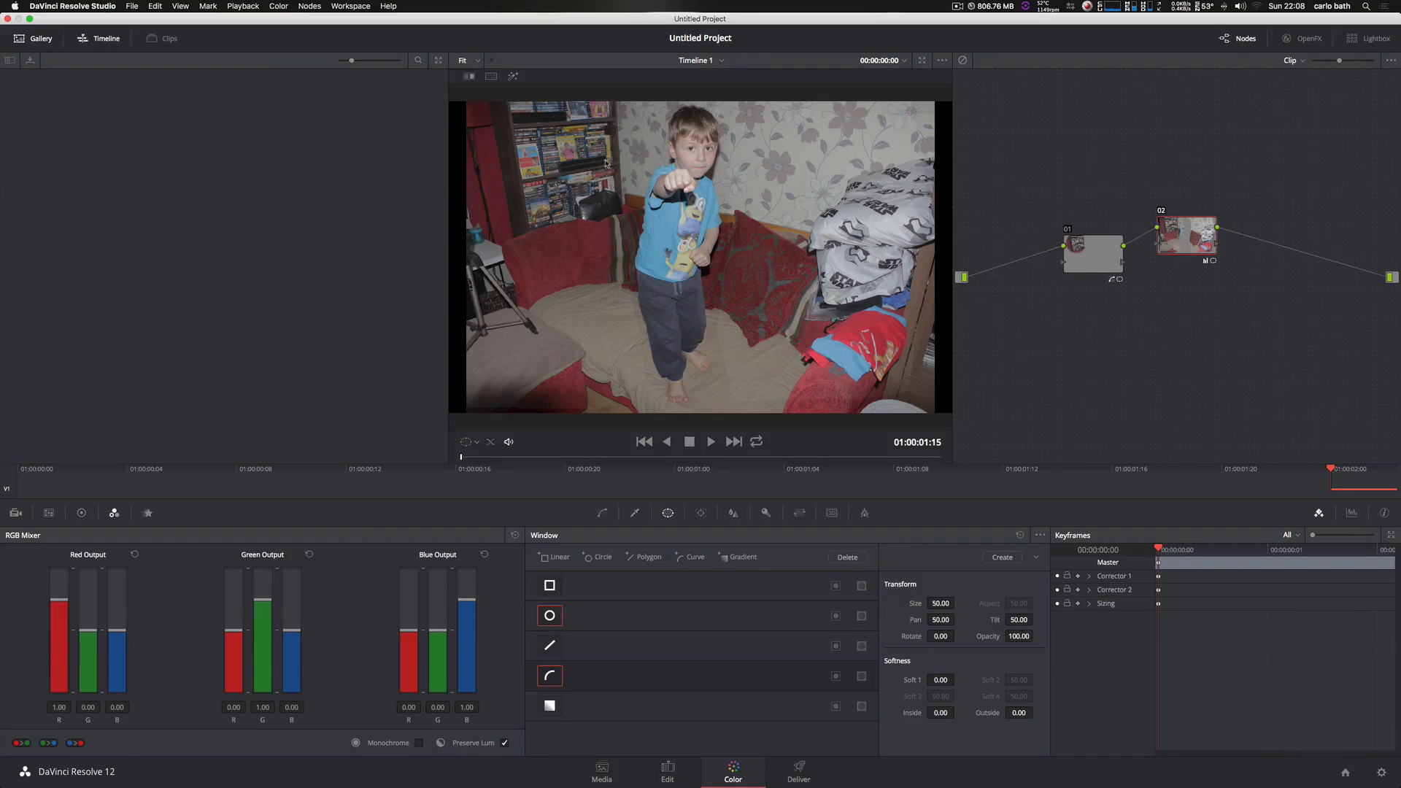
mouse_move(661, 375)
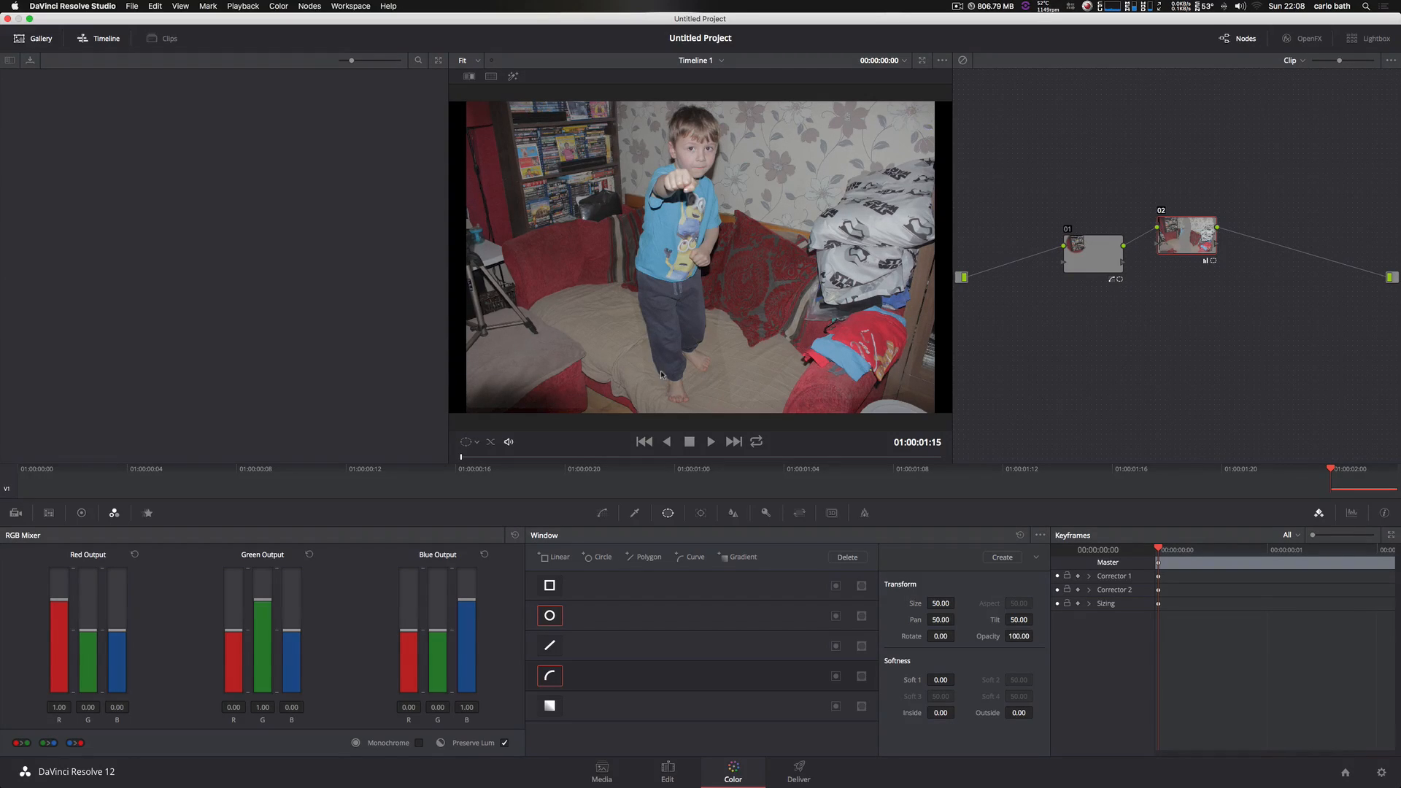
mouse_move(695, 313)
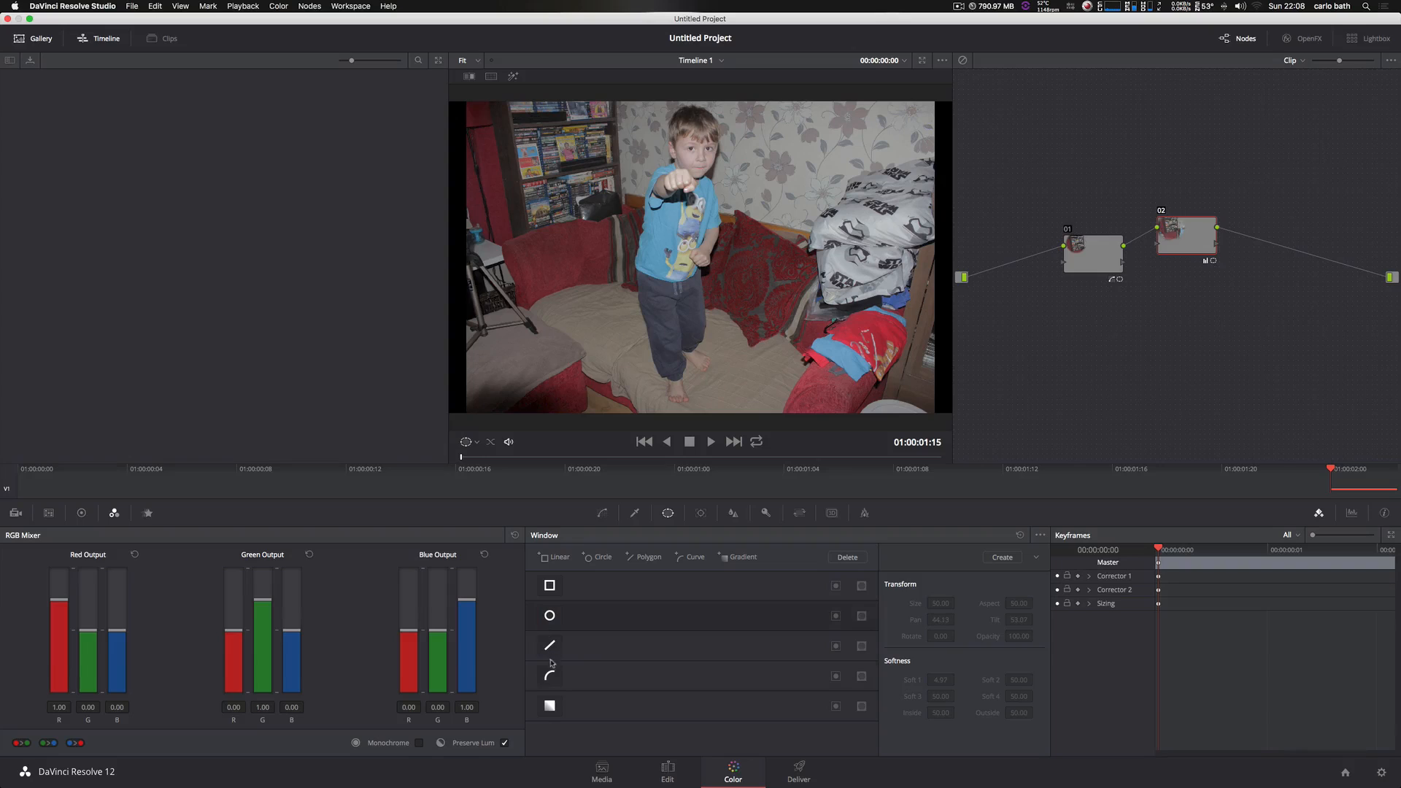
Choose the Curve window shape to trace around the boy and the frame edges.
left_click(550, 674)
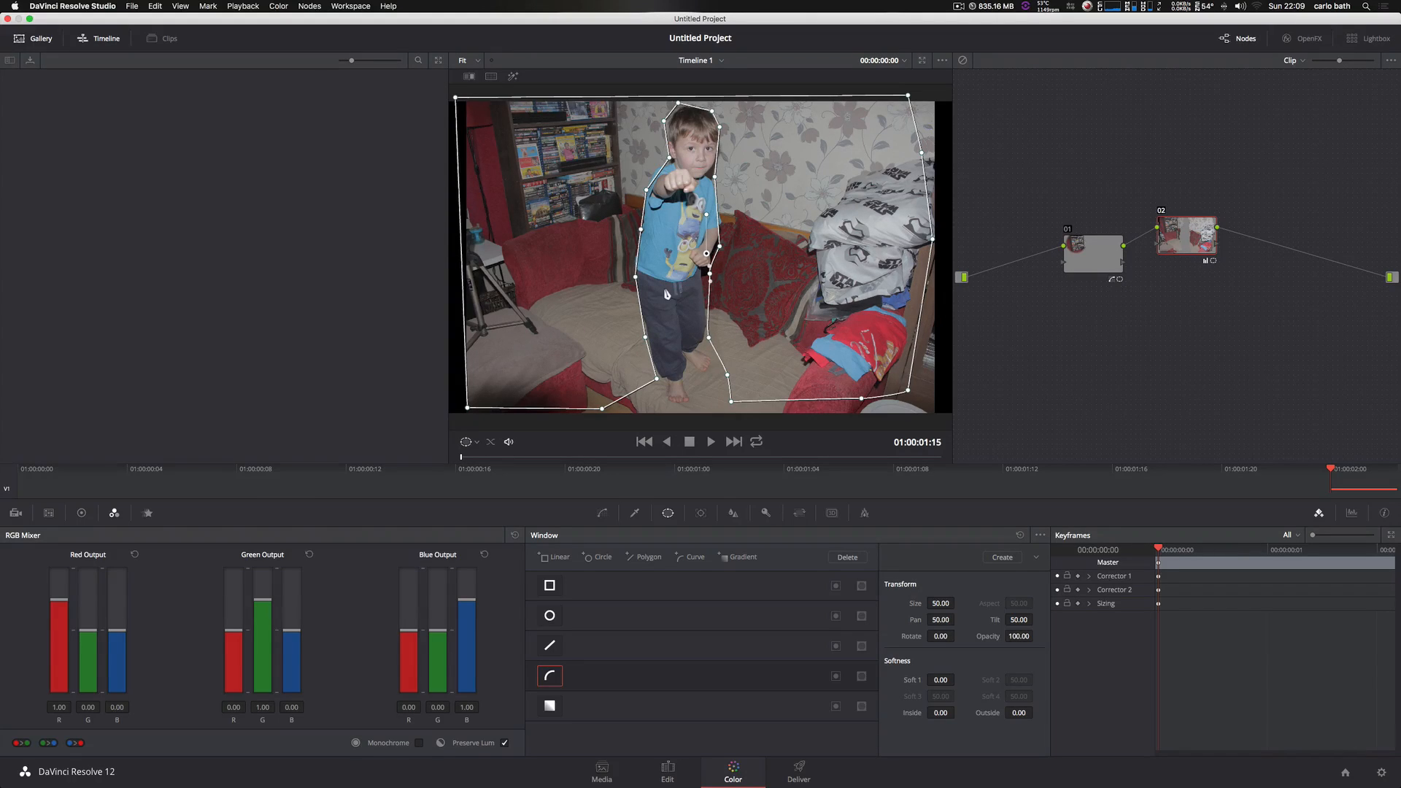
mouse_move(674, 423)
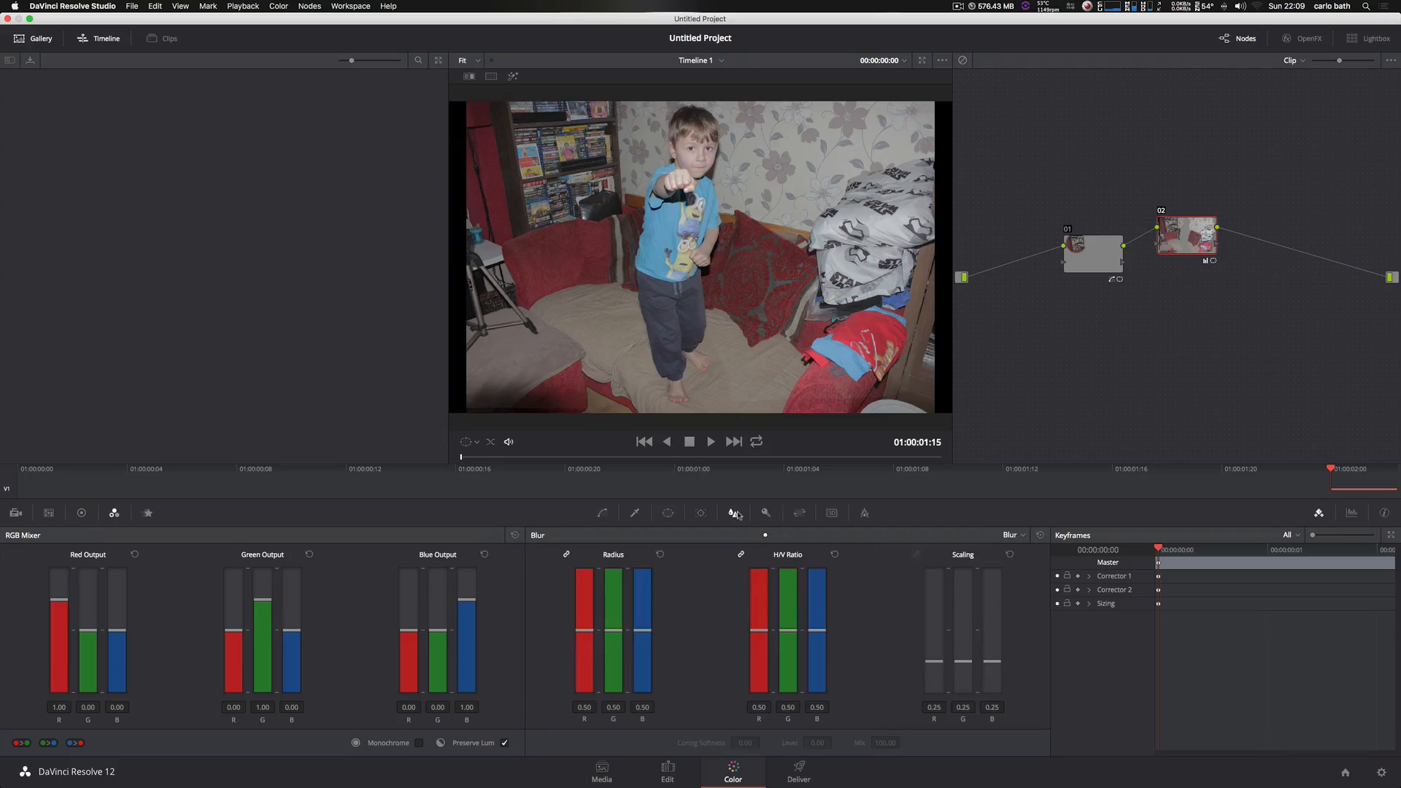
mouse_move(703, 575)
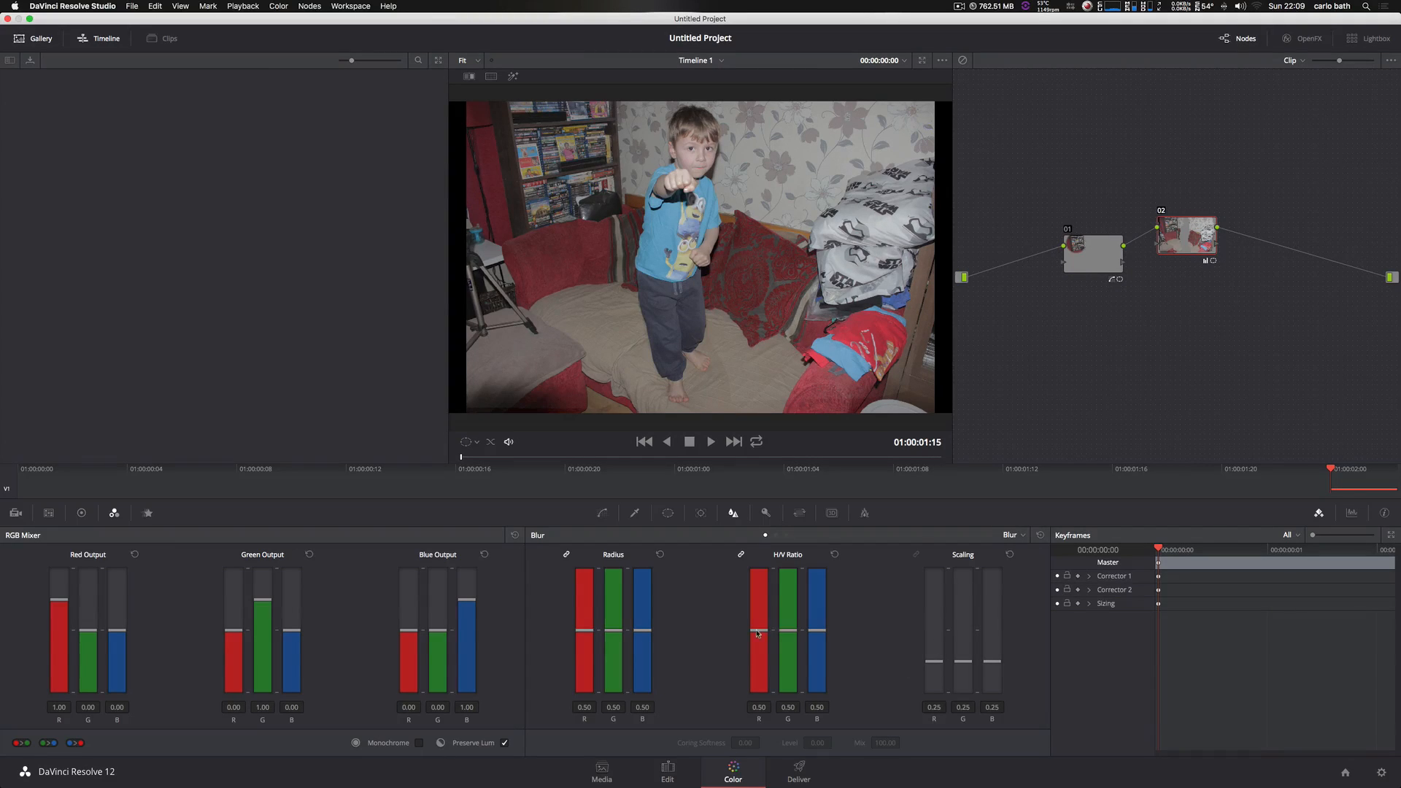
Set the blur H/V Ratio to 0.68 and settle the blur Radius at about 0.68.
left_click_drag(759, 635, 759, 611)
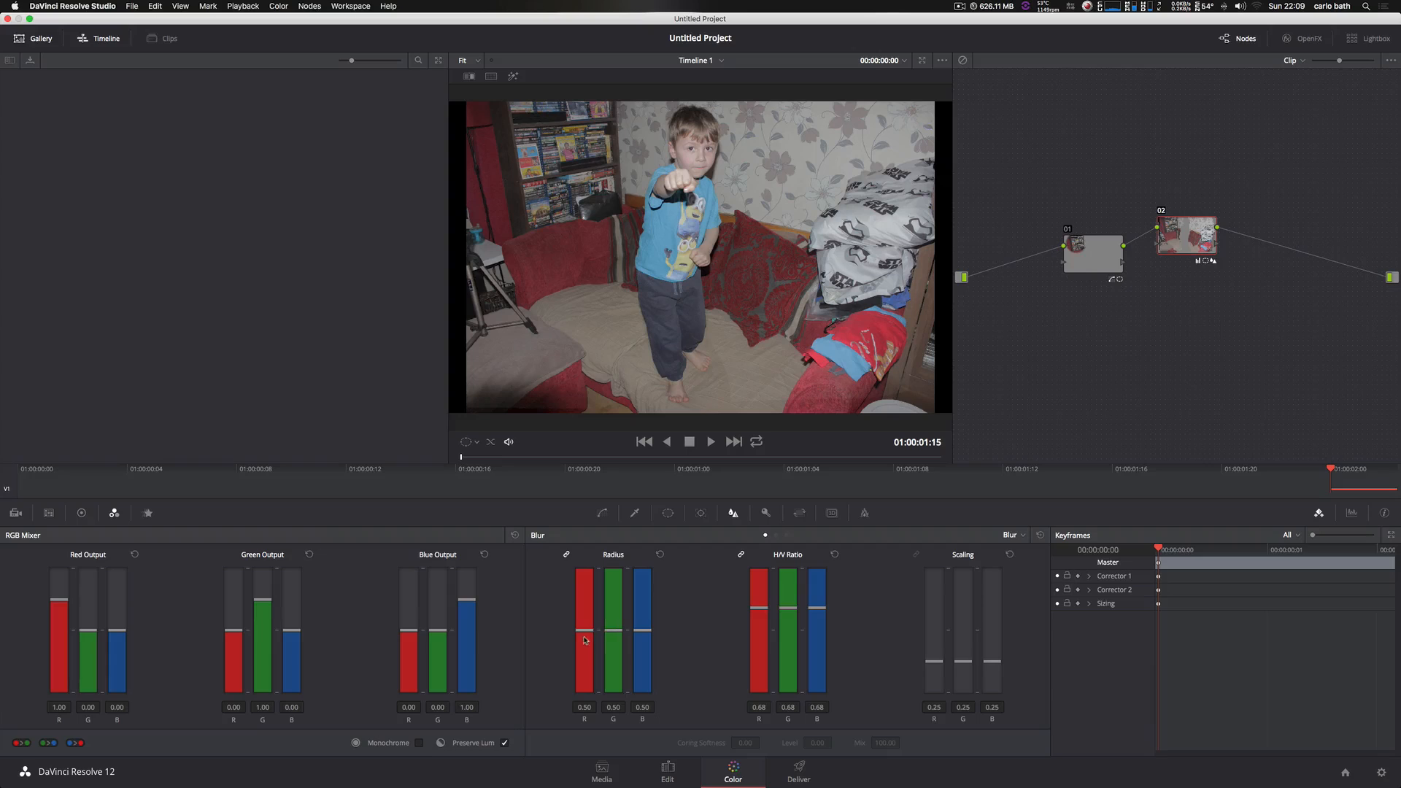
left_click_drag(584, 639, 583, 603)
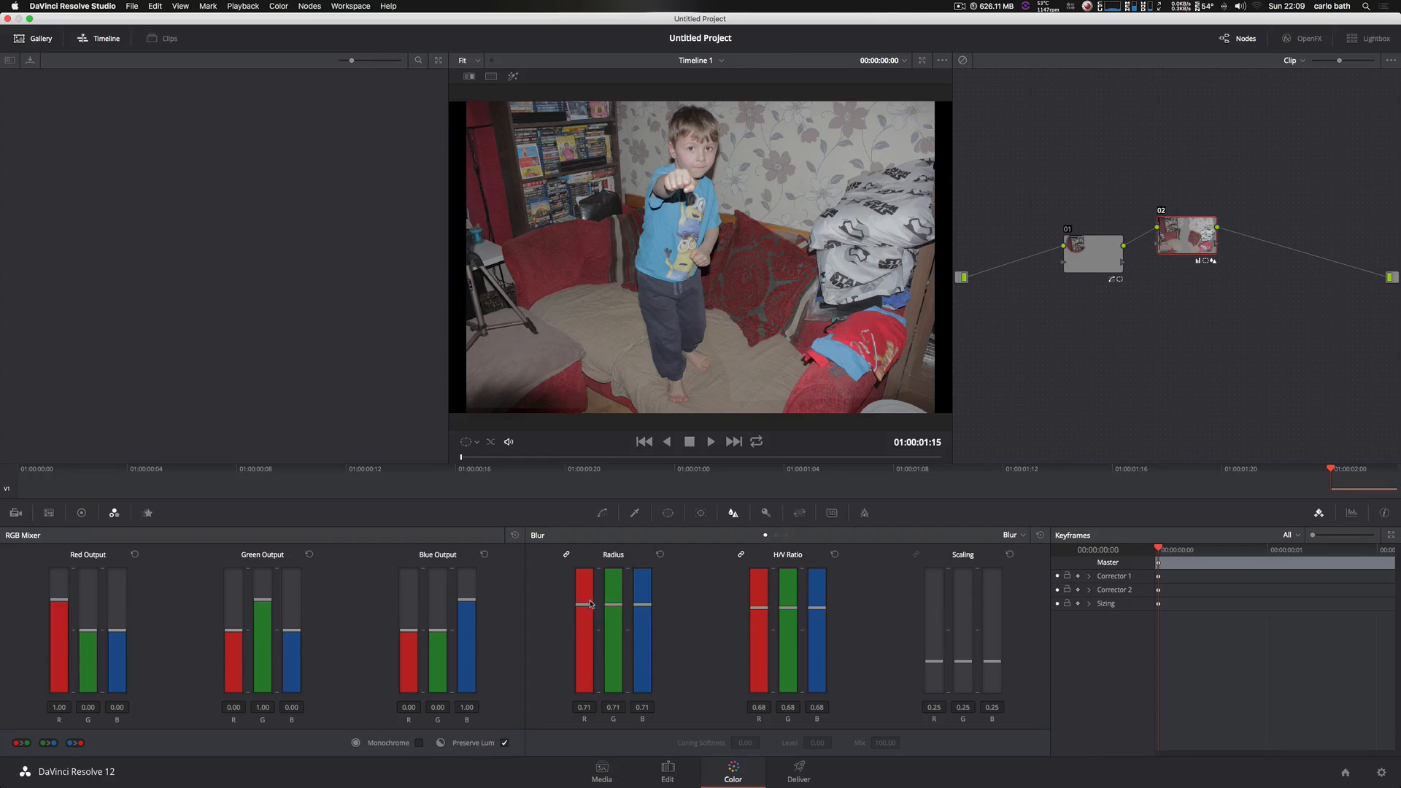
left_click_drag(590, 626, 589, 603)
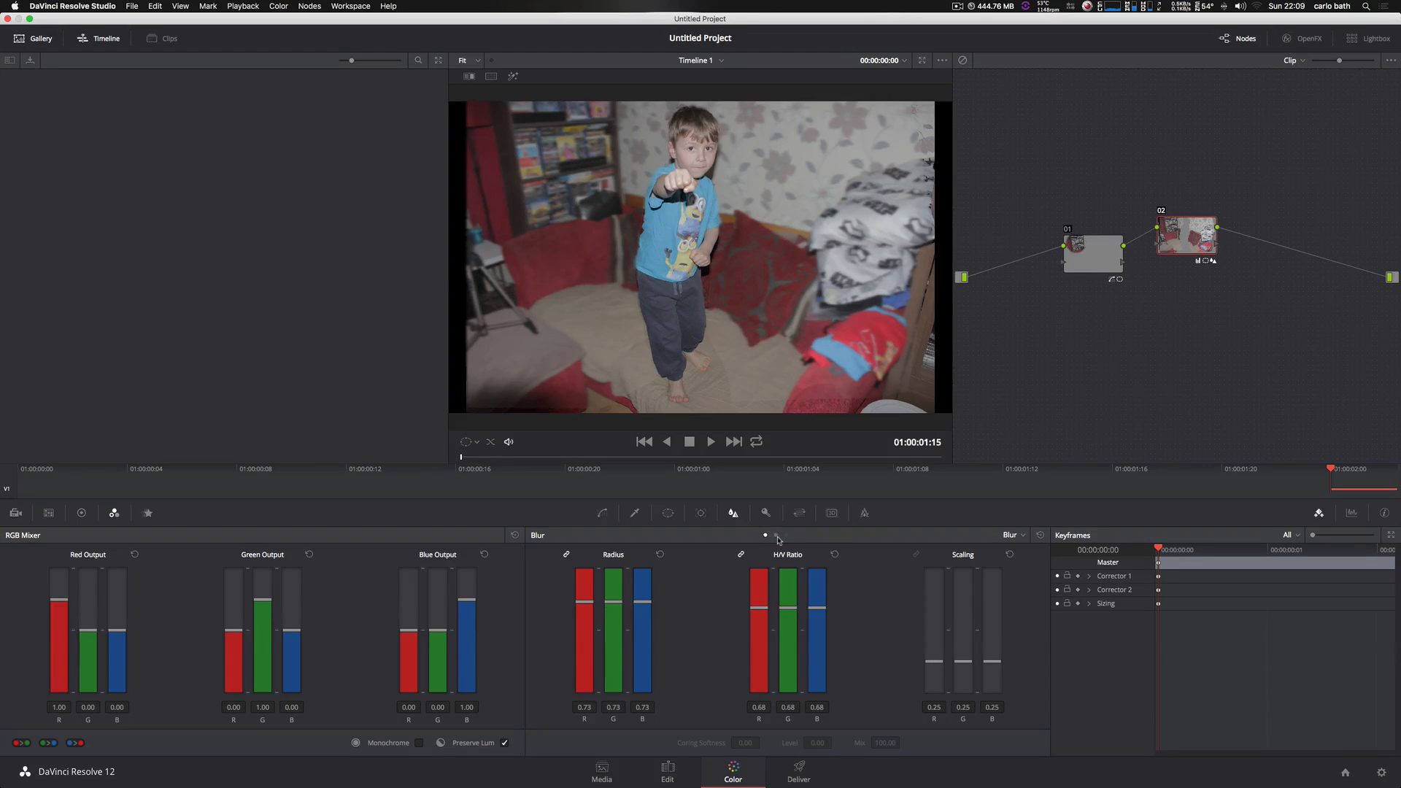
left_click(1009, 535)
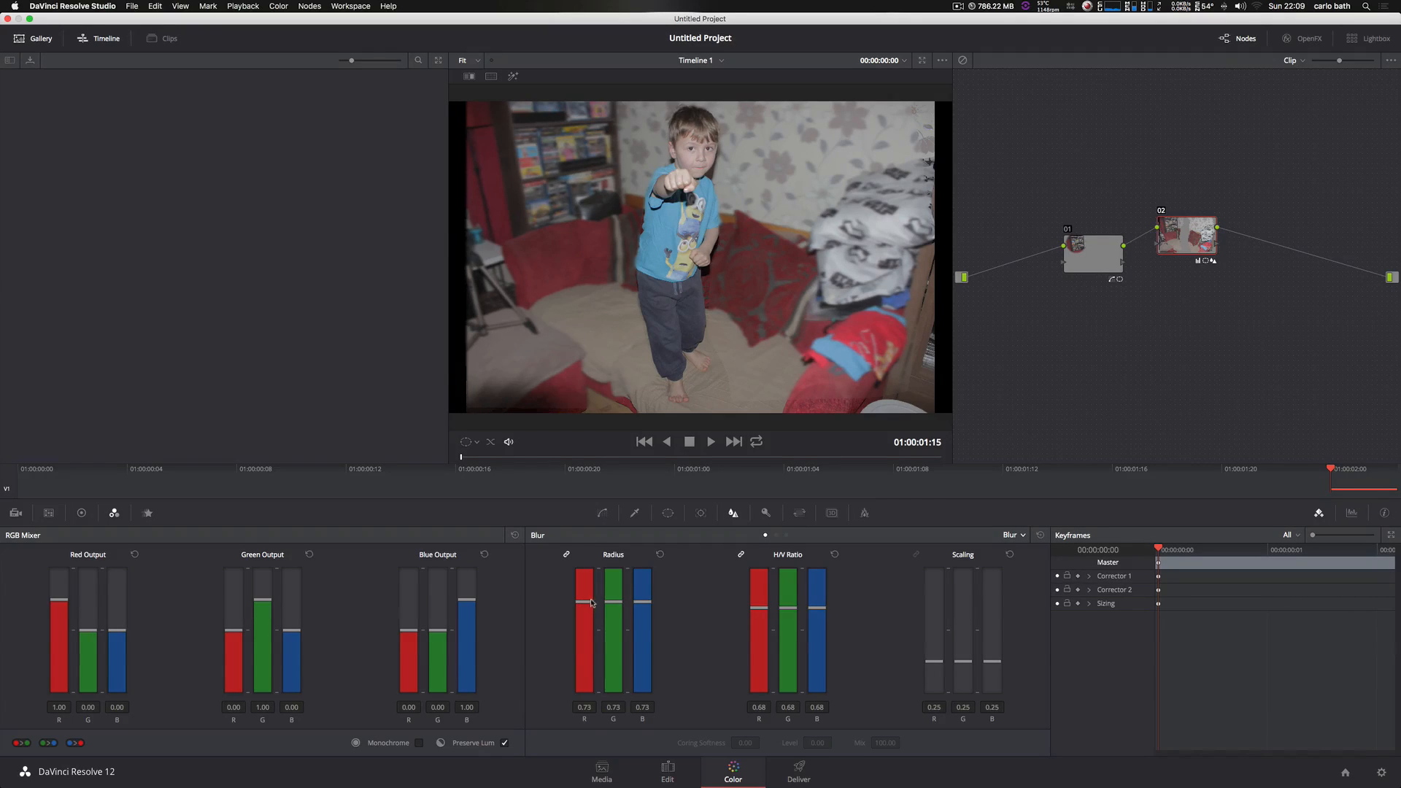
left_click_drag(590, 603, 589, 614)
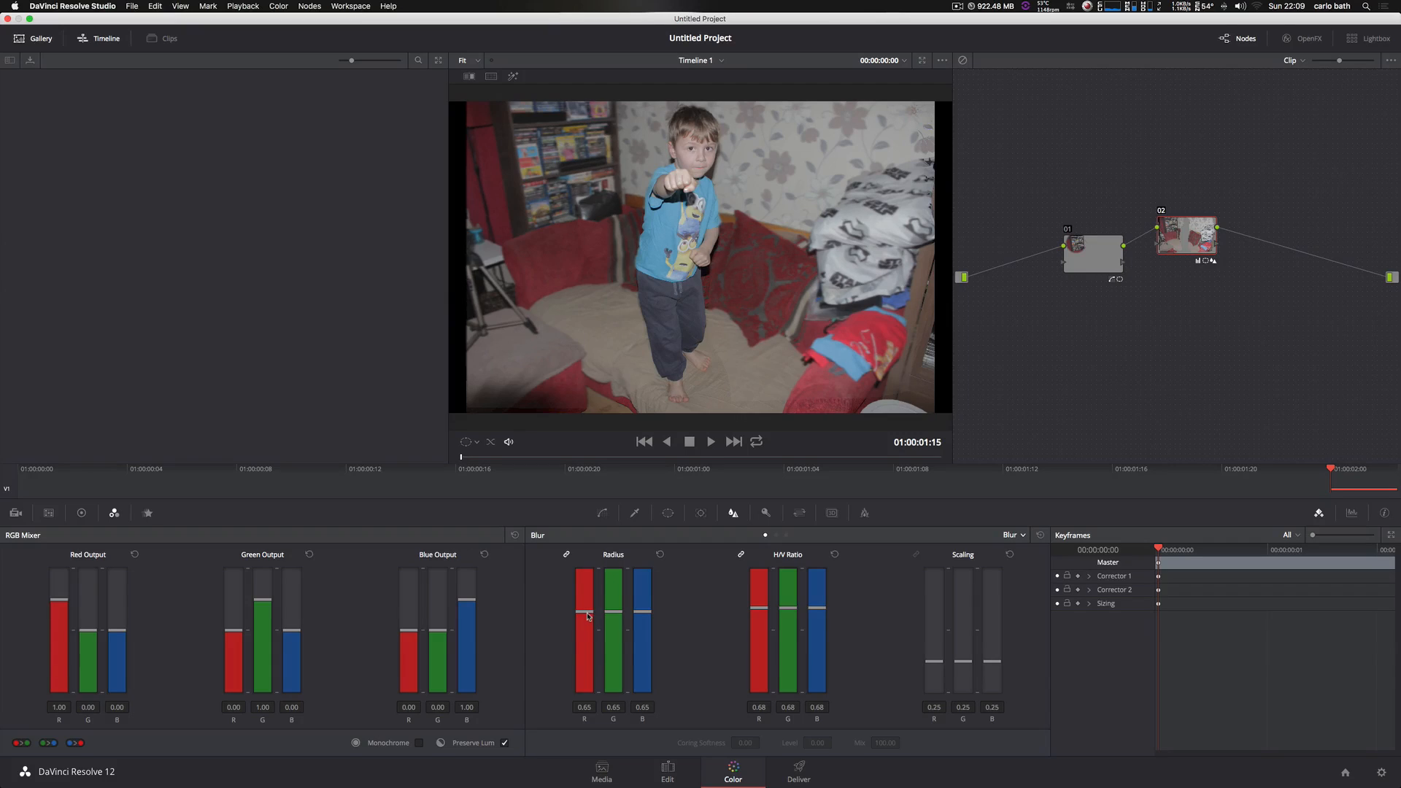
left_click_drag(584, 616, 583, 605)
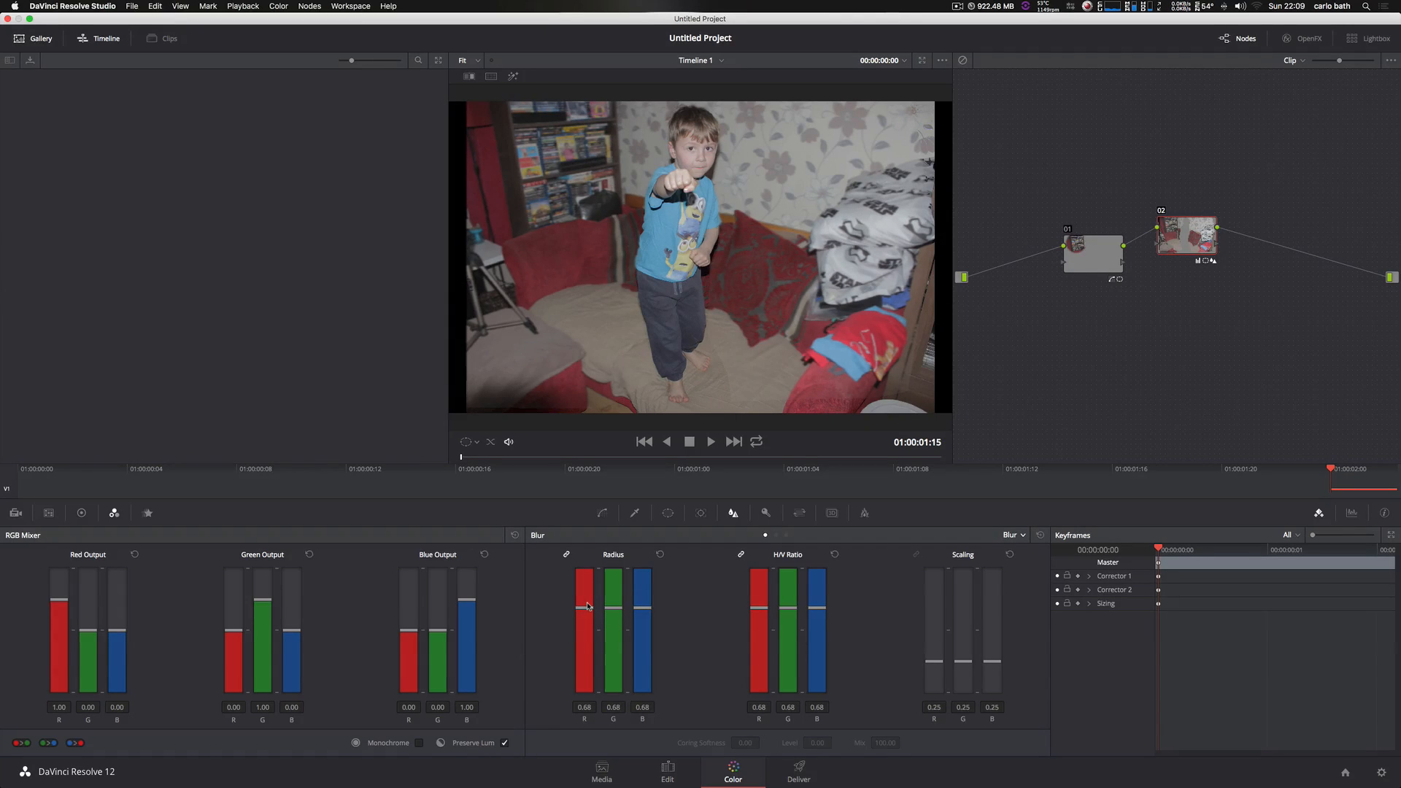
mouse_move(588, 254)
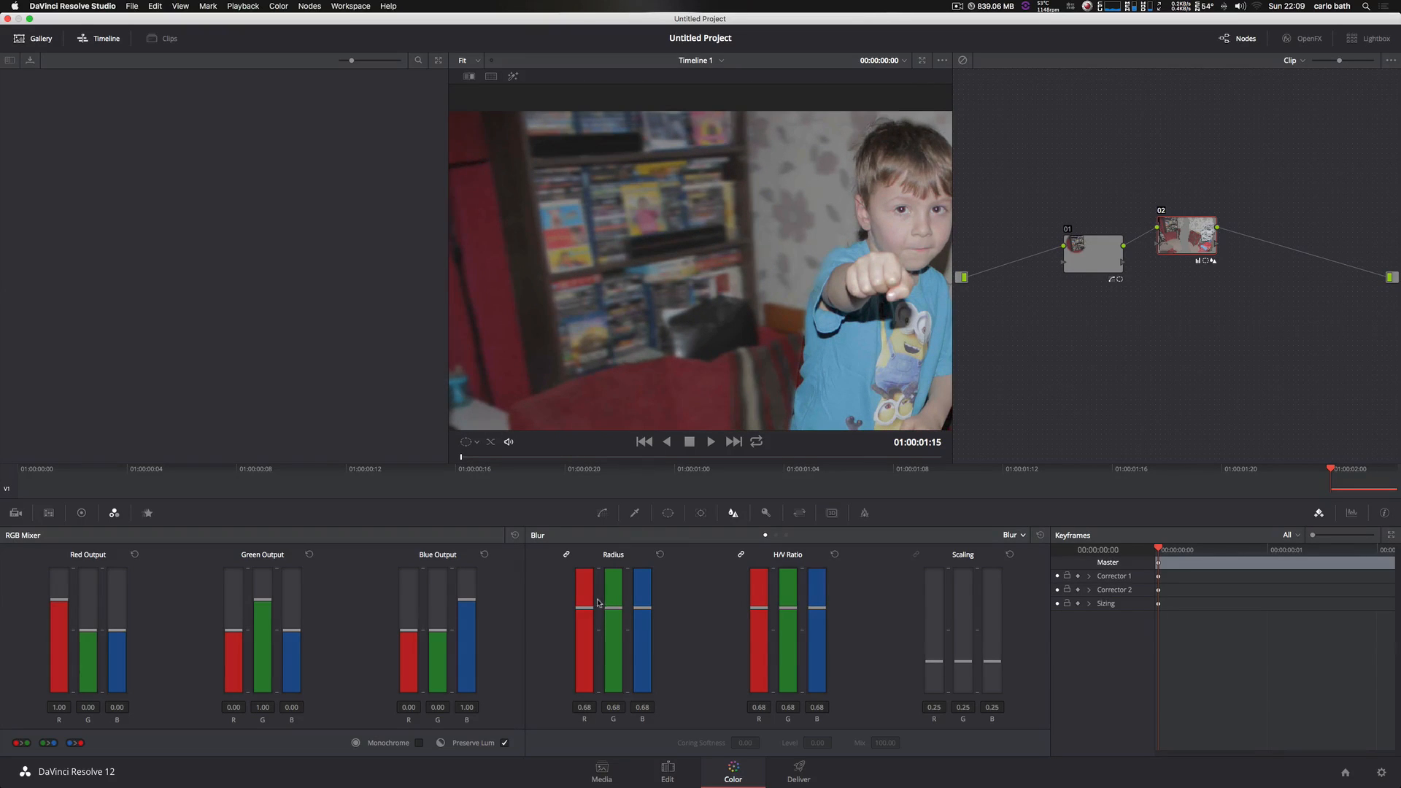
Lower the blur radius to 0.60, then raise it again to about 0.73.
left_click_drag(583, 603, 584, 623)
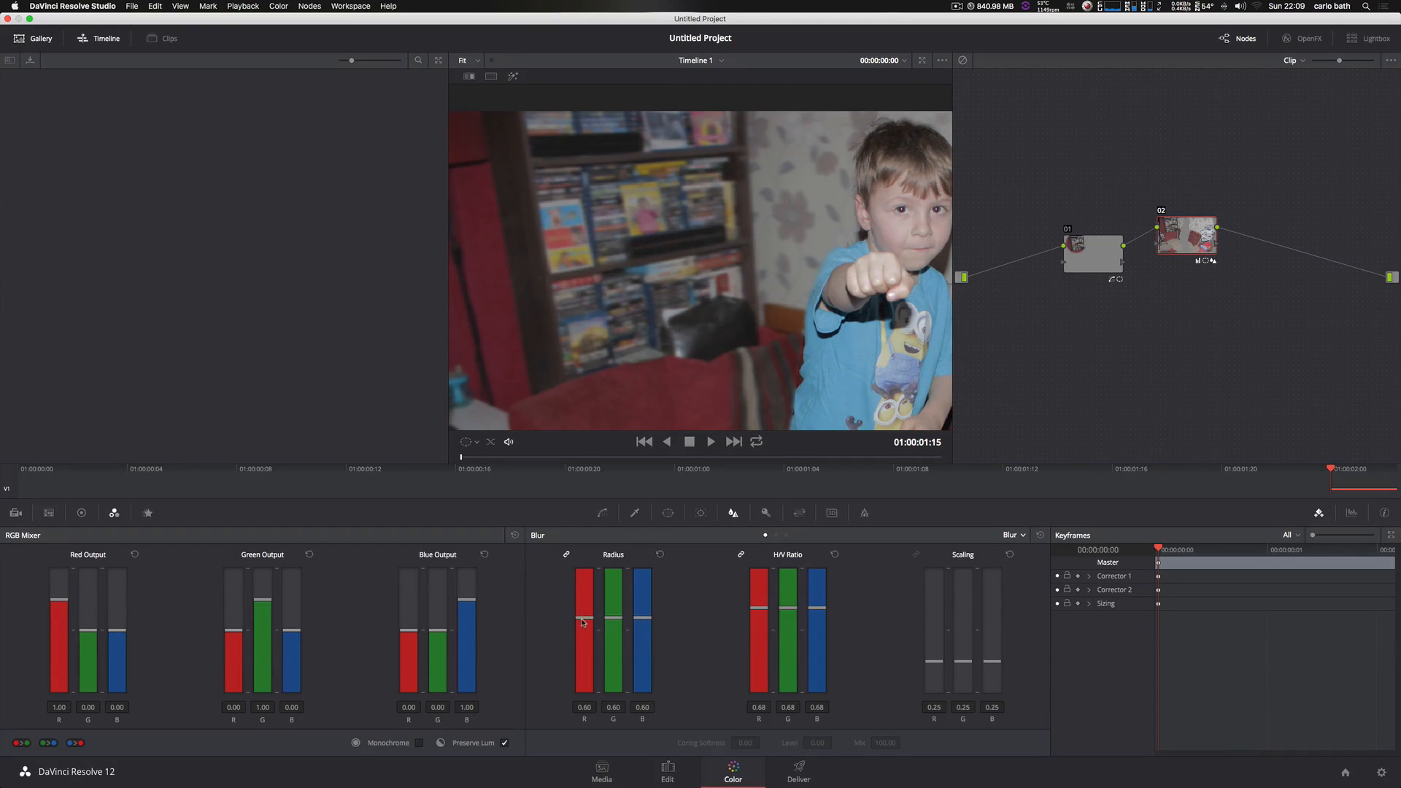
left_click_drag(584, 599, 584, 631)
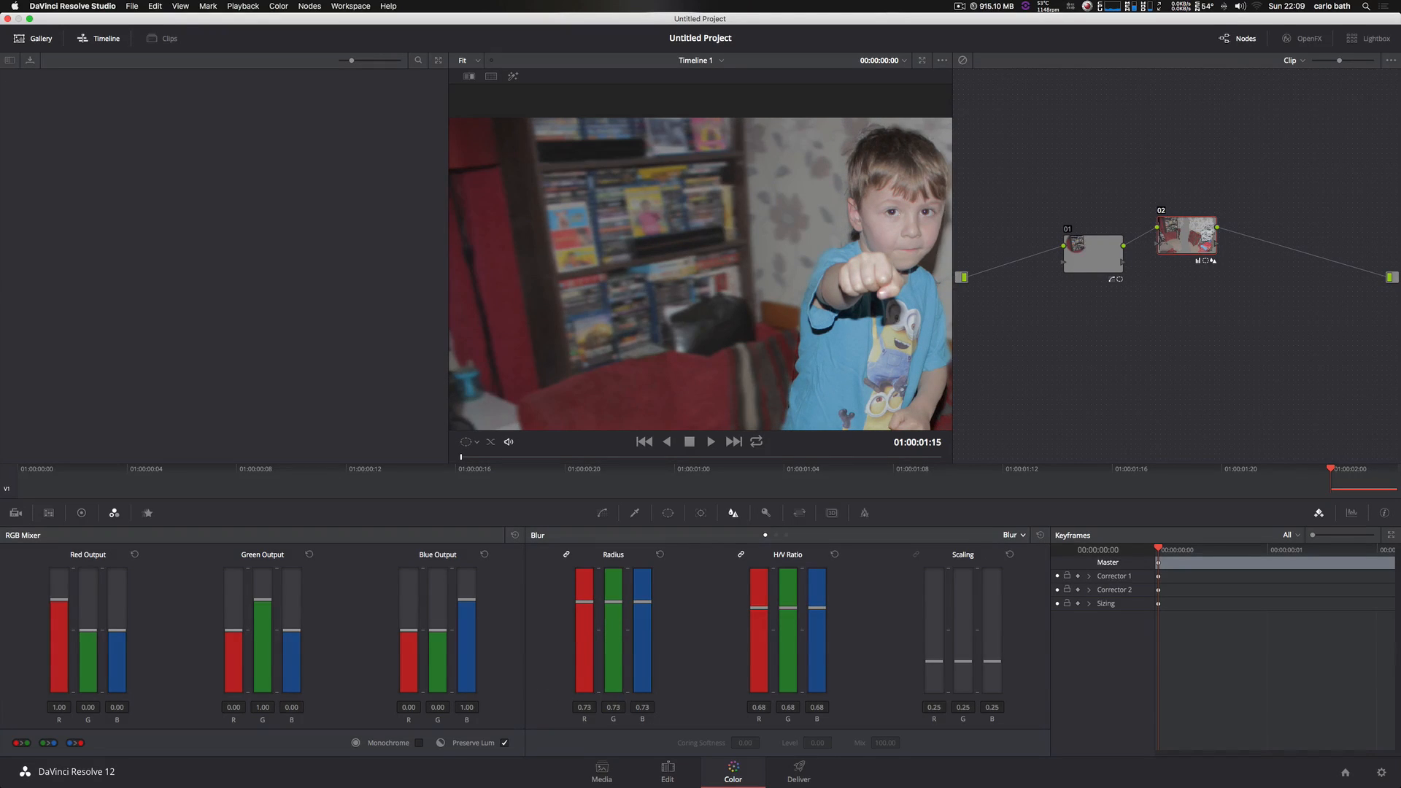
Change the Blur palette's mode from Blur to Mist.
left_click(1013, 534)
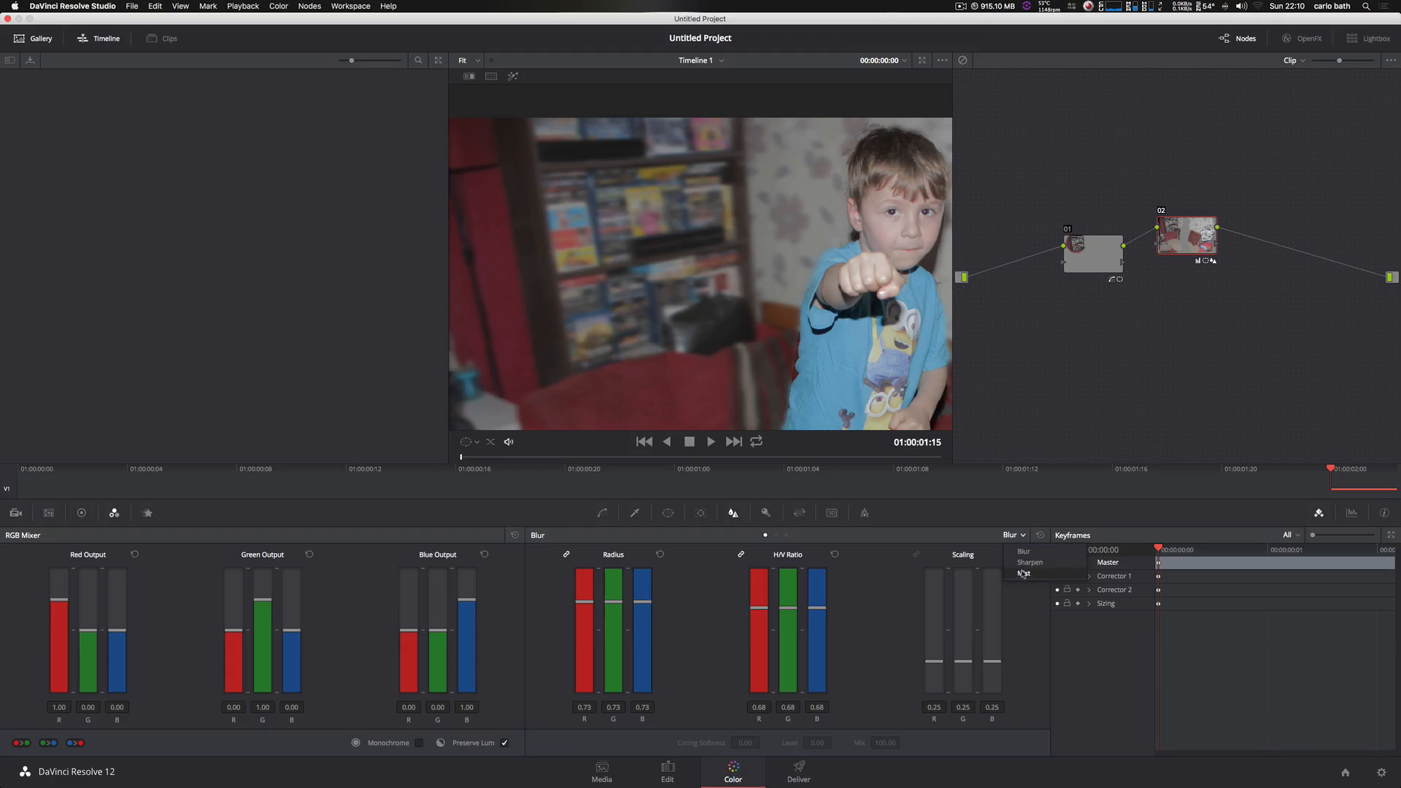
left_click(1023, 572)
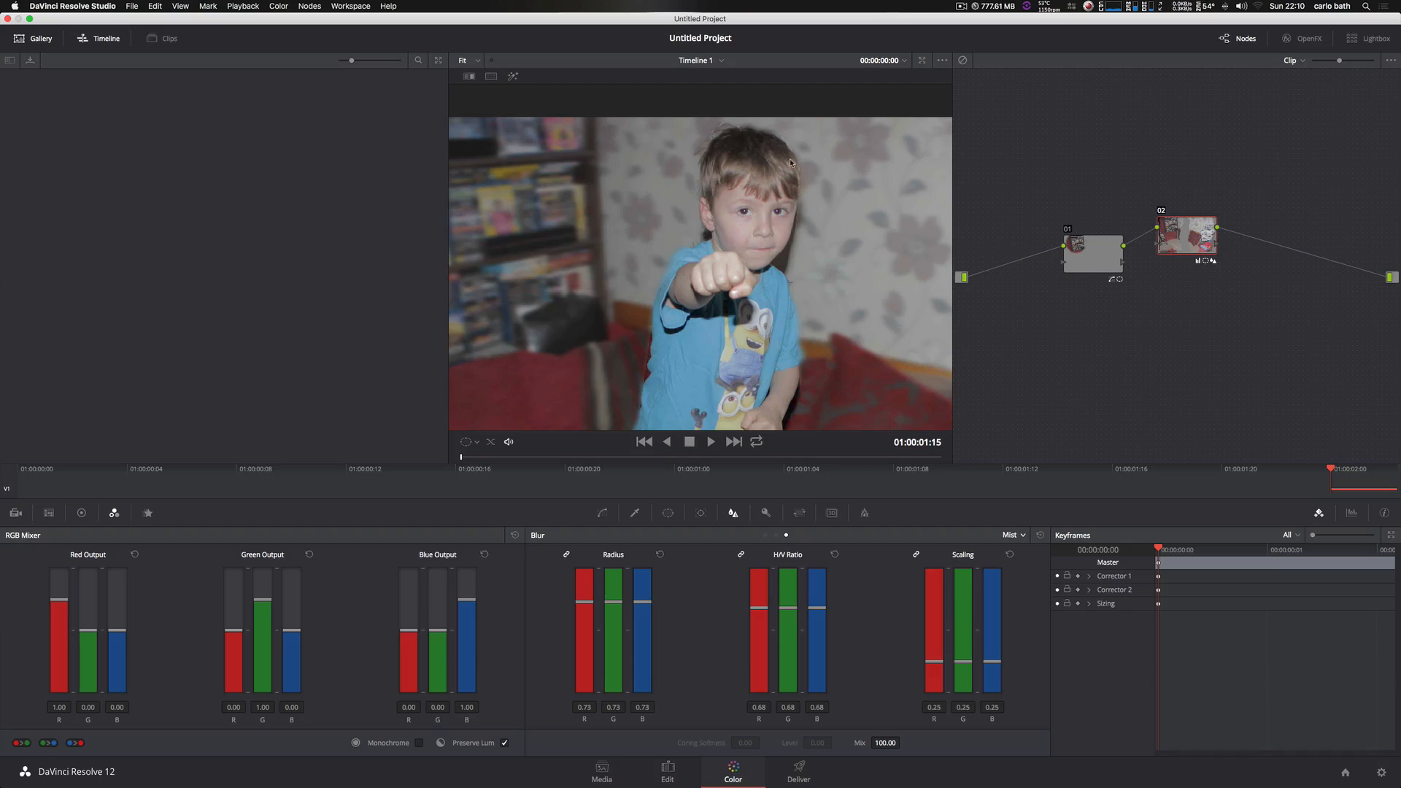
mouse_move(643, 347)
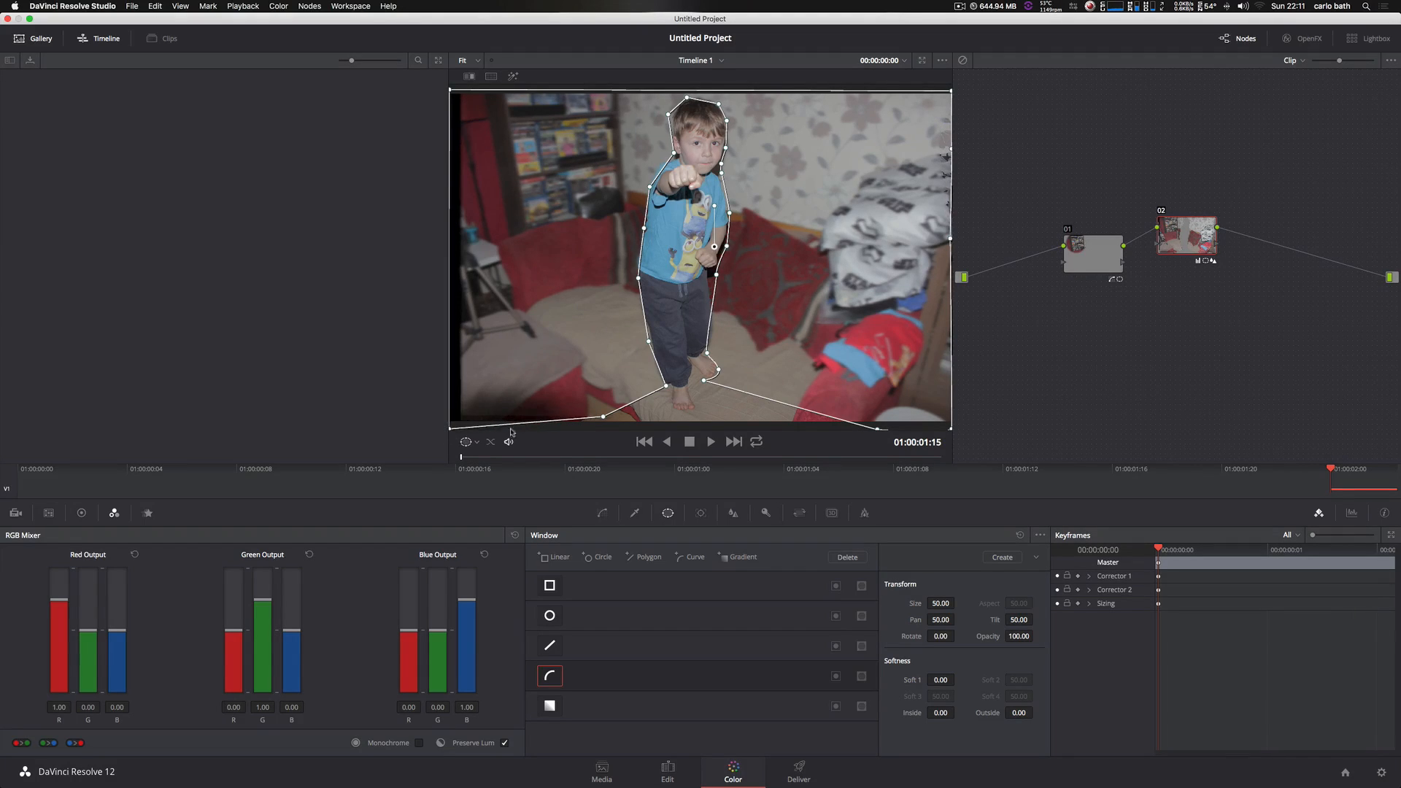
Drag the curve window's control points so the shape hugs the boy and frame edges.
left_click_drag(603, 417, 665, 388)
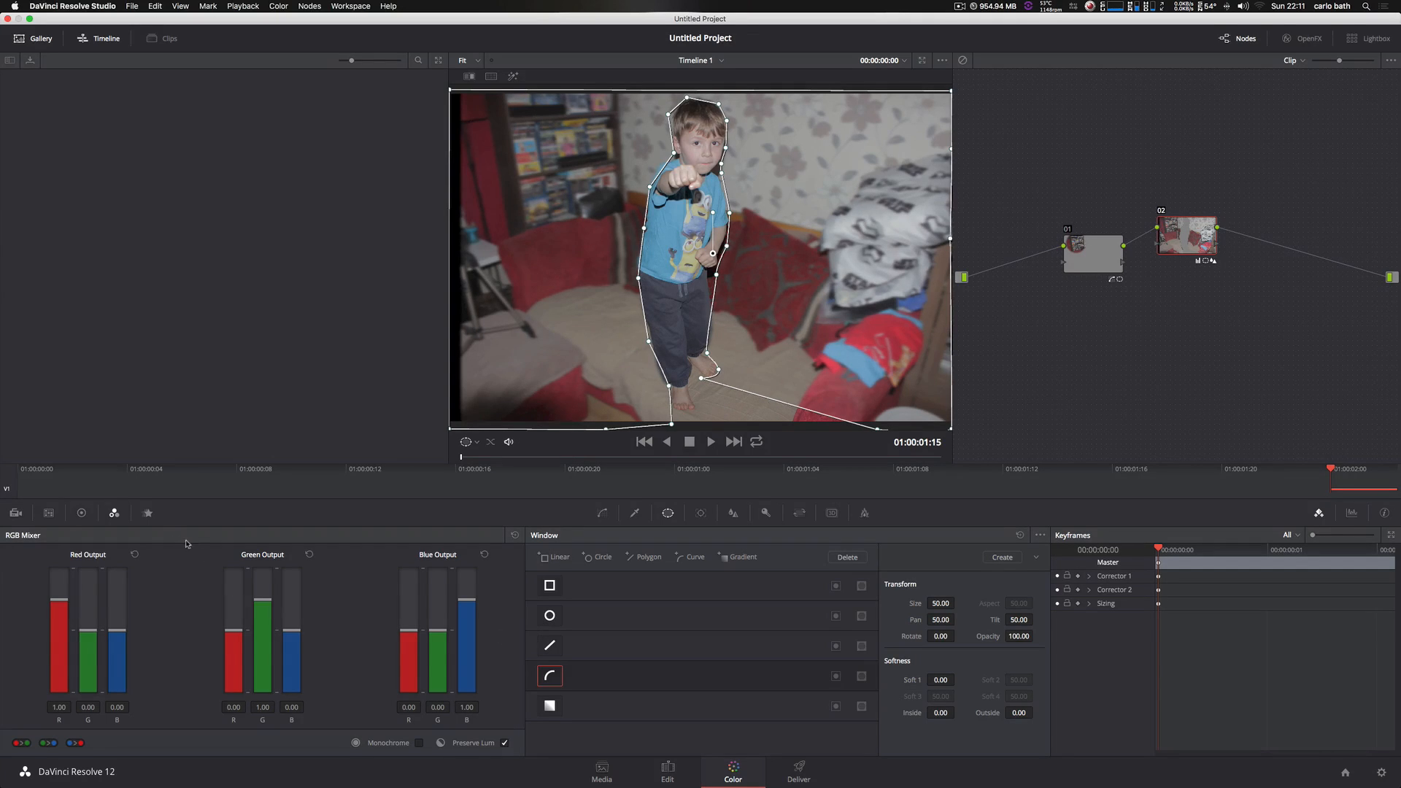
In Color Wheels Primaries Bars, lower the Gain to 0.61 to darken the background.
left_click(81, 512)
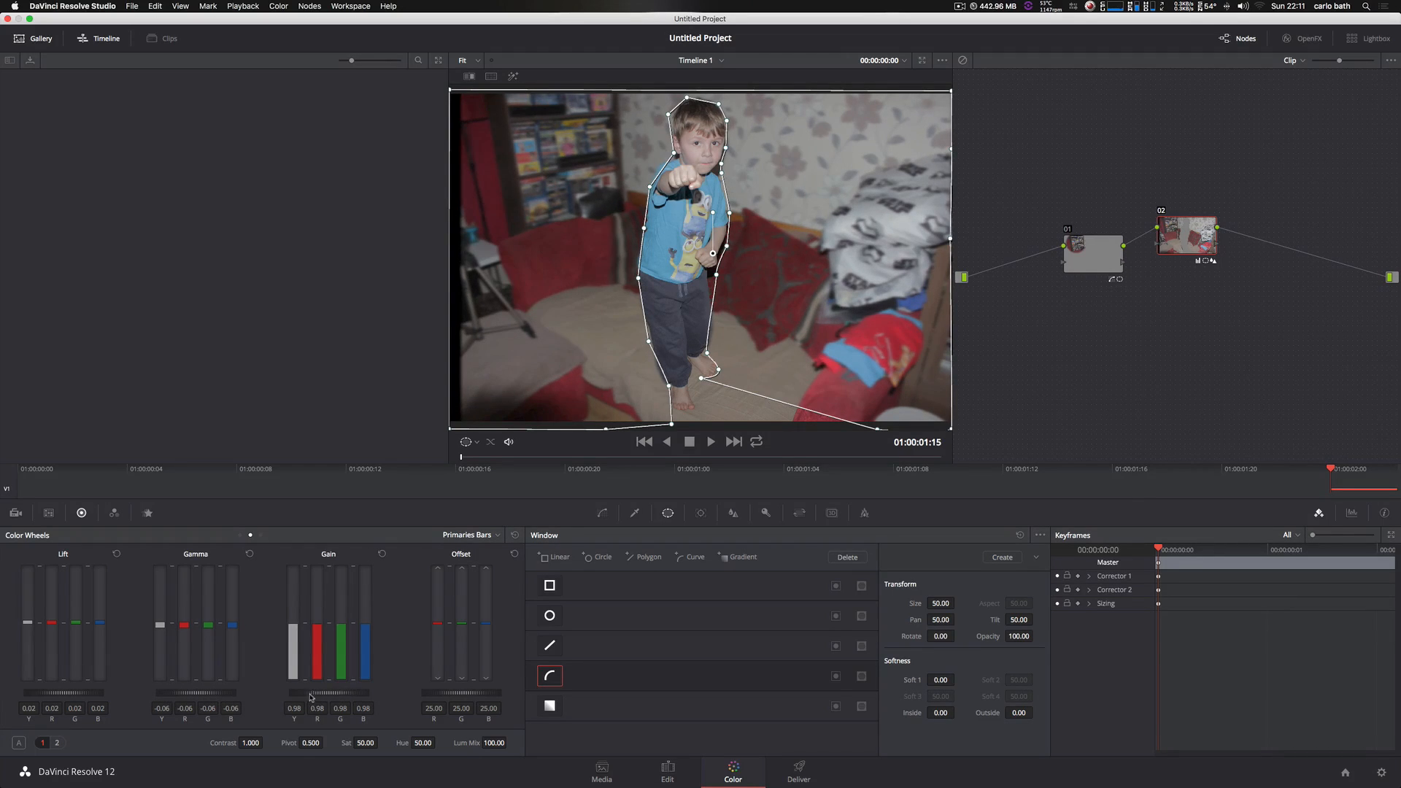
left_click_drag(329, 694, 324, 698)
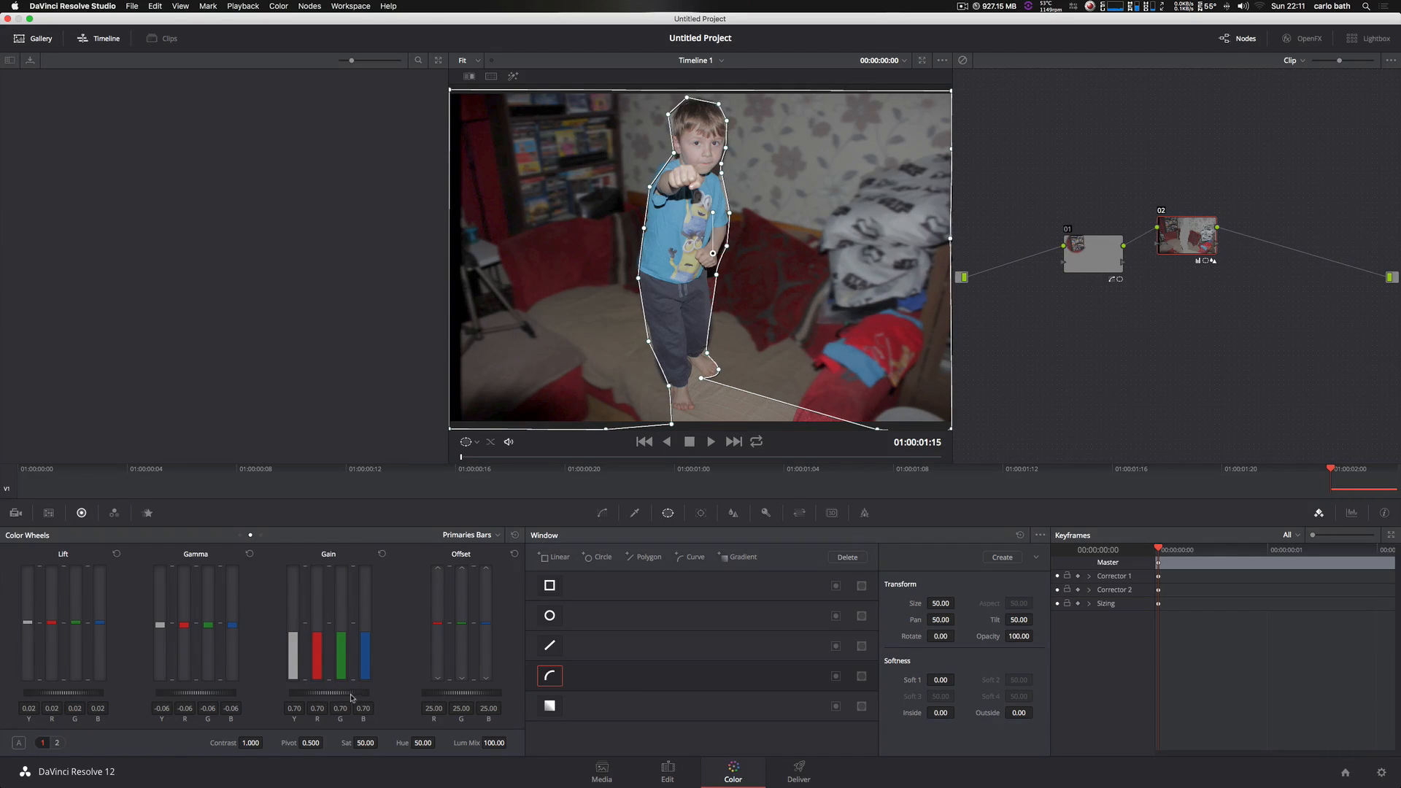
left_click_drag(351, 698, 350, 702)
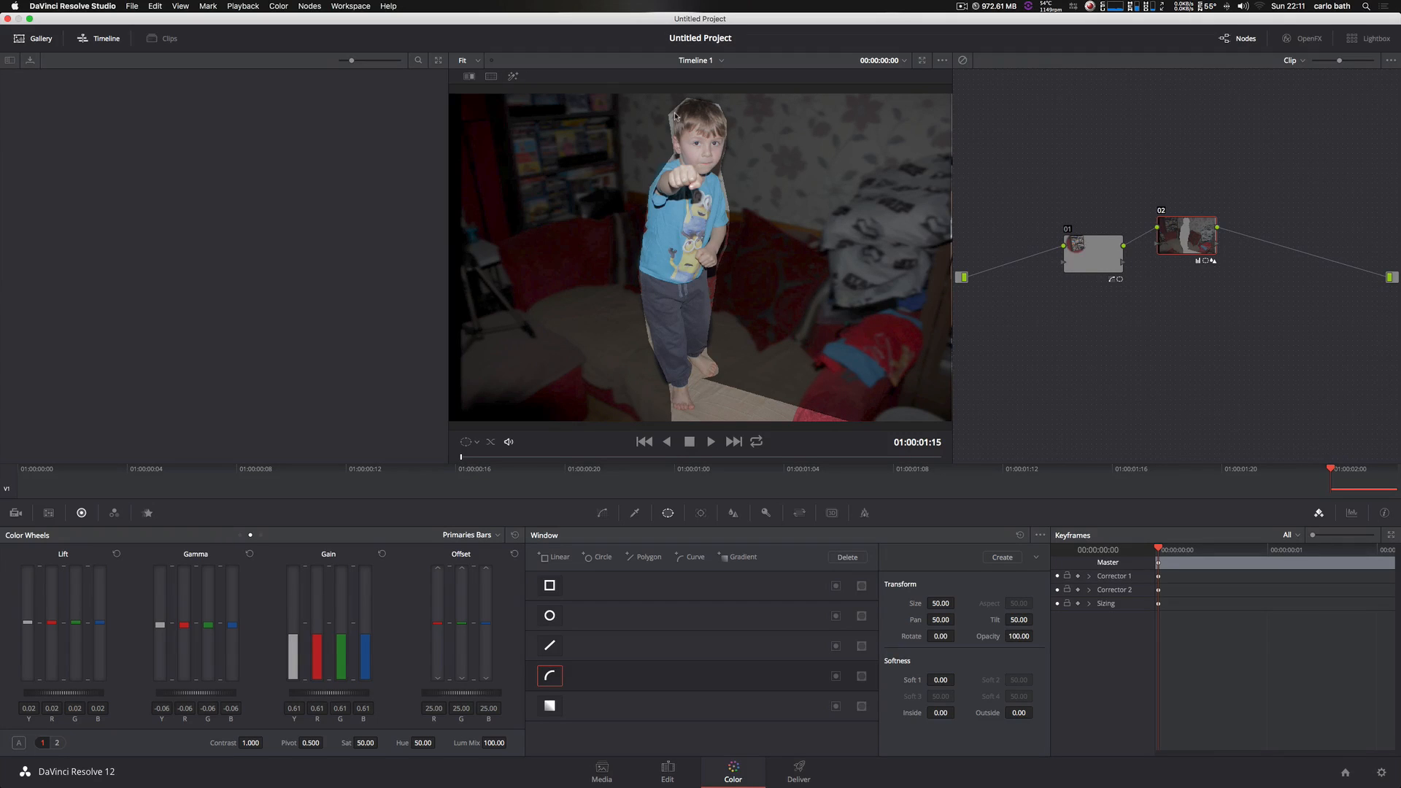
mouse_move(671, 138)
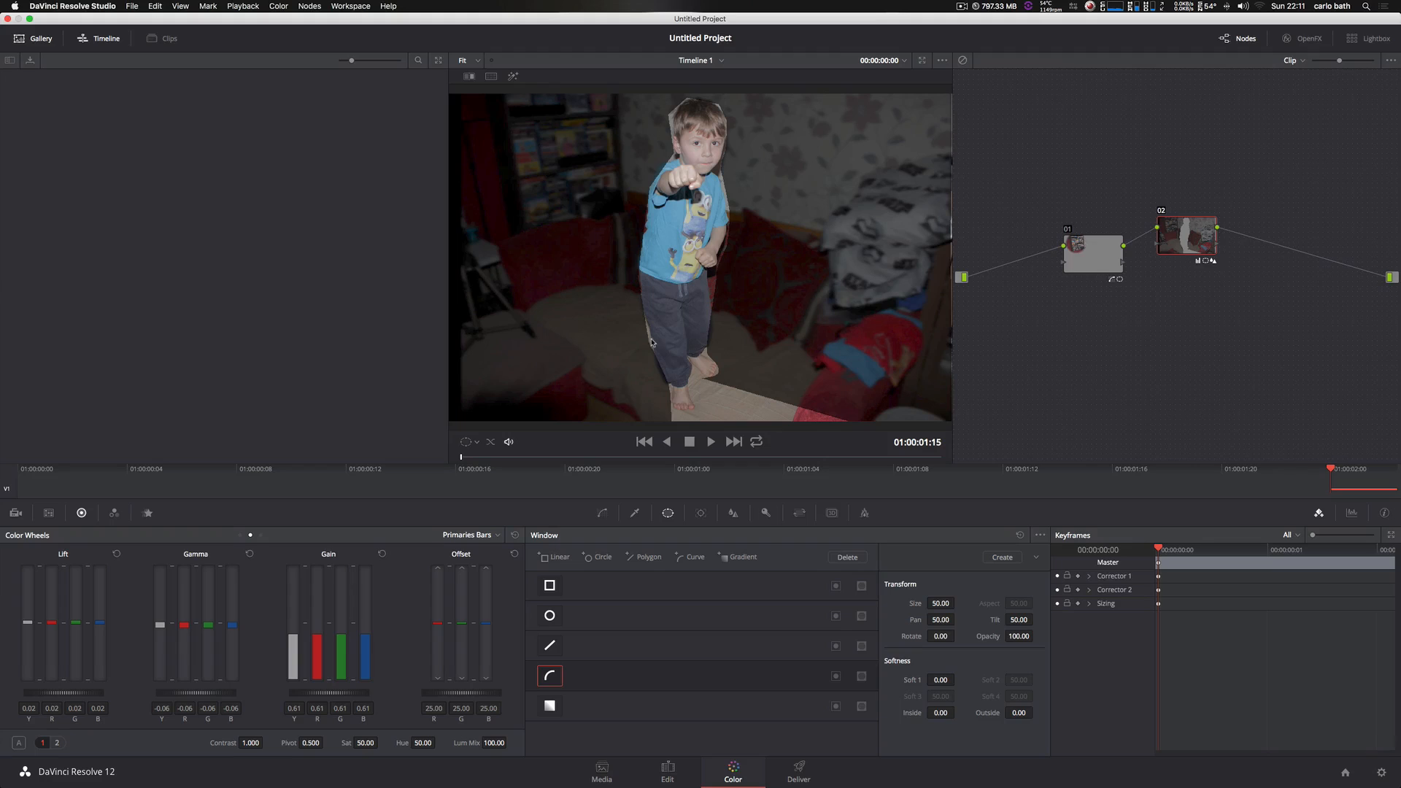
Toggle the mask off and back on to compare the darkened room with the original.
left_click(465, 441)
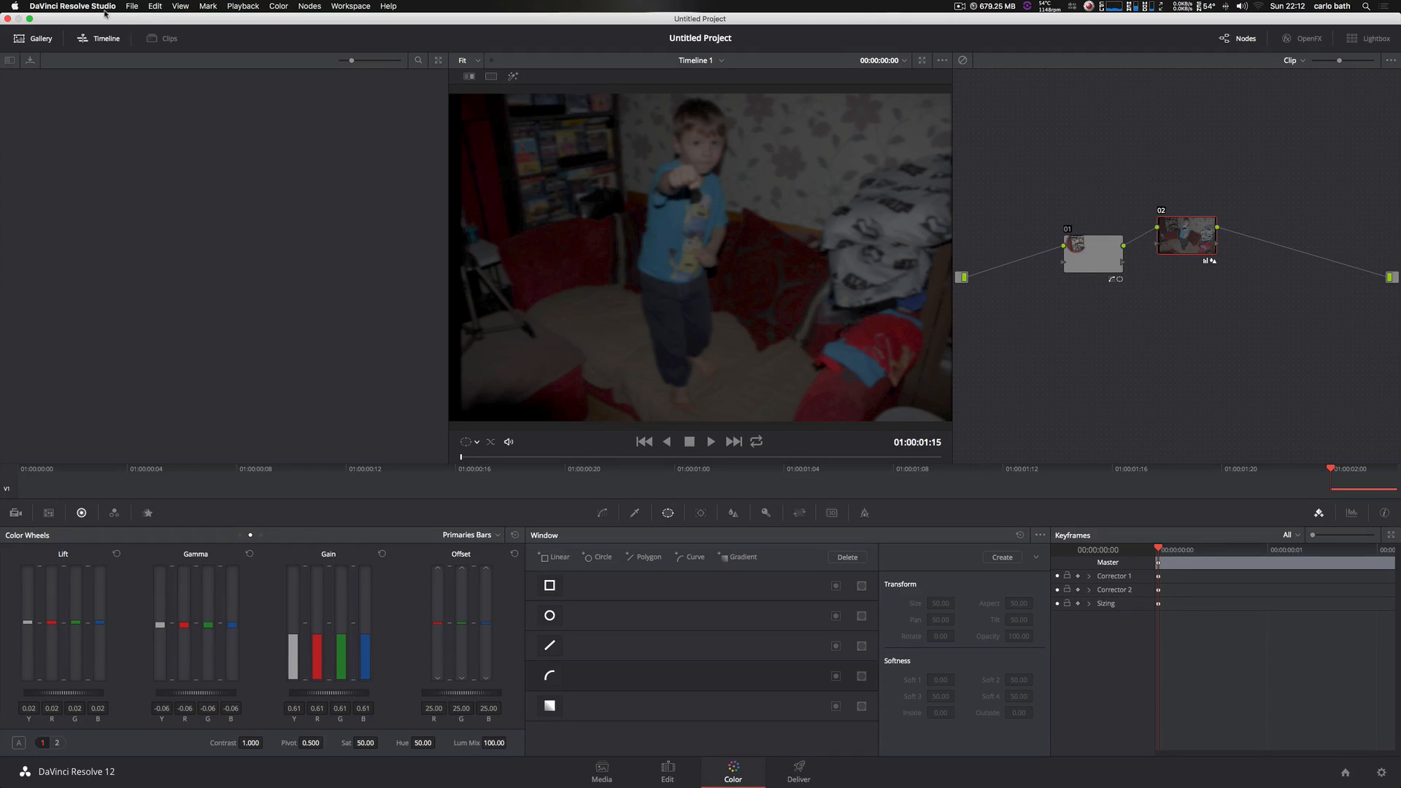
left_click(551, 676)
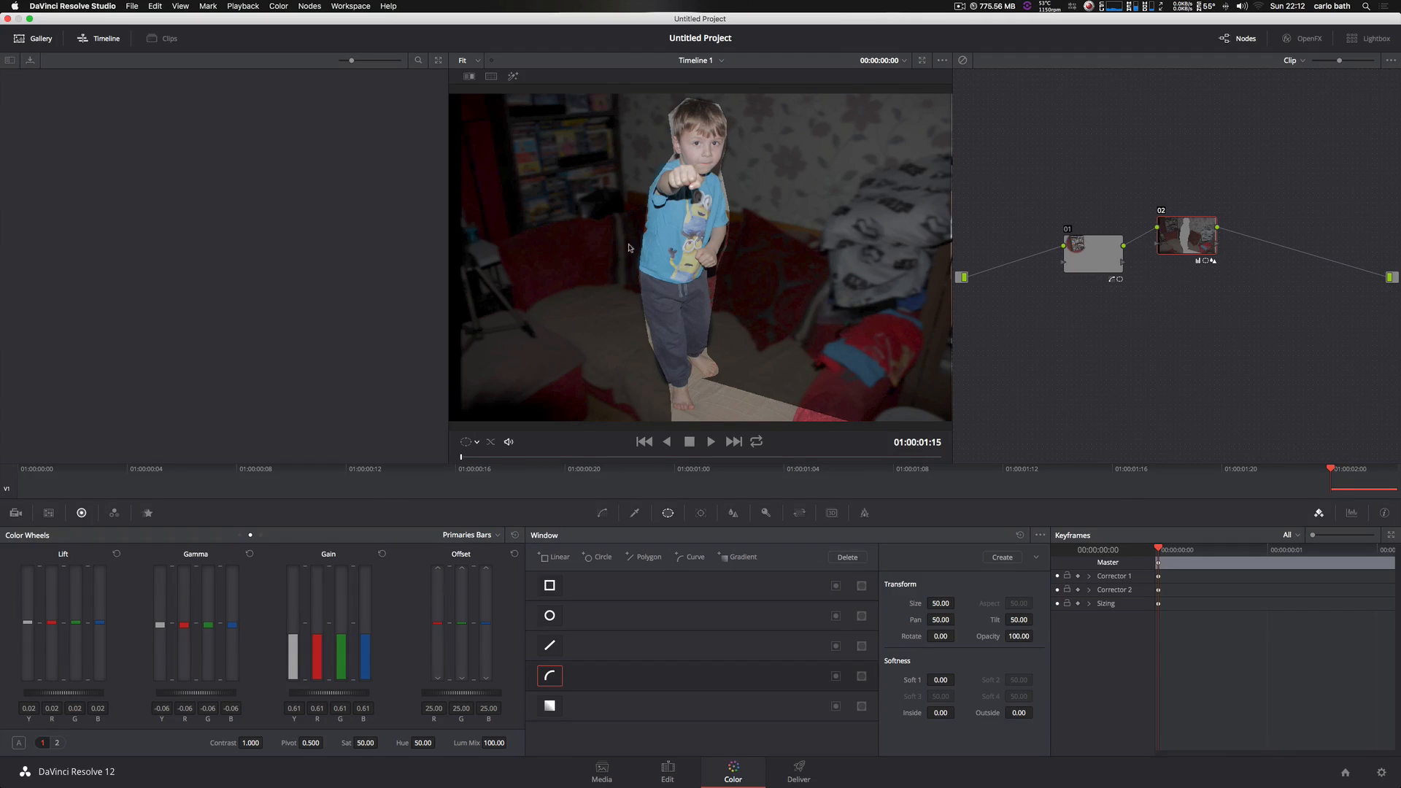
mouse_move(731, 213)
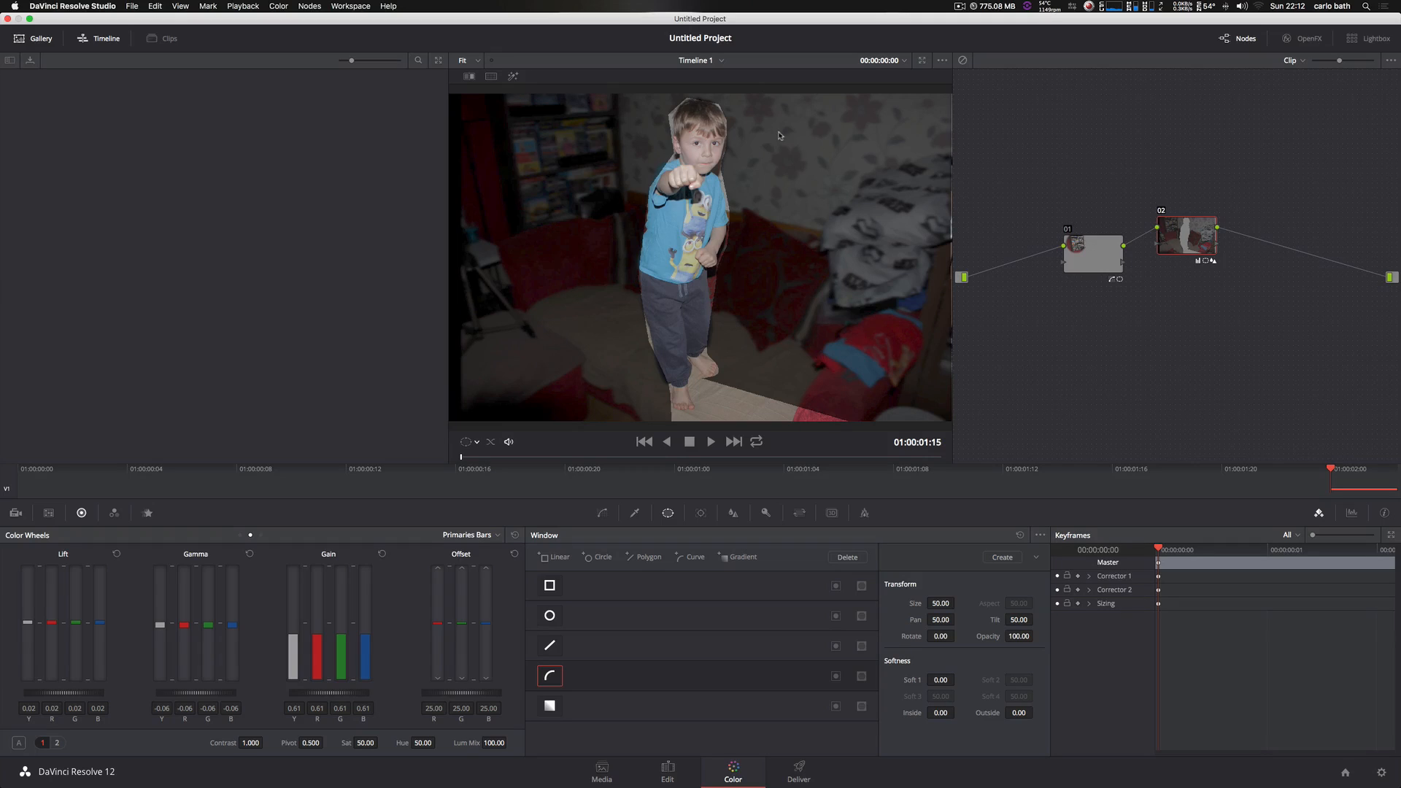
mouse_move(676, 117)
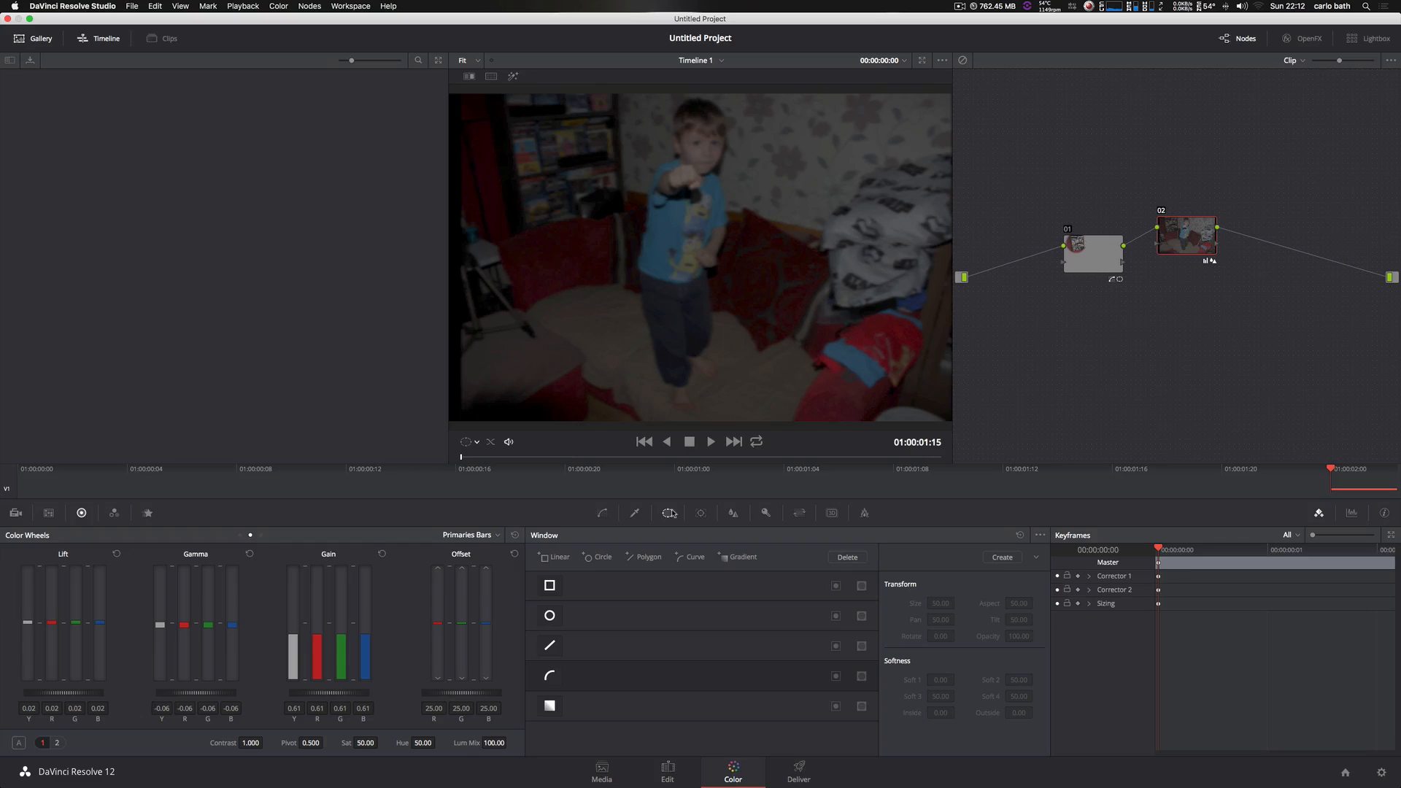
Add a Polygon window to the corrector and close its outline around the boy.
left_click(155, 6)
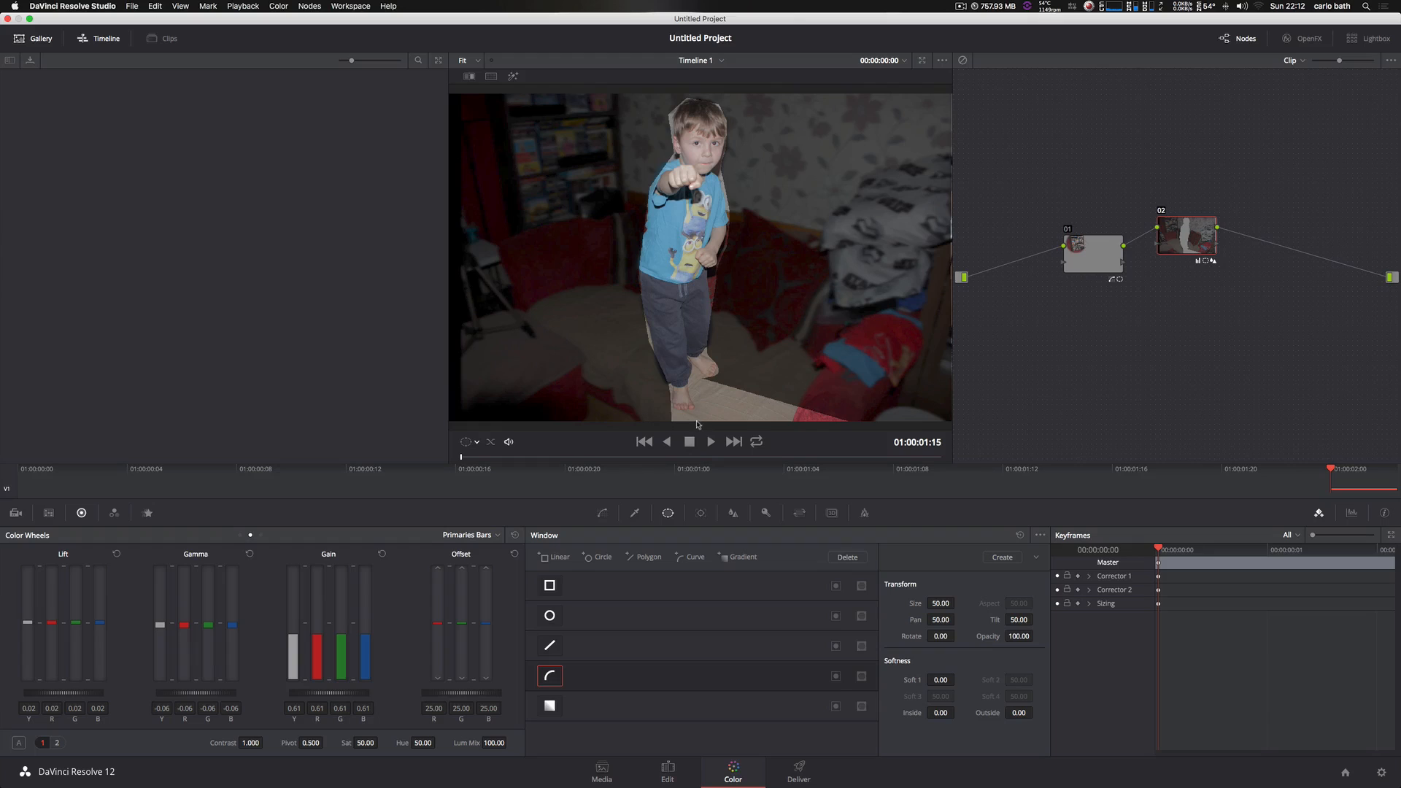
left_click(687, 441)
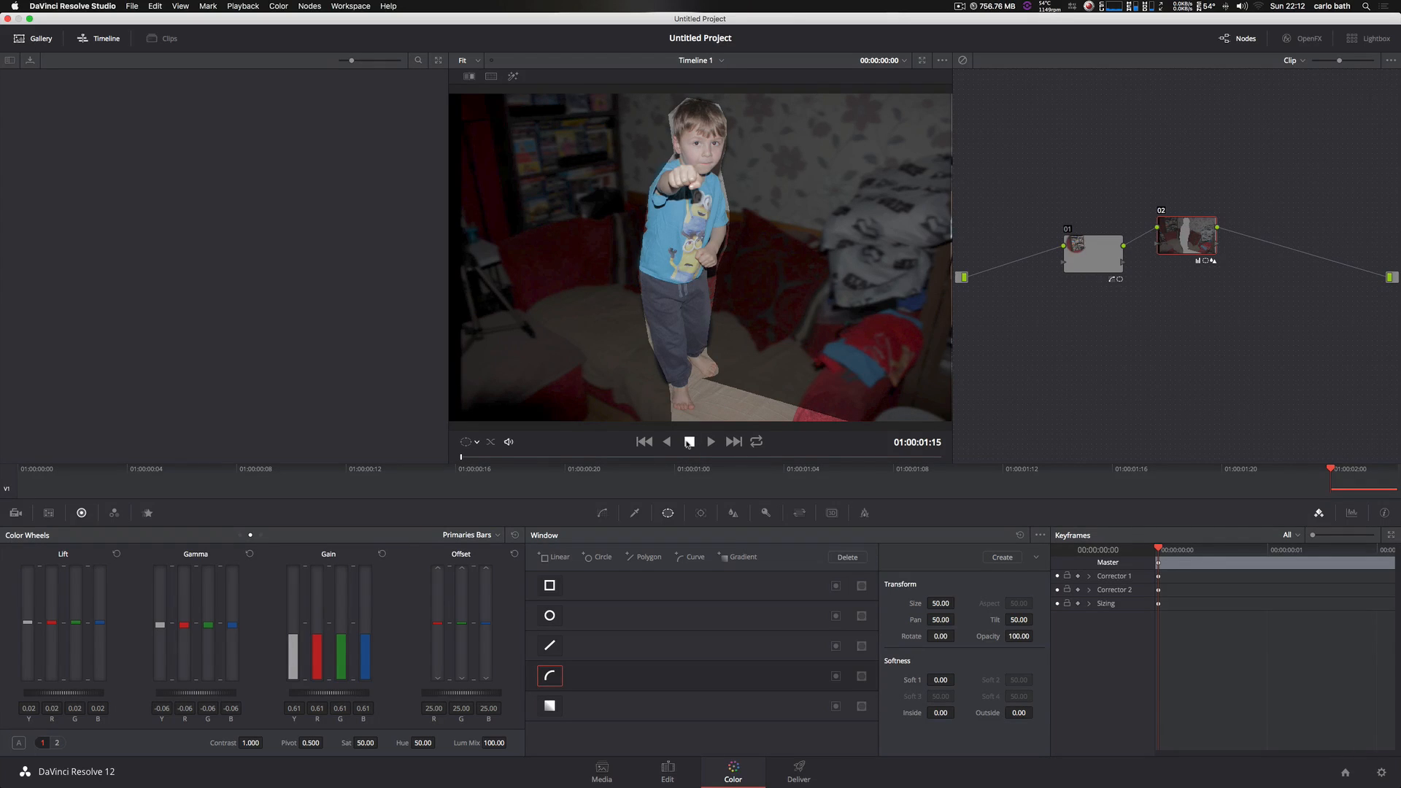
left_click(709, 441)
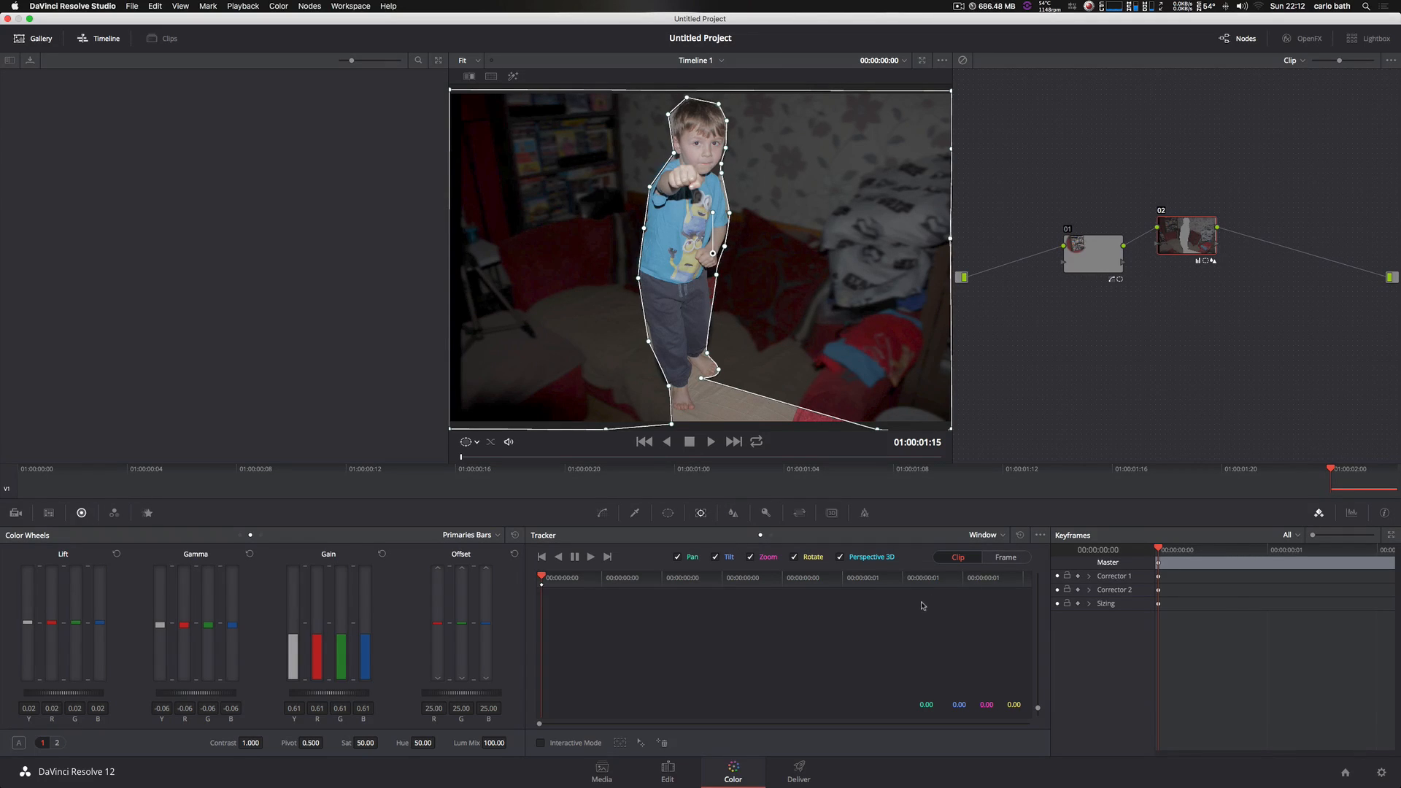
Run Track Forward on the boy's polygon window, pausing and then stopping the analysis.
left_click(591, 556)
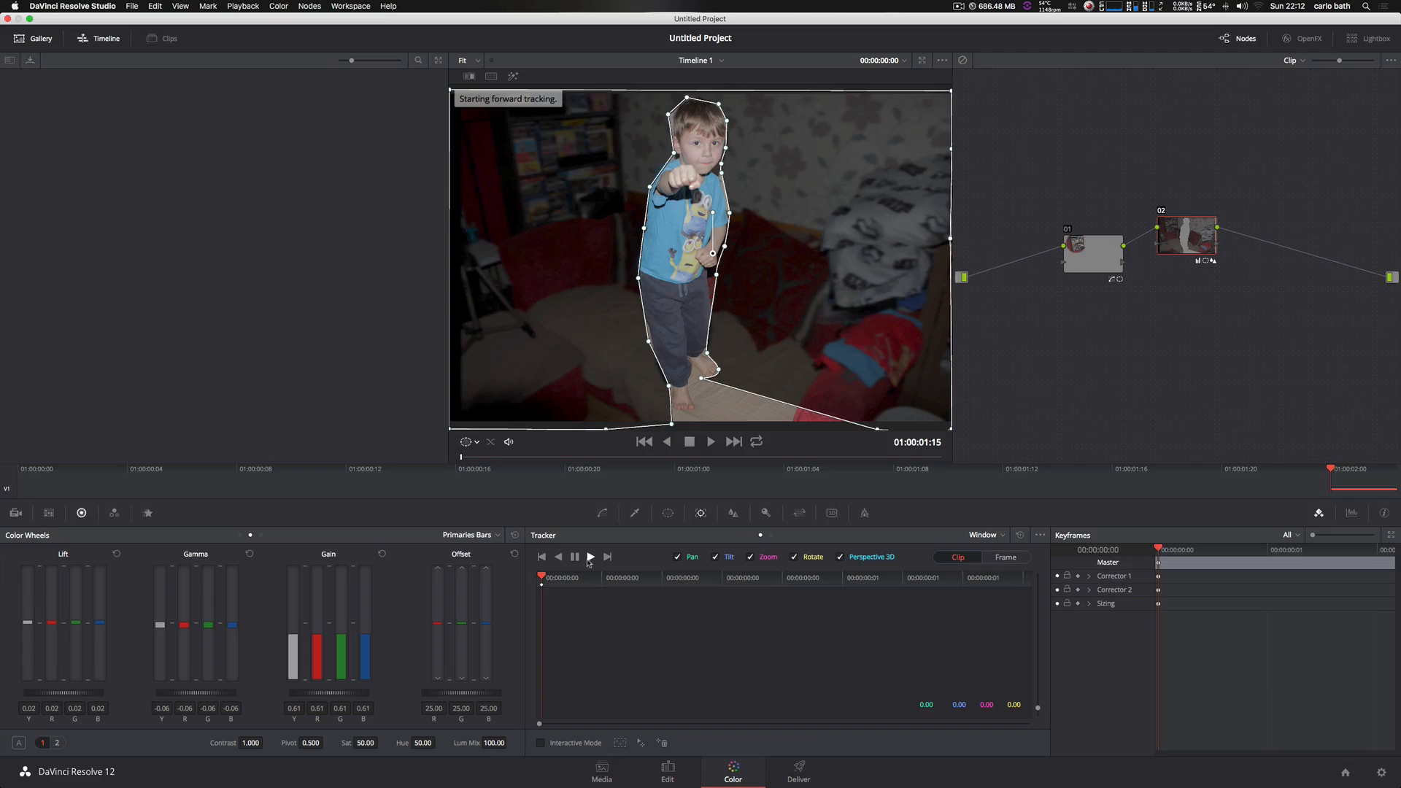
left_click(591, 556)
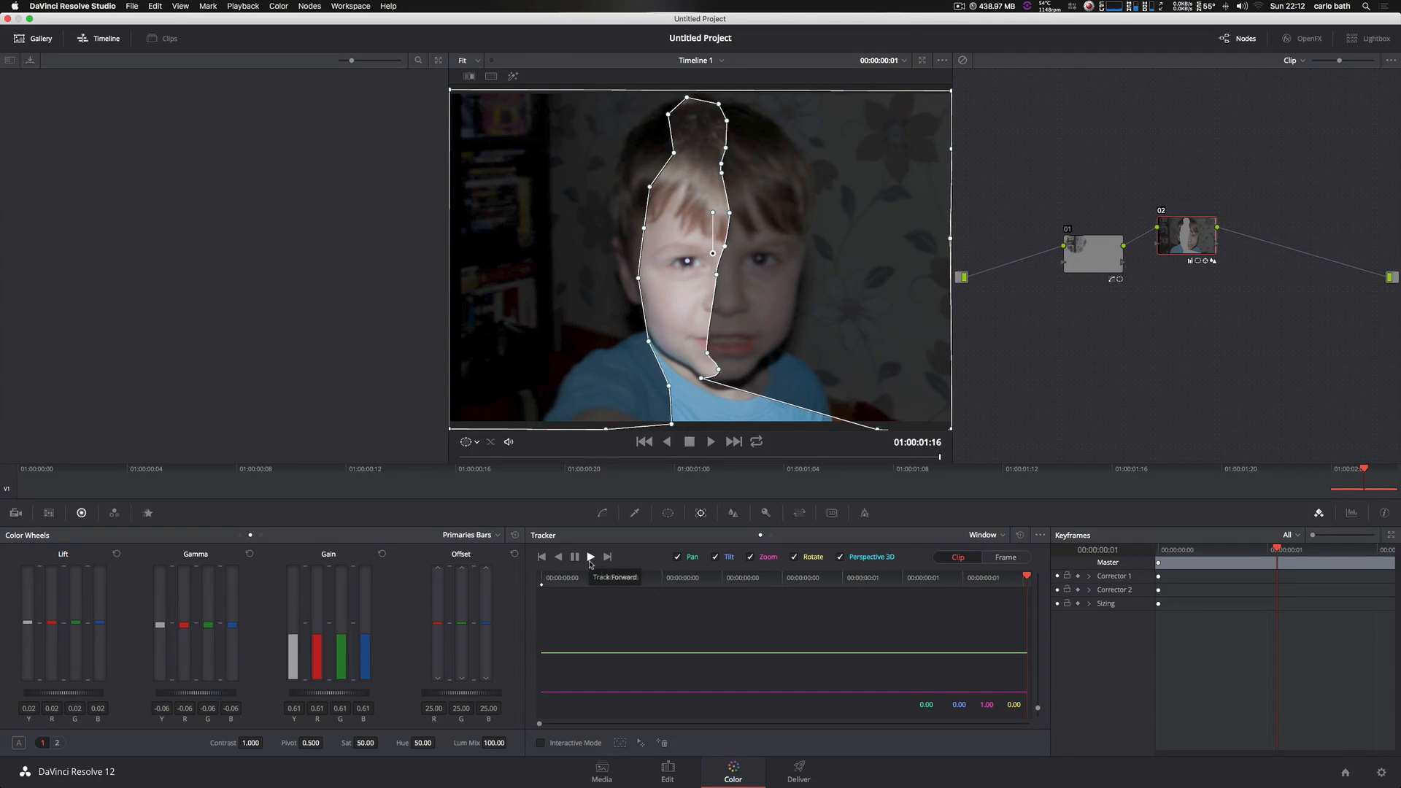
left_click(575, 556)
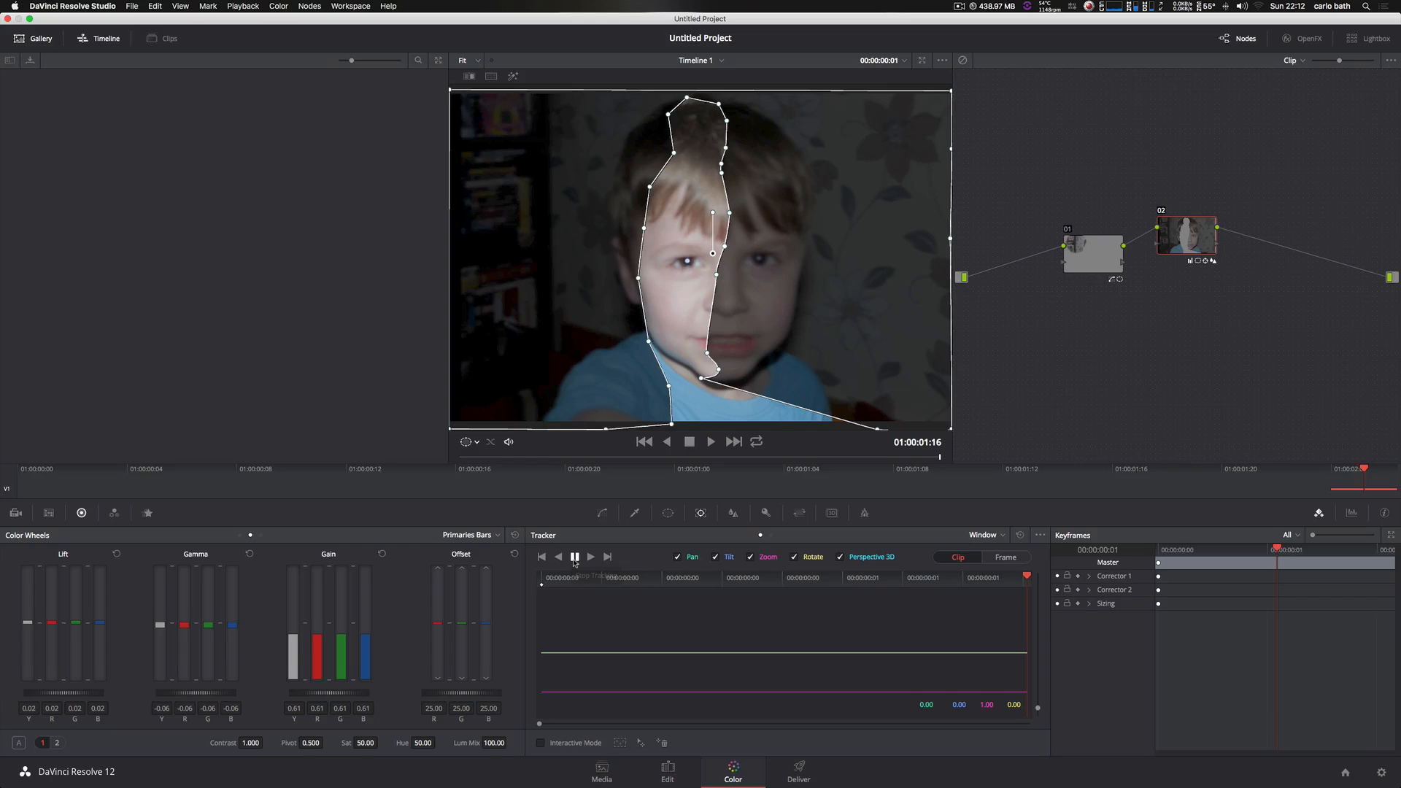
left_click(575, 556)
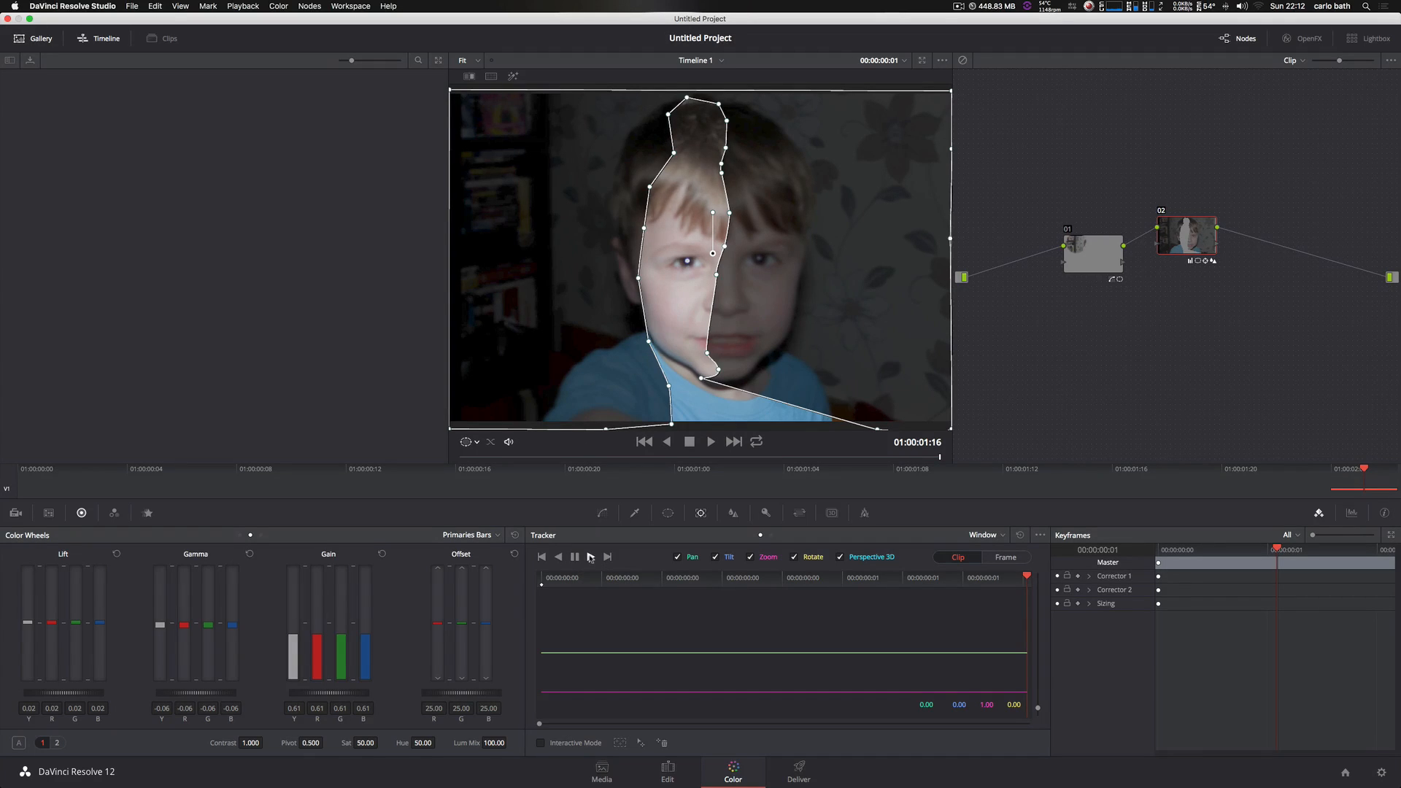
left_click(573, 556)
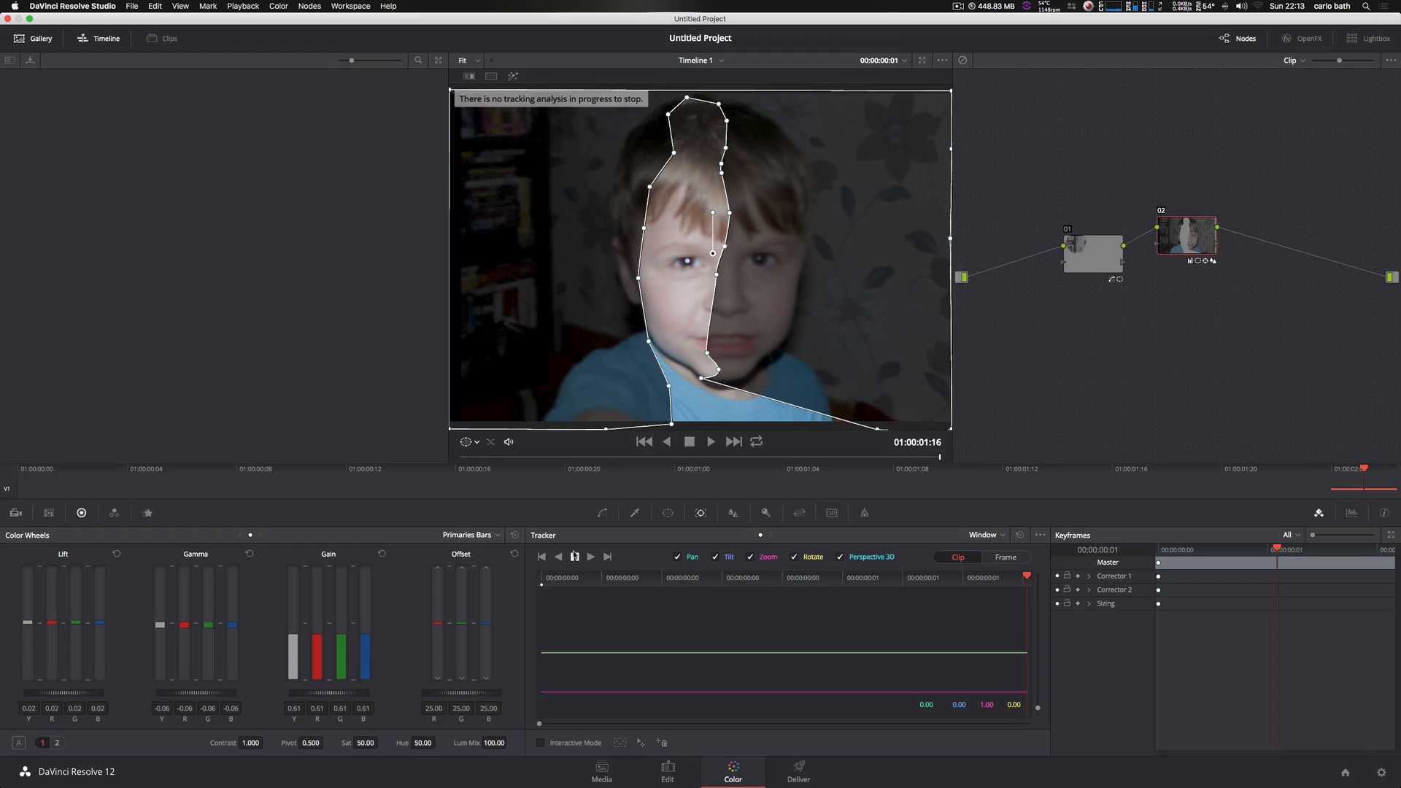
mouse_move(573, 556)
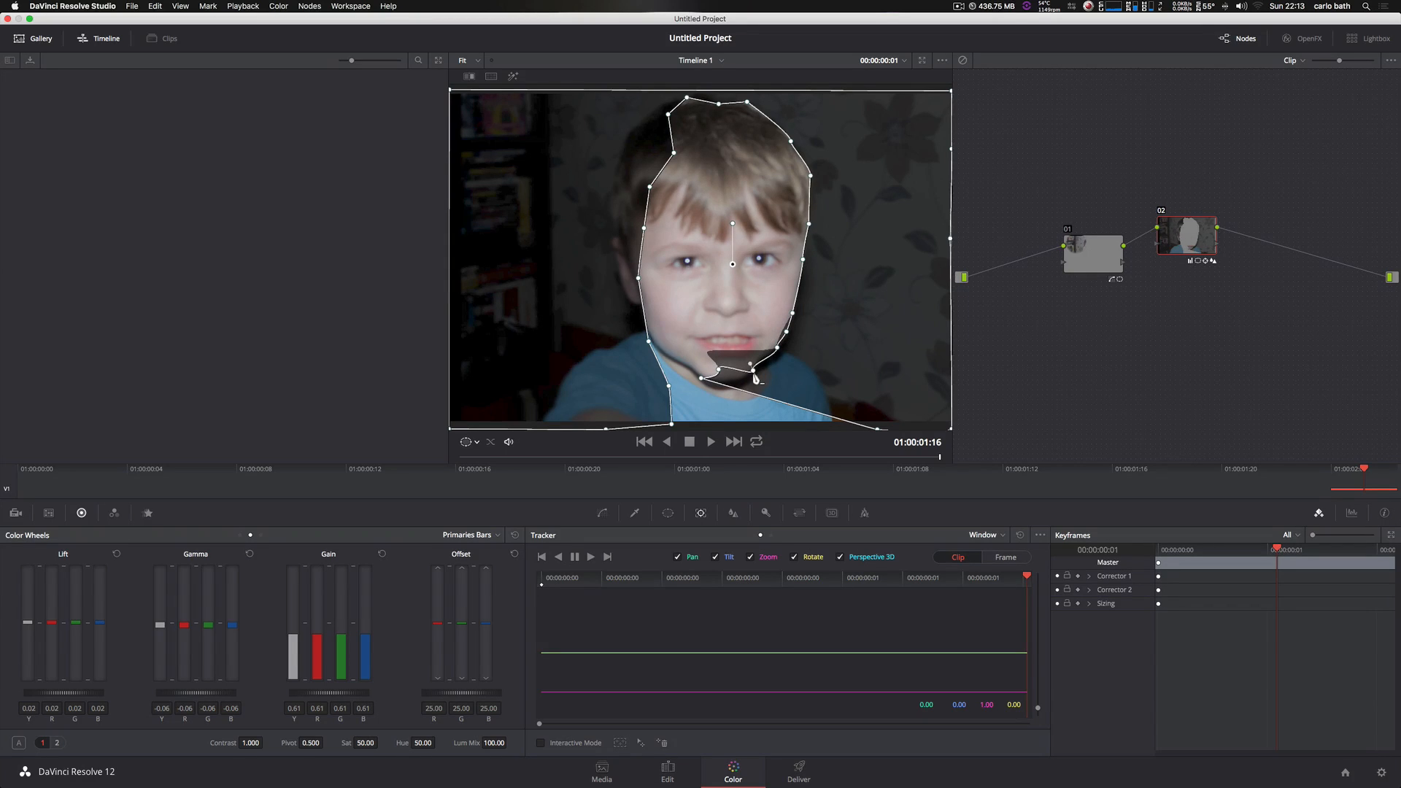
Refit the window's control points under the chin, over the head and along both shoulders and collar.
left_click_drag(753, 375, 733, 391)
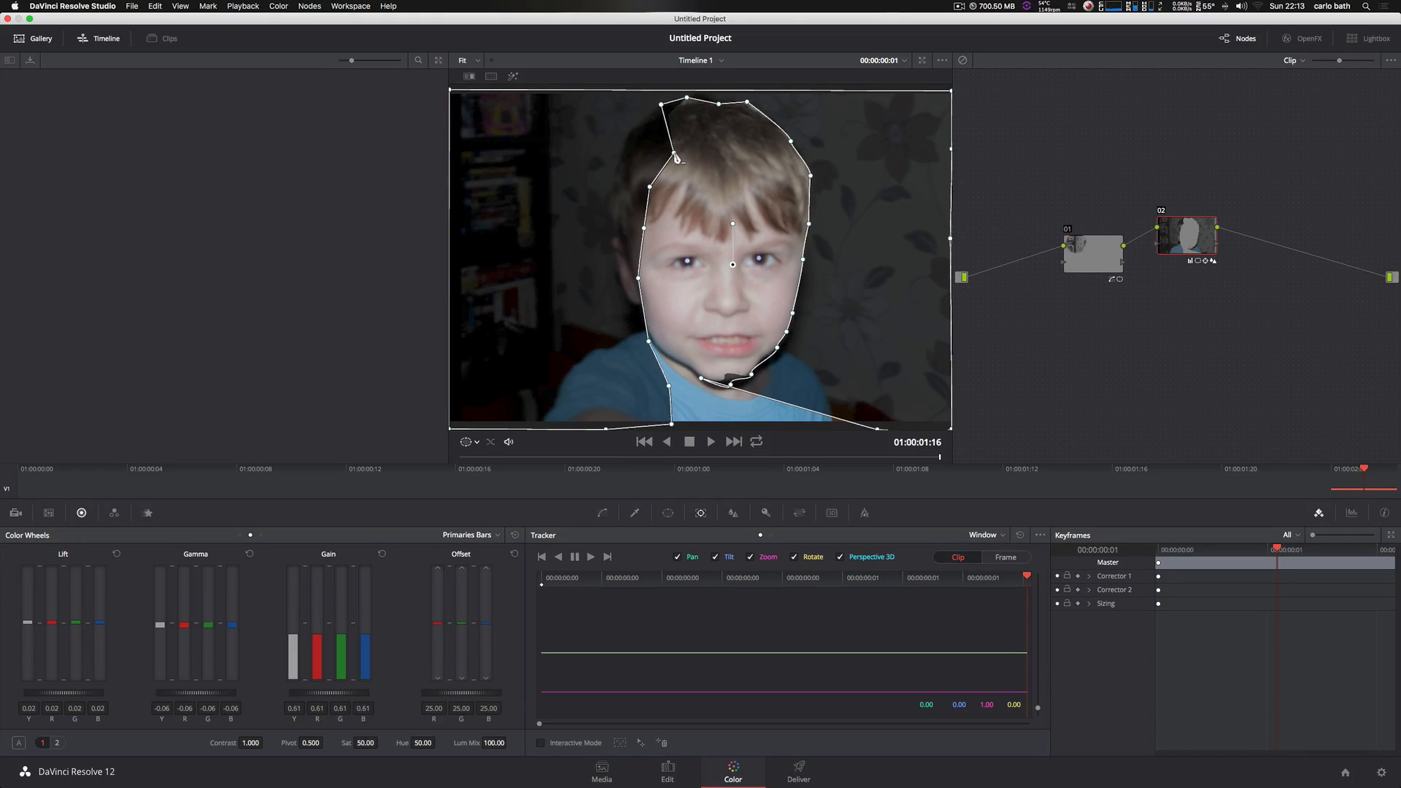
left_click_drag(674, 157, 651, 194)
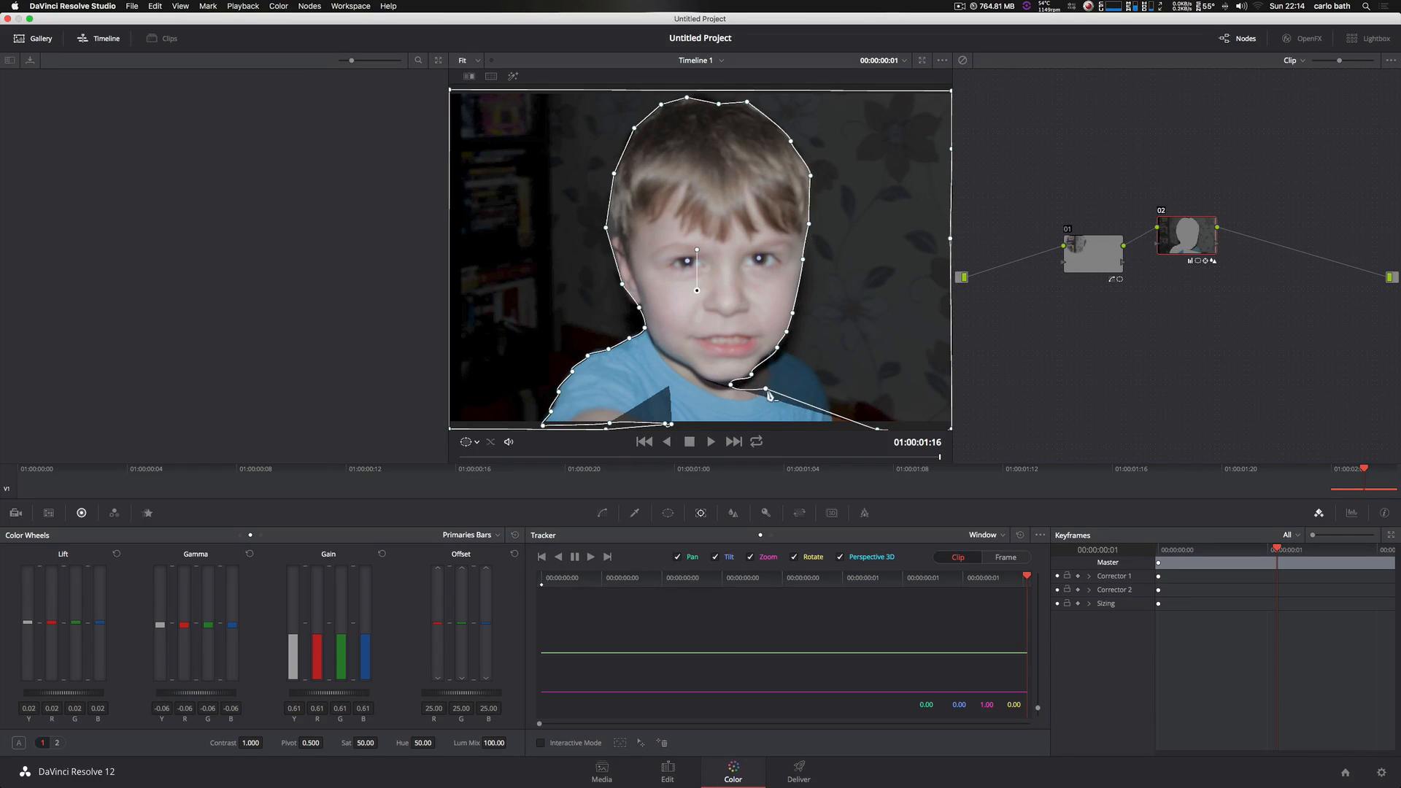
left_click_drag(769, 395, 726, 396)
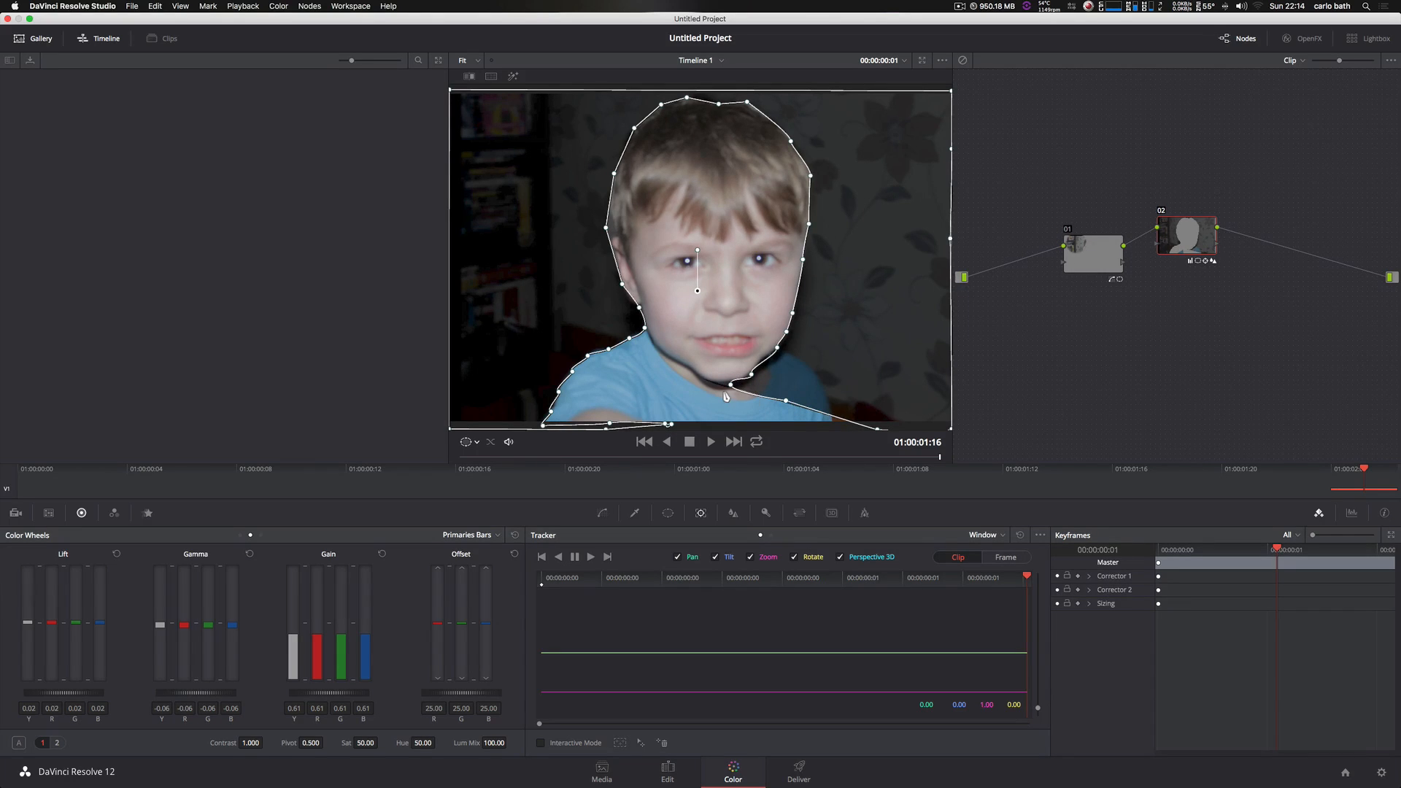
left_click_drag(727, 397, 807, 370)
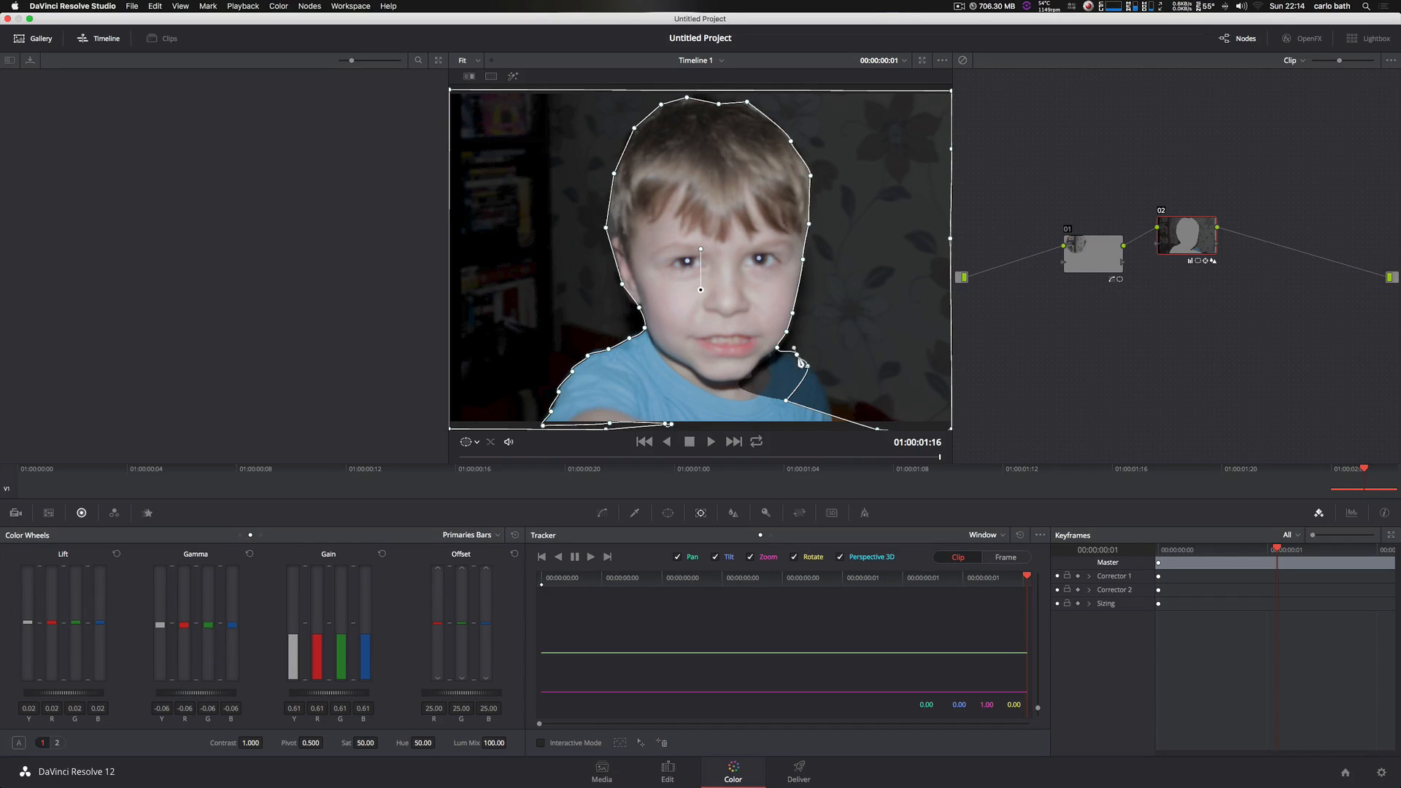
left_click_drag(800, 362, 813, 403)
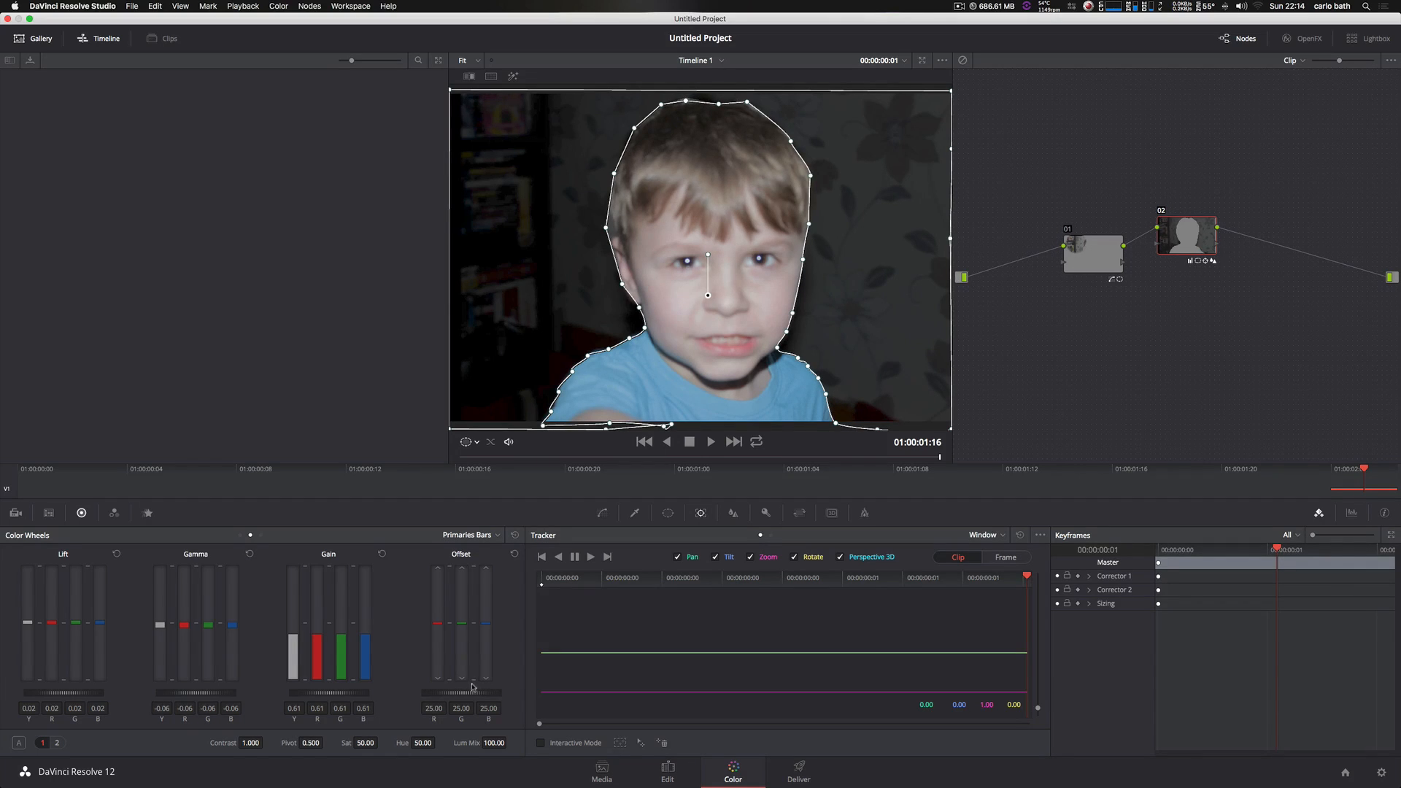
mouse_move(379, 699)
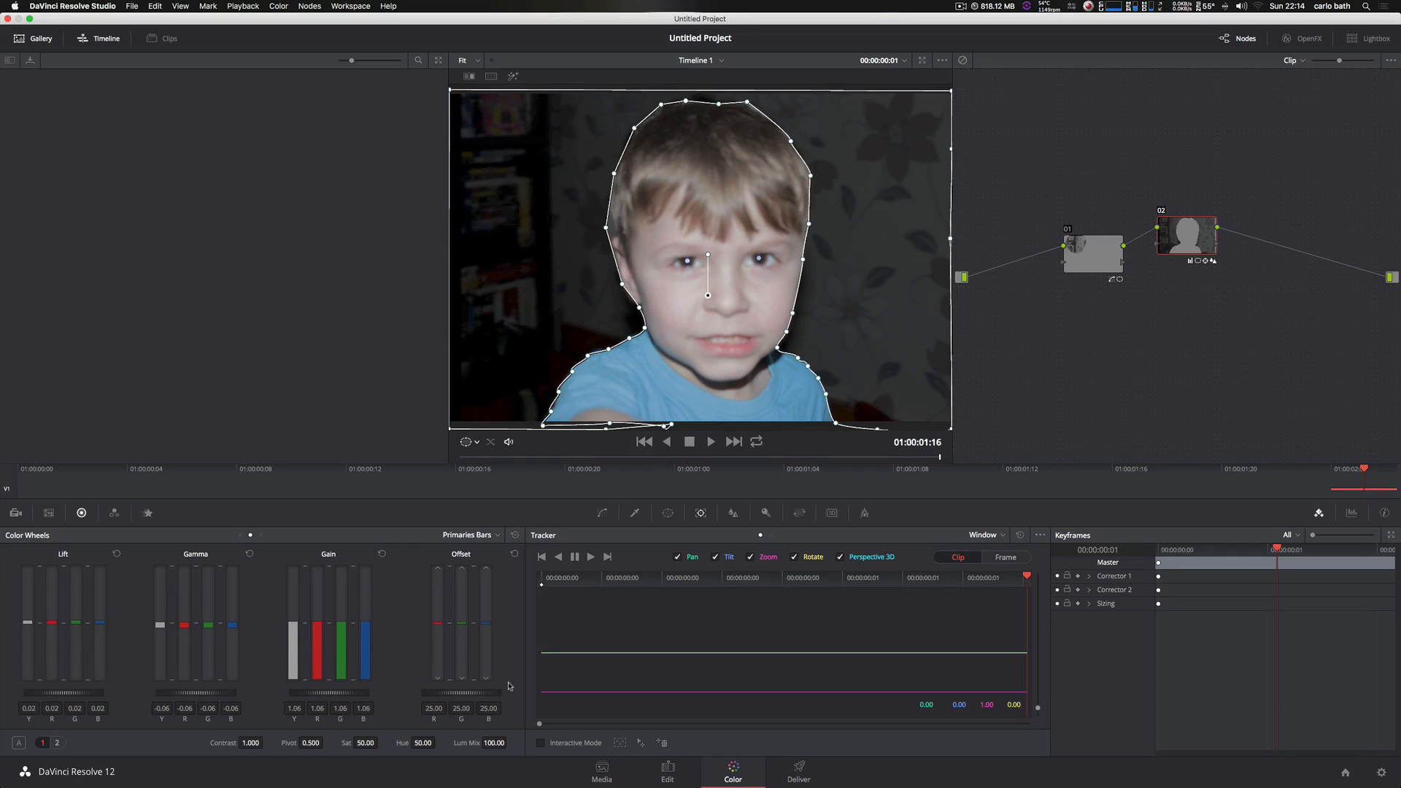
mouse_move(409, 586)
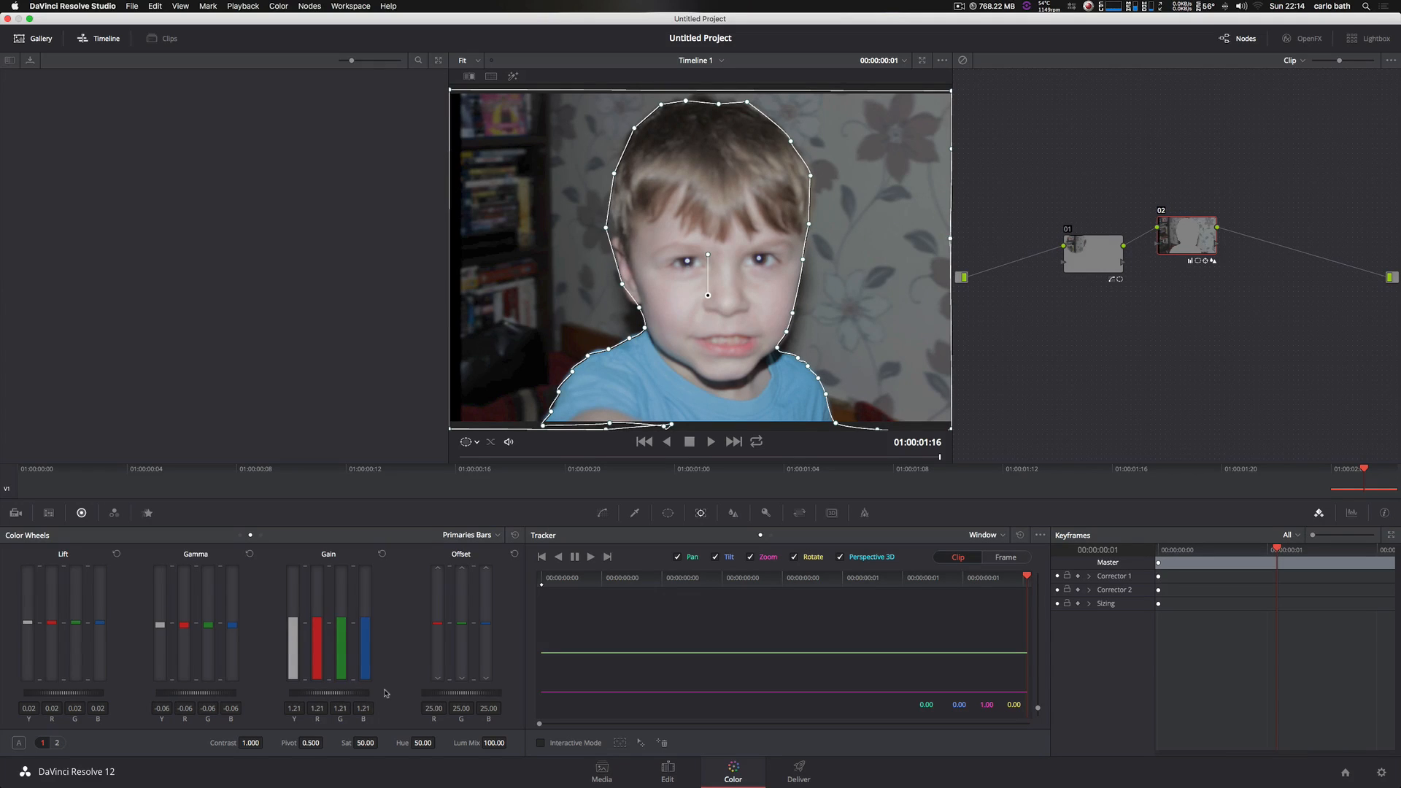
Raise the background Gain to 1.21 and bring up the Mist blur controls at radius 0.48.
left_click(467, 441)
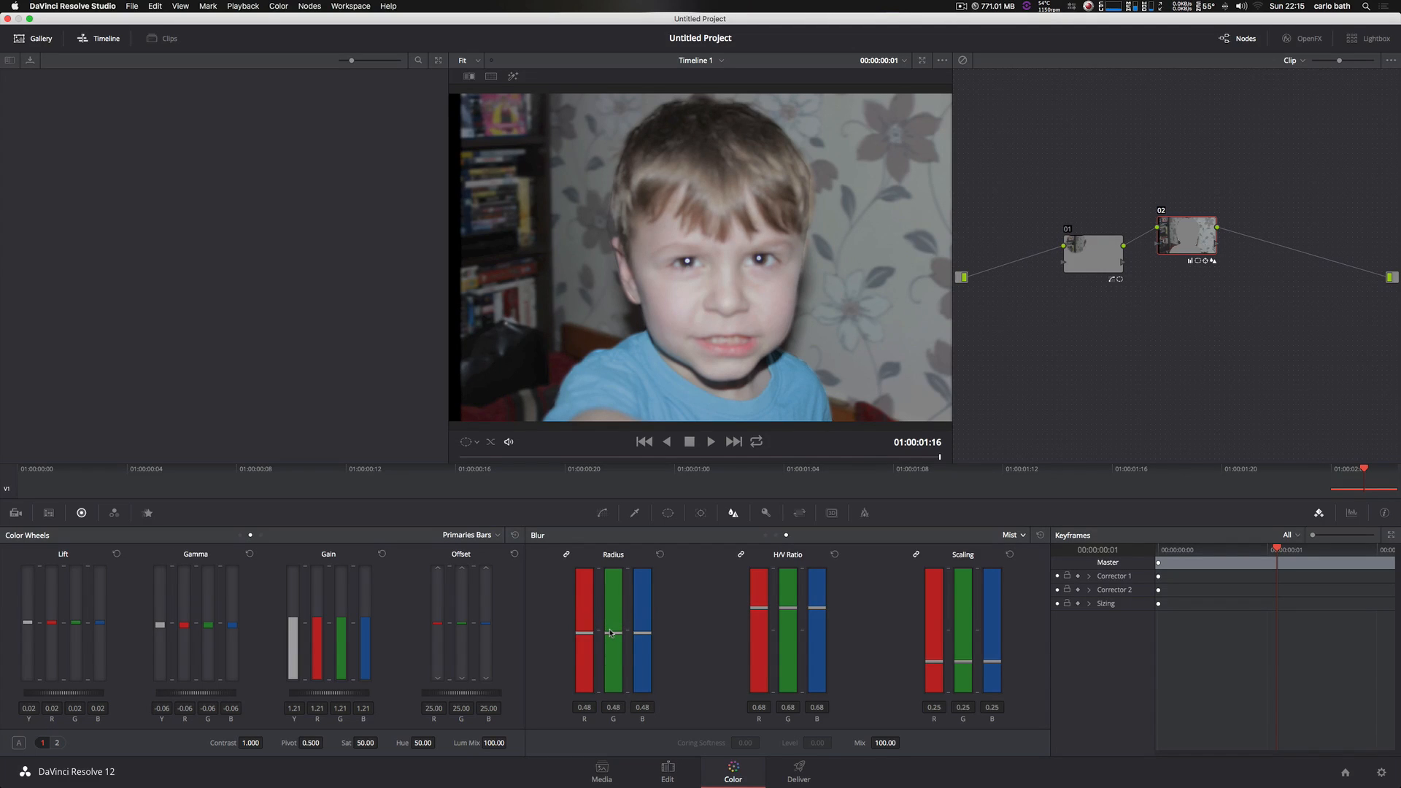
Strengthen the Mist blur on the room to radius 0.98 with H/V ratio 0.92.
left_click_drag(613, 621, 612, 644)
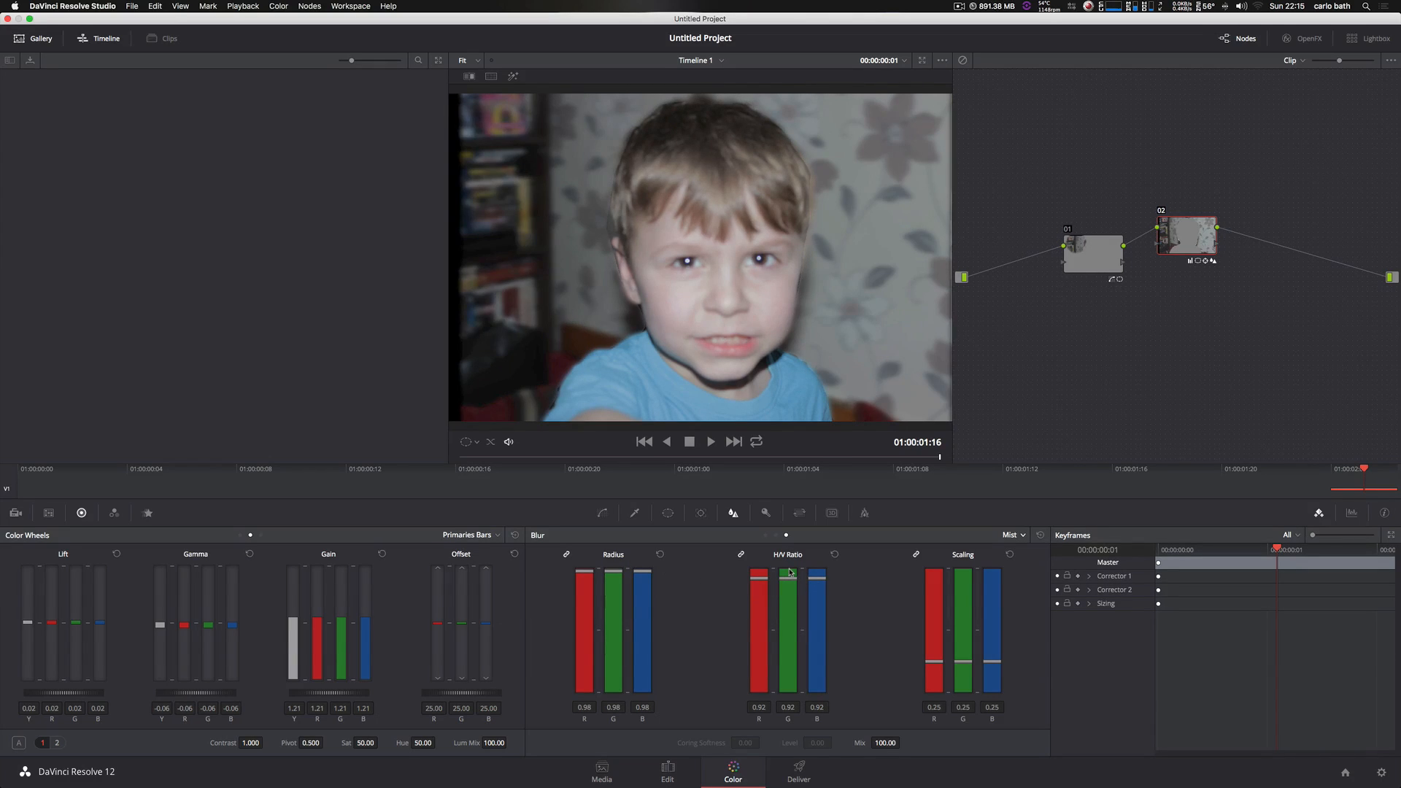
mouse_move(473, 463)
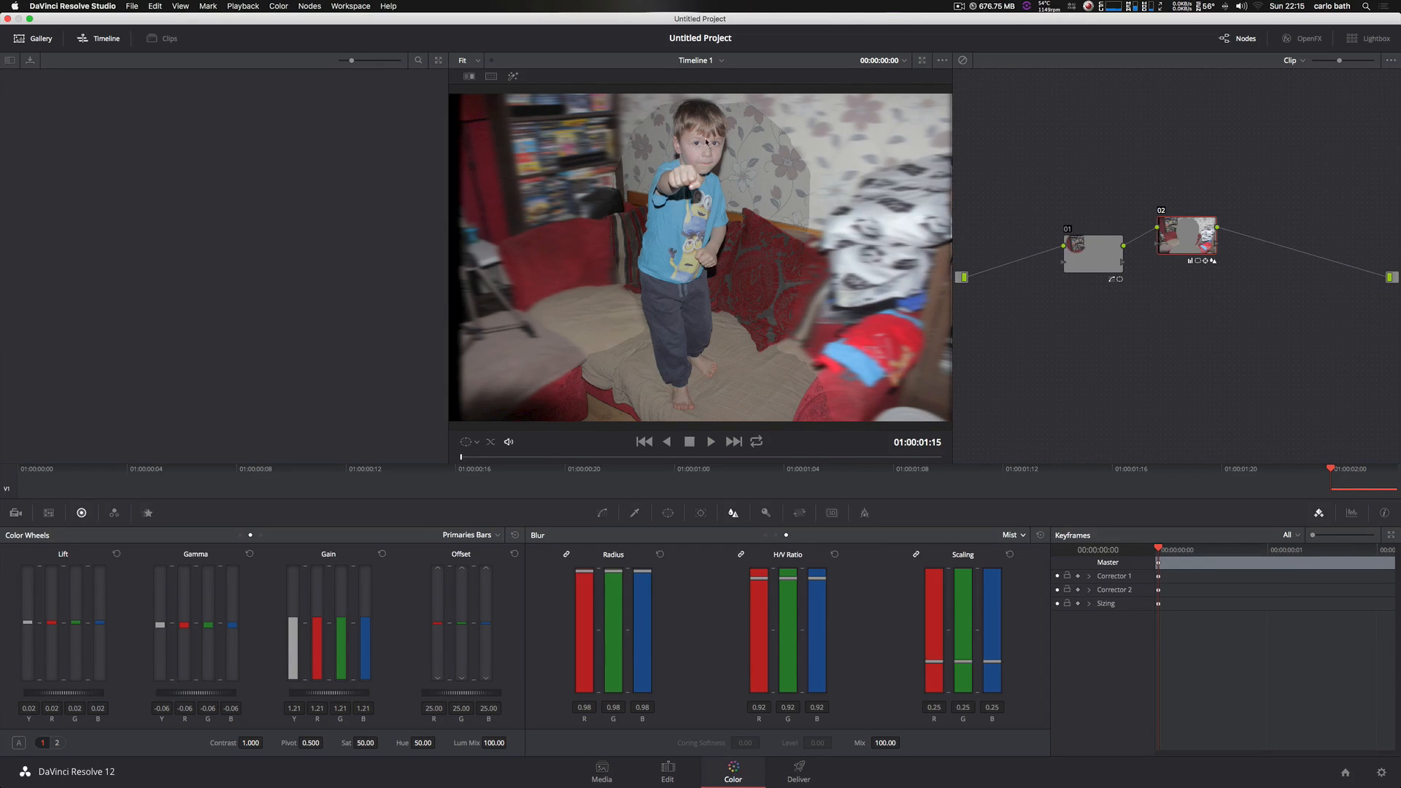
mouse_move(561, 284)
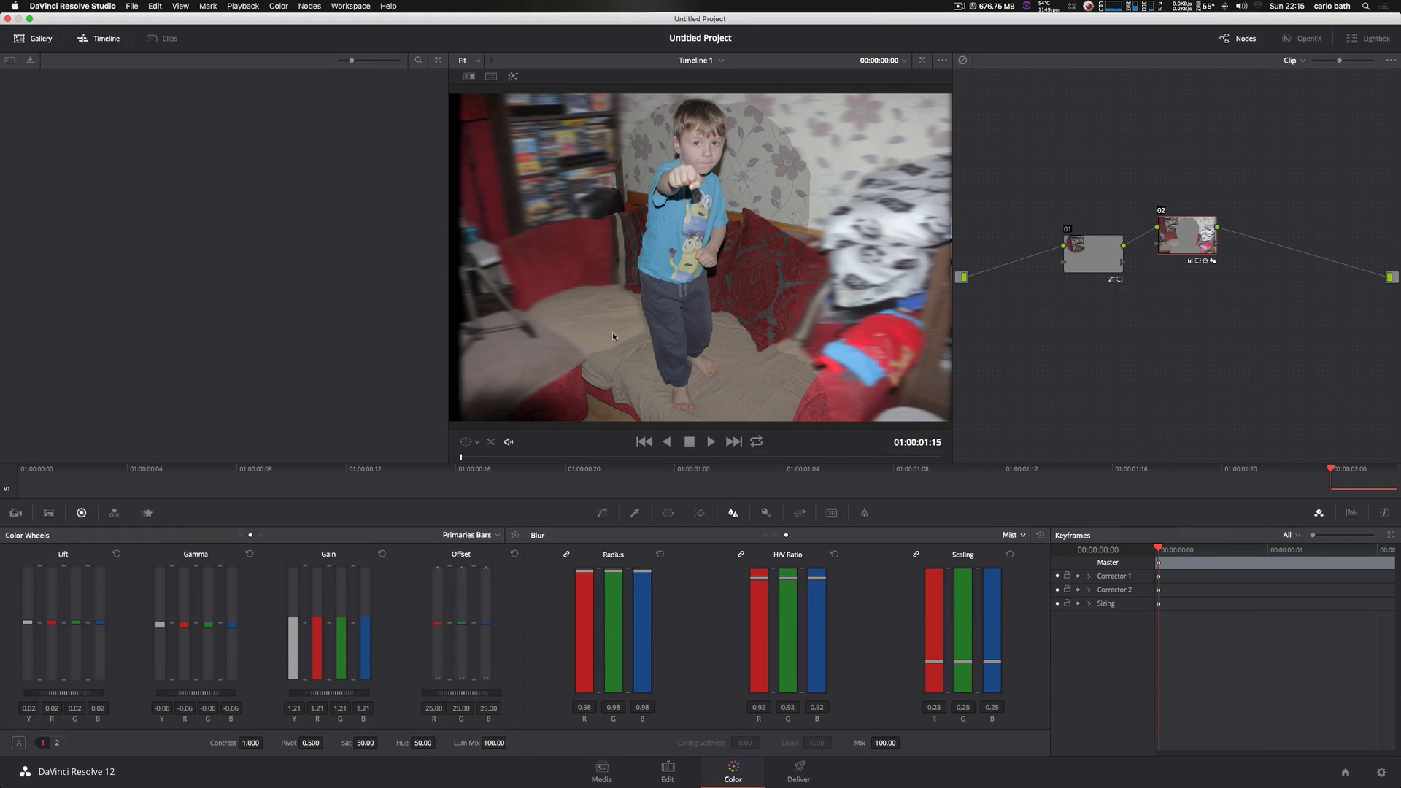
mouse_move(598, 328)
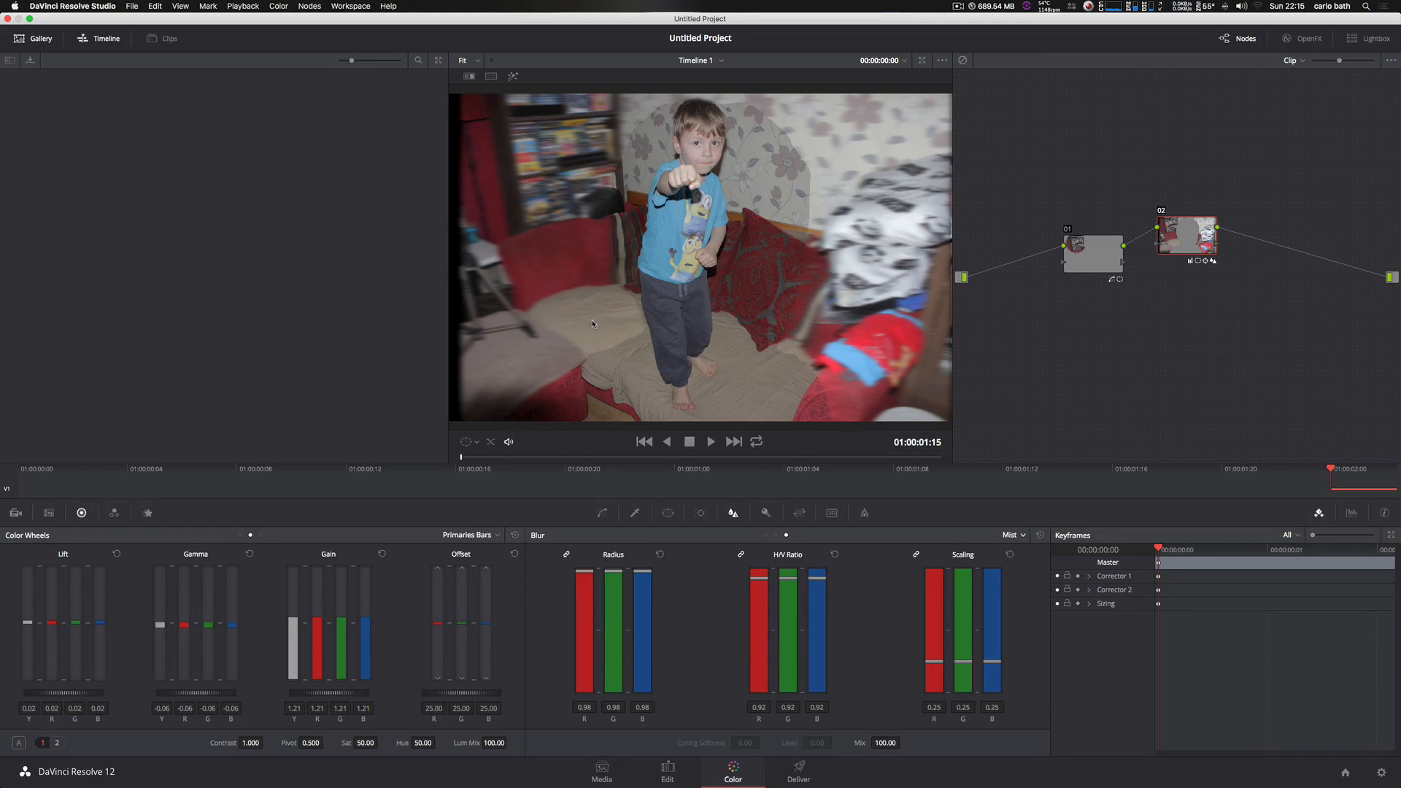
mouse_move(600, 359)
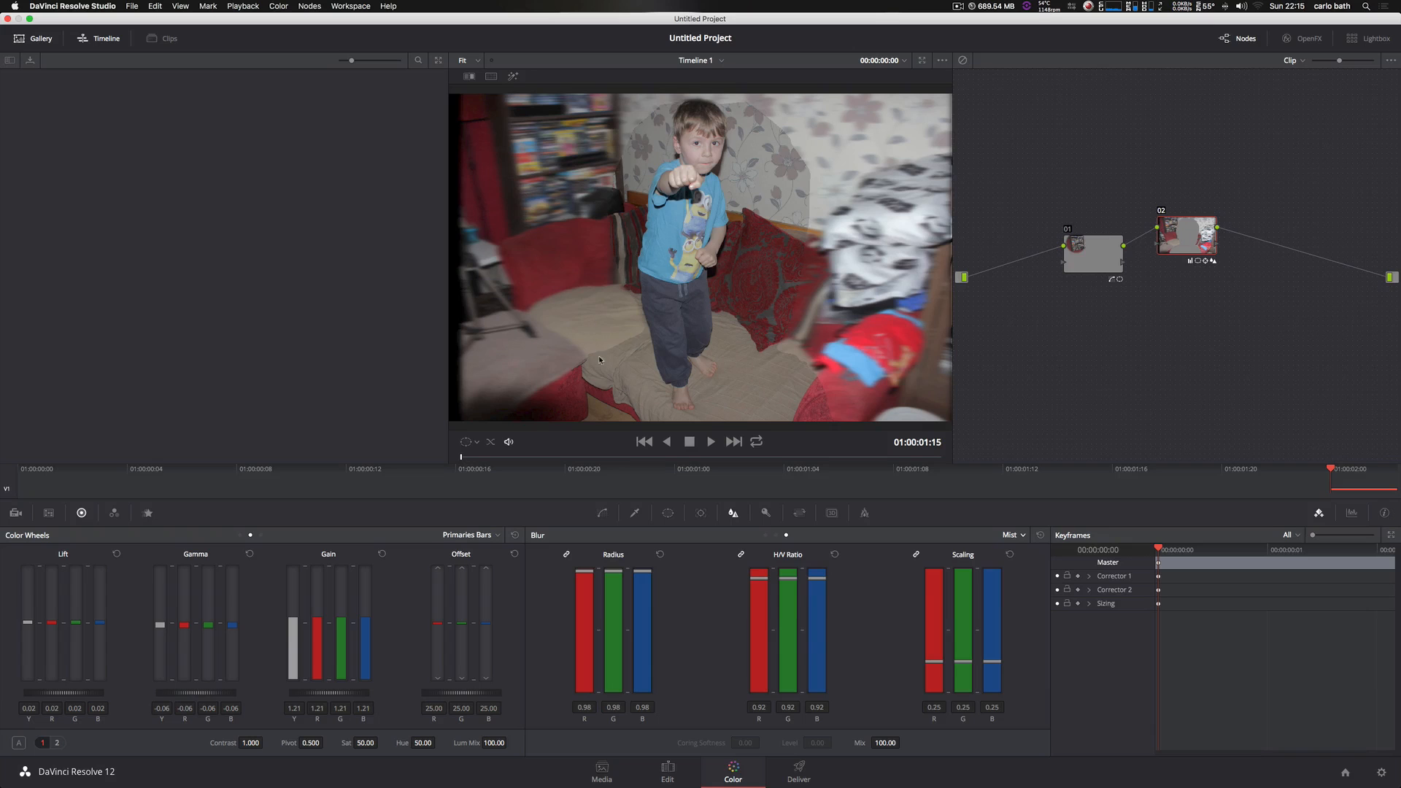
mouse_move(490, 460)
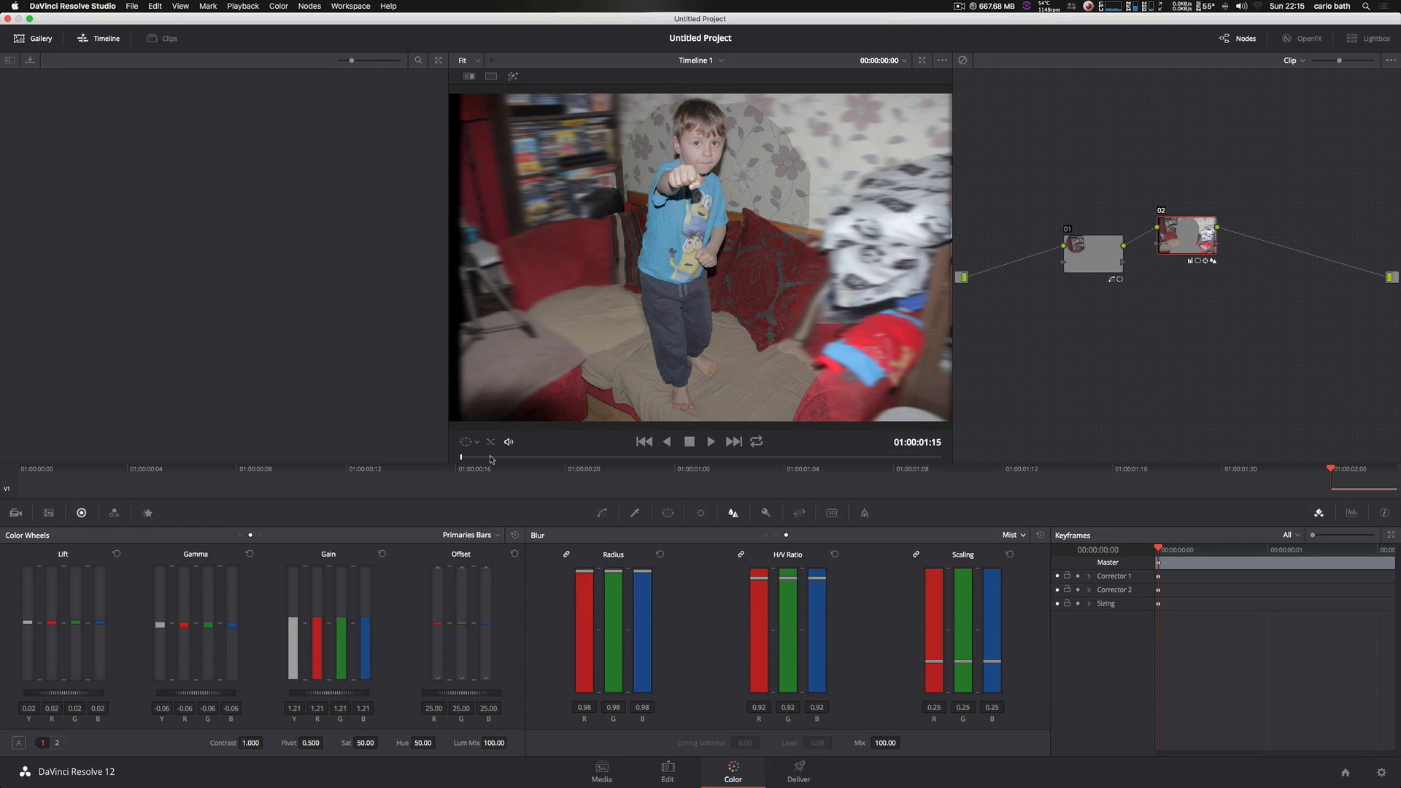